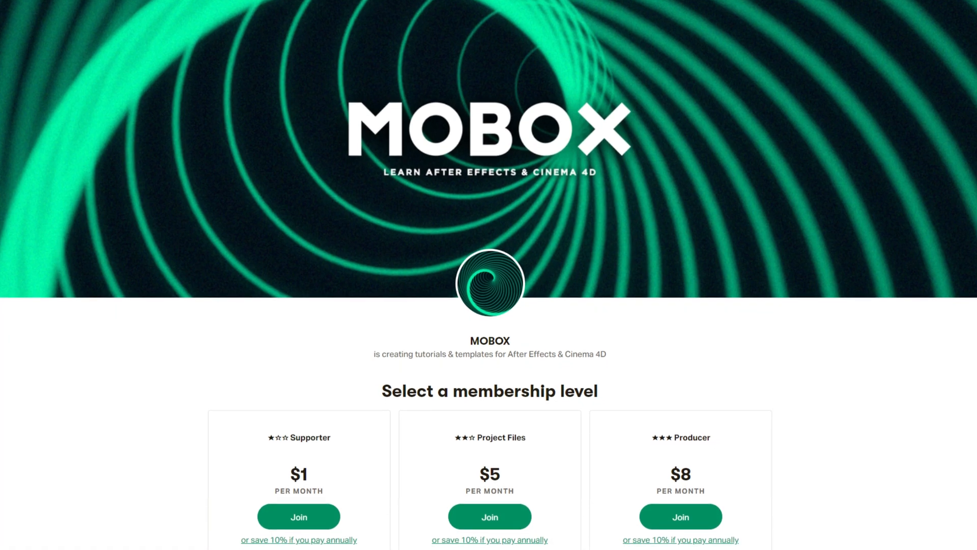
Add a Rigid Body tag to Ball and play the animation to watch it fall
{"action": "scroll", "scroll_direction": "down", "scroll_amount": 3}
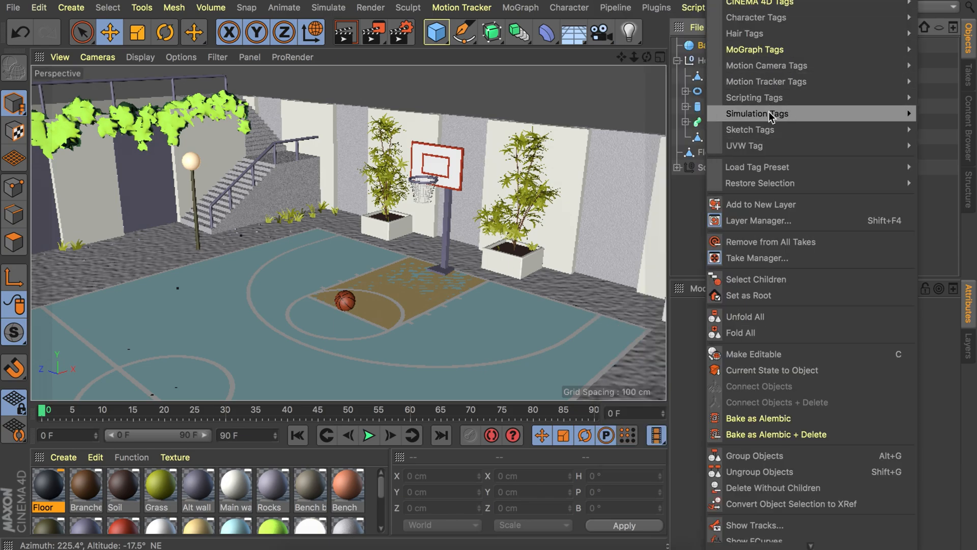
{"action": "mouse_move", "coordinate": [758, 113]}
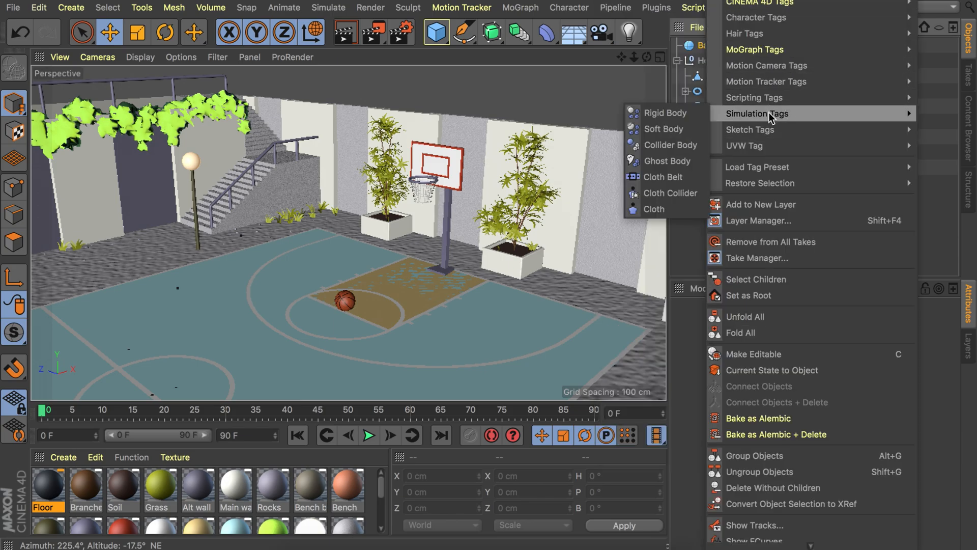
{"action": "mouse_move", "coordinate": [663, 129]}
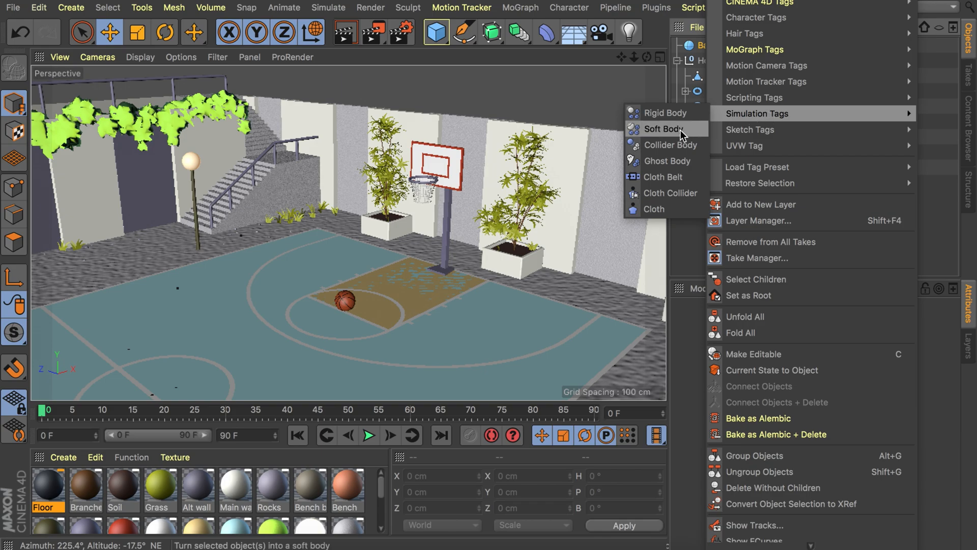
{"action": "mouse_move", "coordinate": [664, 113]}
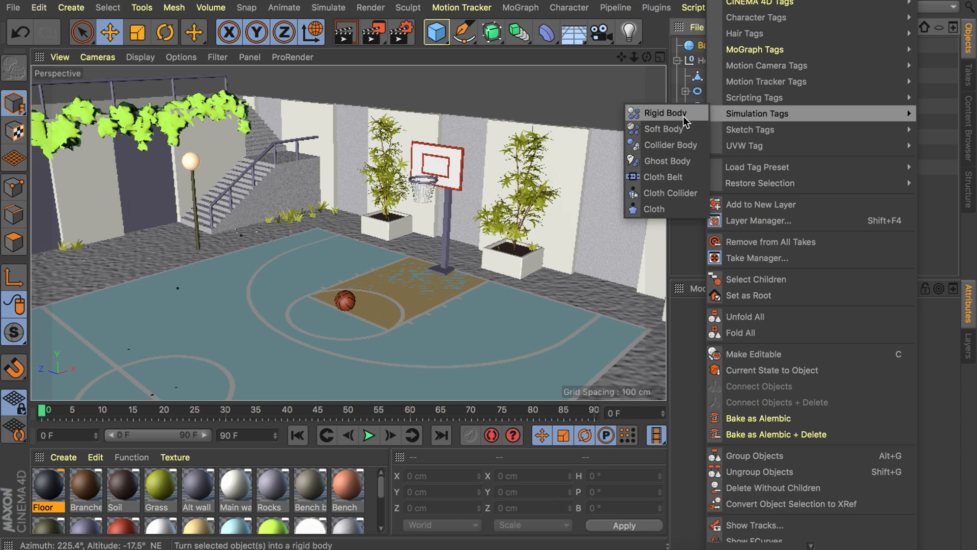
{"action": "left_click", "coordinate": [665, 113]}
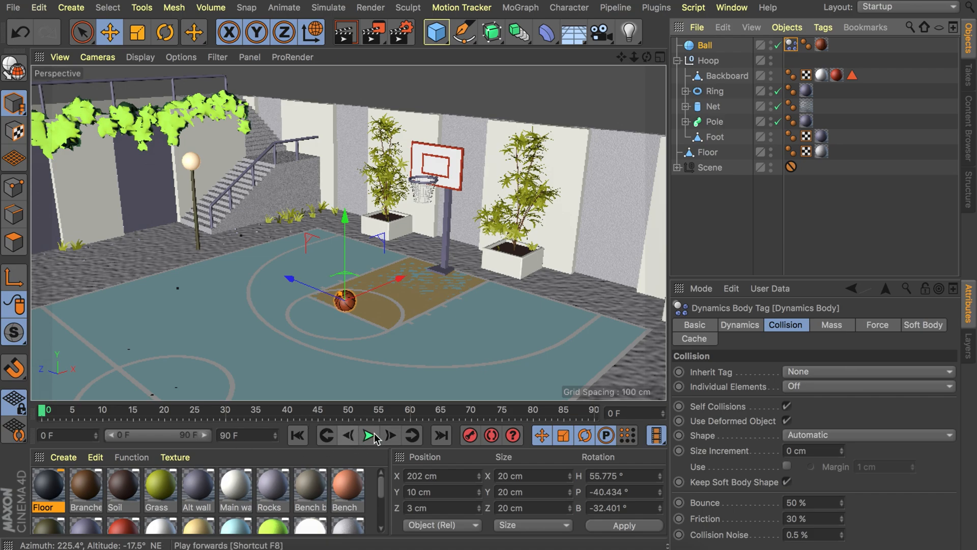
{"action": "left_click", "coordinate": [369, 435]}
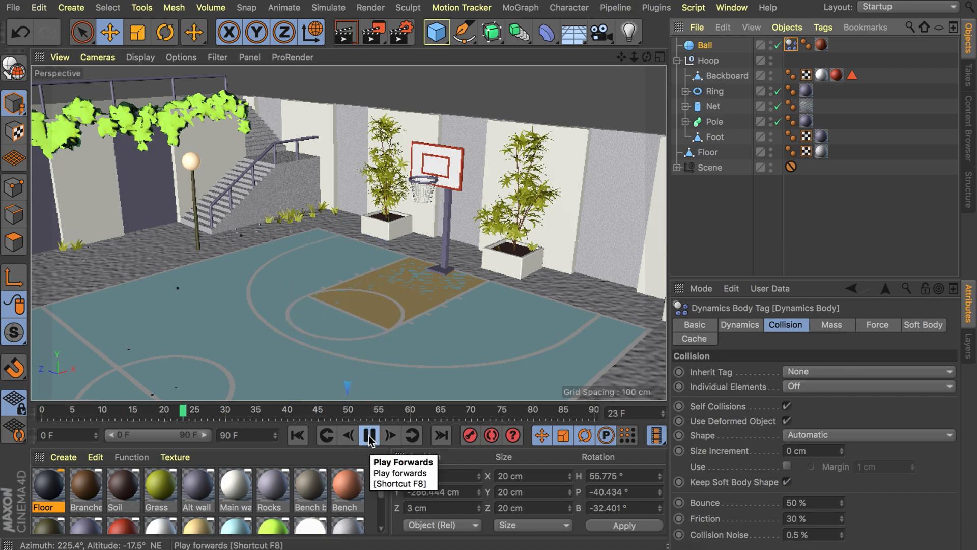
{"action": "left_click", "coordinate": [369, 435]}
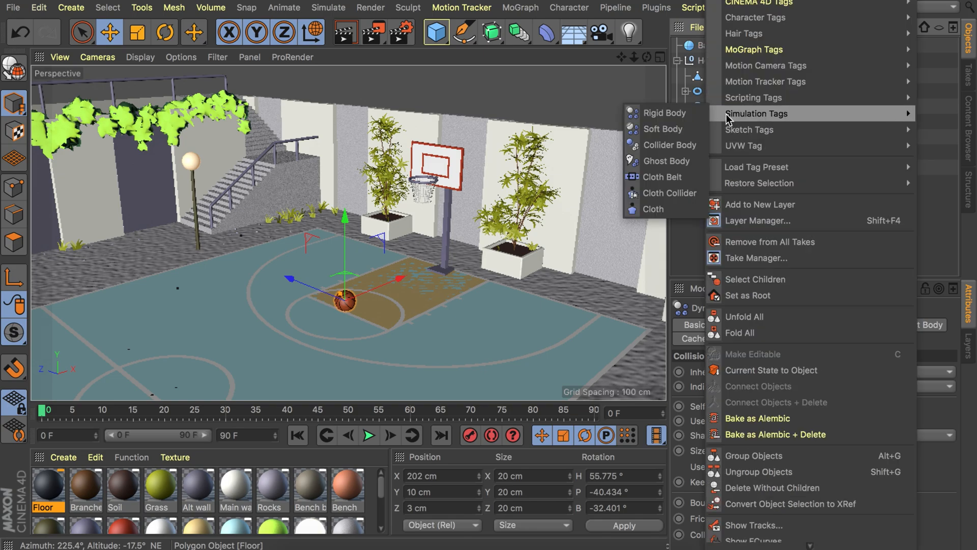
{"action": "mouse_move", "coordinate": [663, 113]}
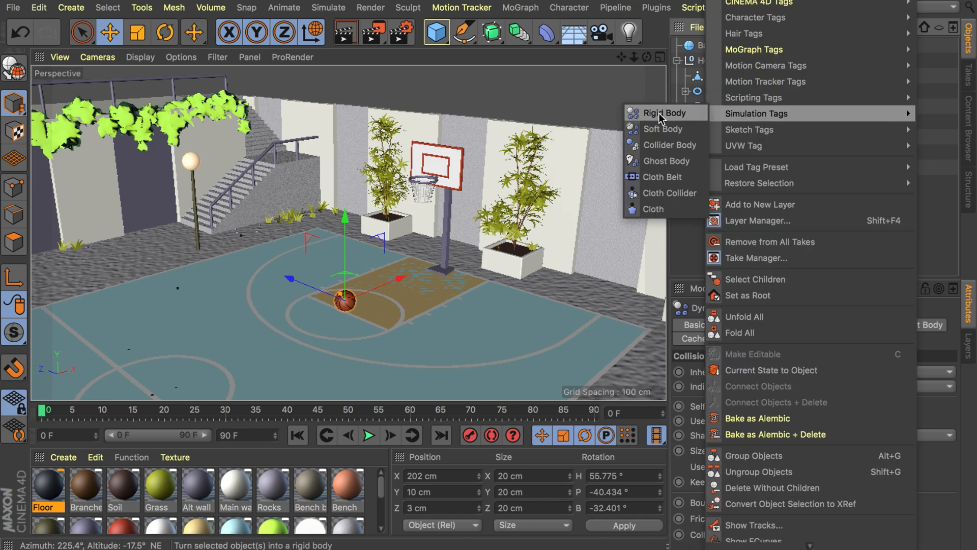
{"action": "mouse_move", "coordinate": [669, 119]}
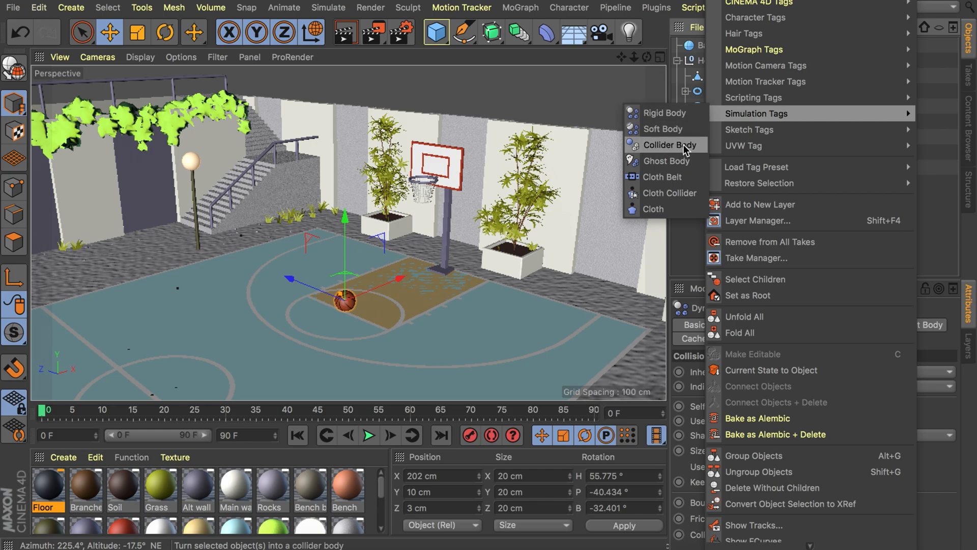
Add a Collider Body tag to the Floor object
{"action": "left_click", "coordinate": [669, 145]}
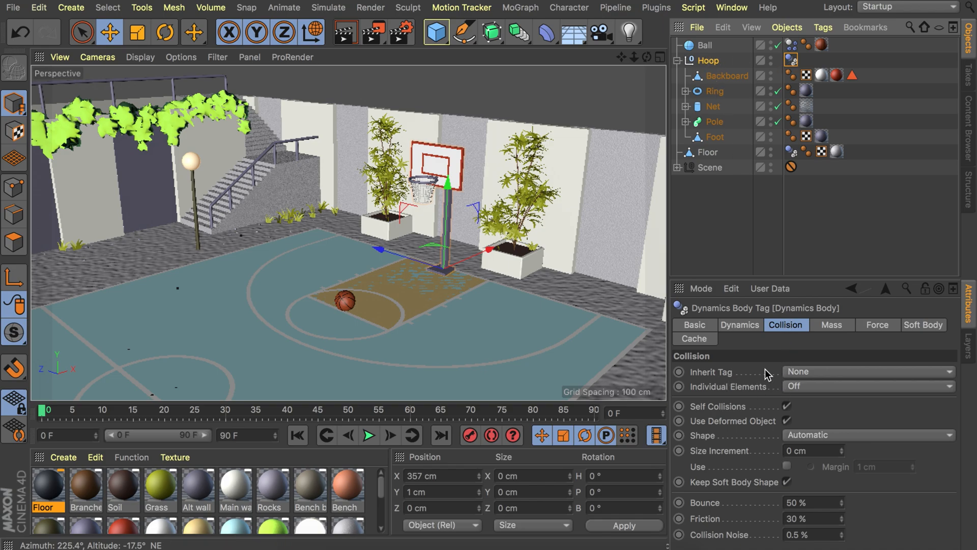
Set the Hoop tag's Inherit Tag option to Apply Tag to Children
{"action": "left_click", "coordinate": [866, 386]}
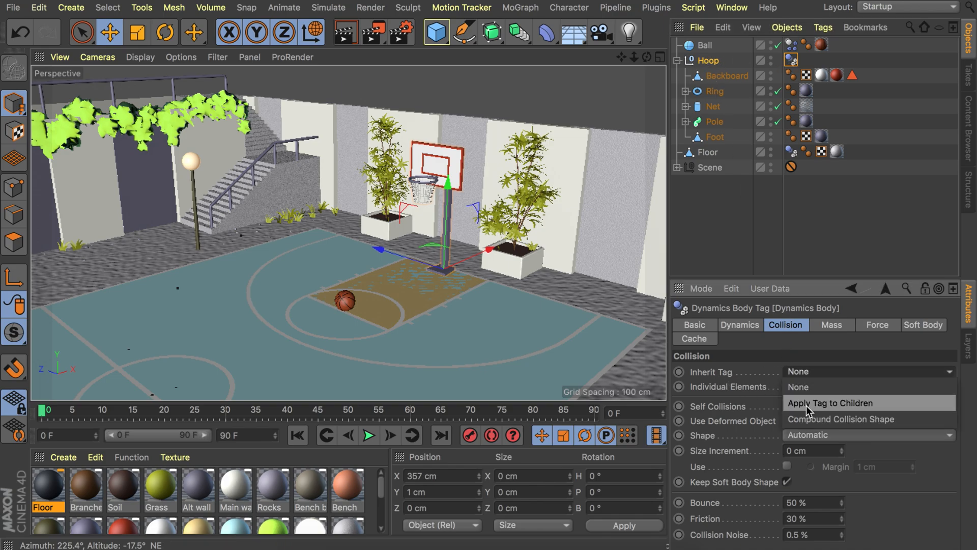
{"action": "left_click", "coordinate": [829, 402]}
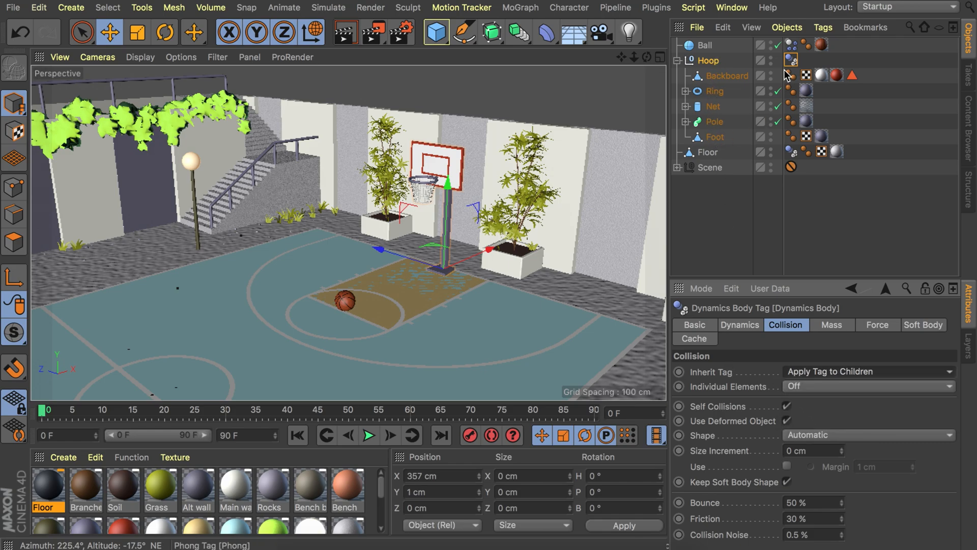
{"action": "mouse_move", "coordinate": [715, 136]}
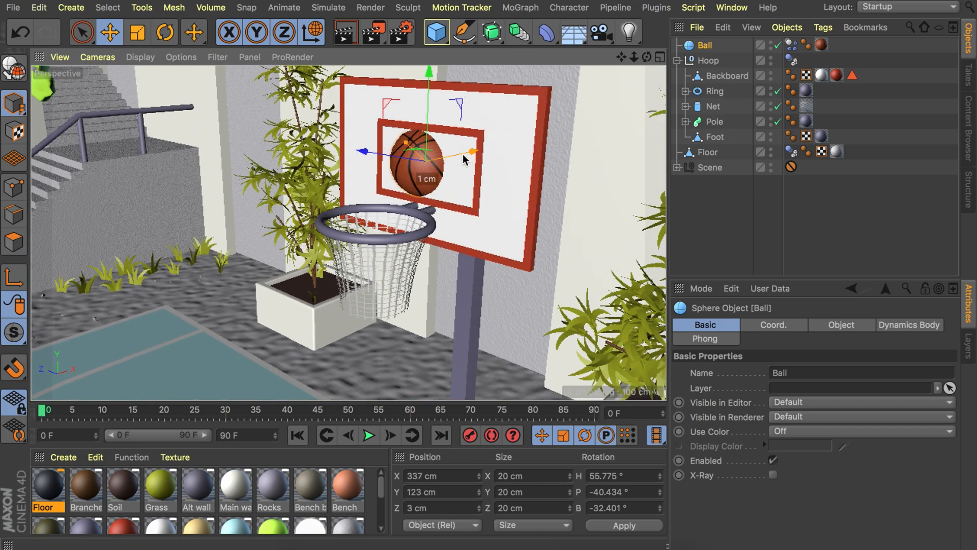
Move Ball above the hoop rim and play the simulation to test
{"action": "left_click_drag", "start_coordinate": [424, 153], "coordinate": [392, 293]}
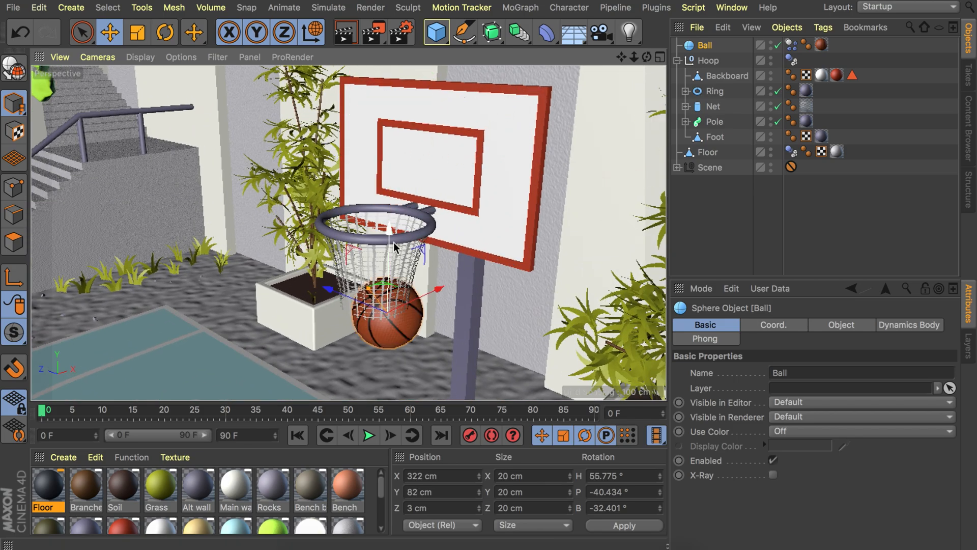
{"action": "left_click", "coordinate": [369, 435]}
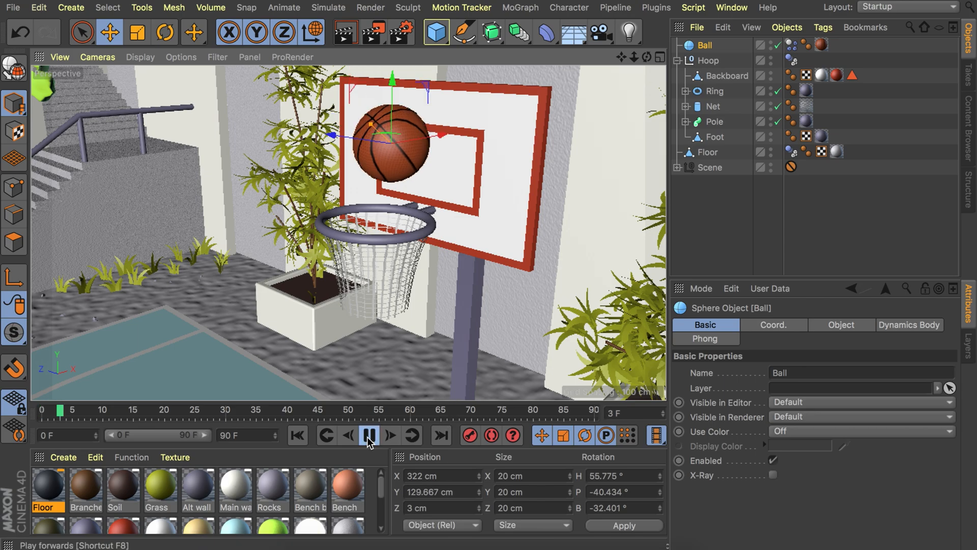
{"action": "left_click", "coordinate": [369, 436]}
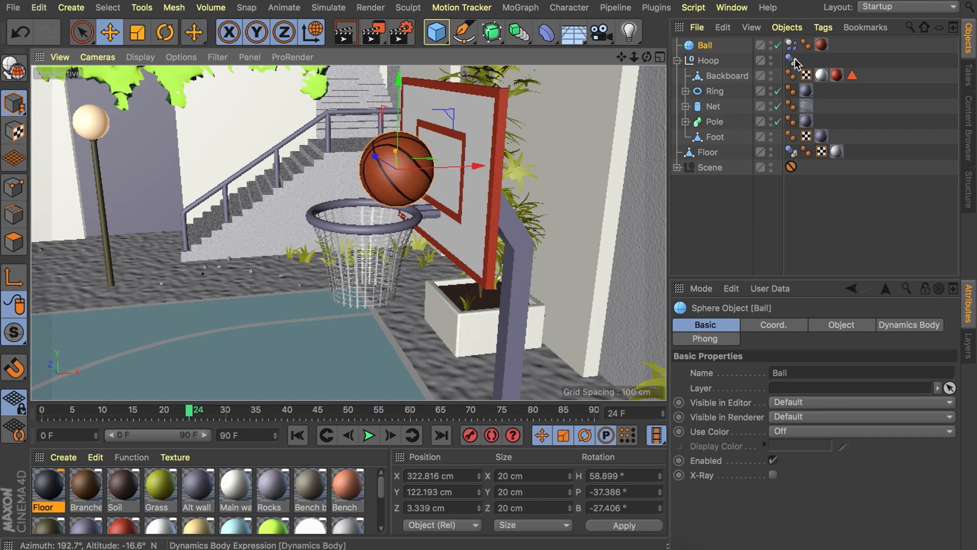
{"action": "mouse_move", "coordinate": [317, 222]}
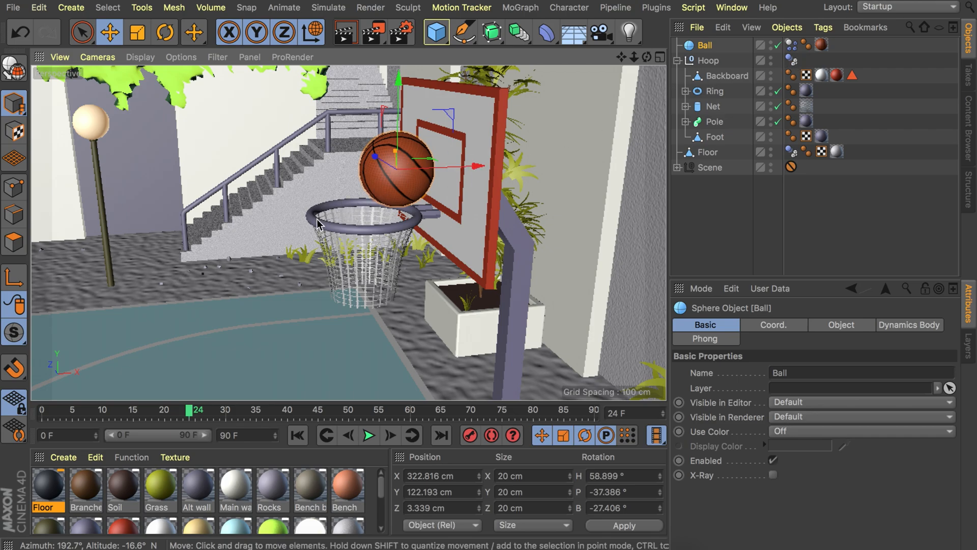
{"action": "mouse_move", "coordinate": [391, 225]}
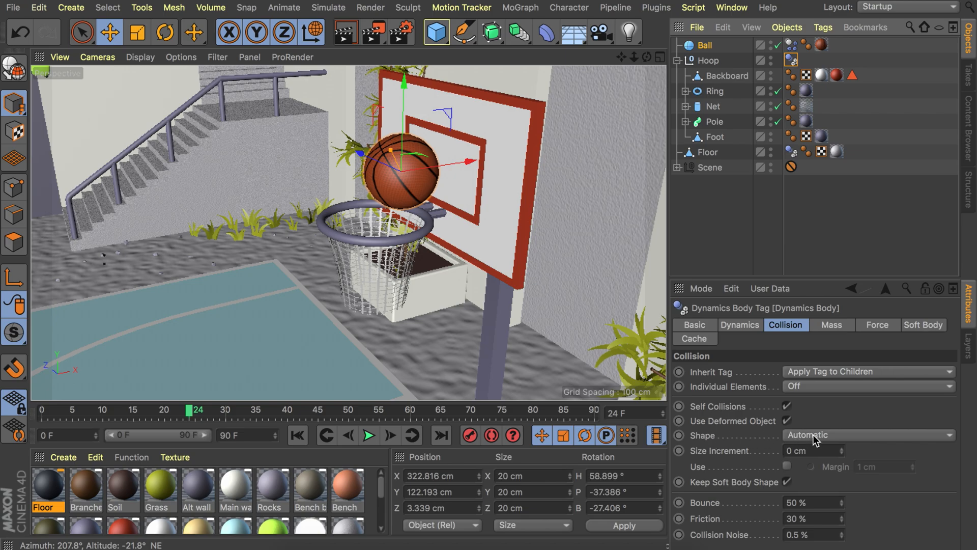
Set the Hoop's collision Shape to Static Mesh and replay from the first frame
{"action": "left_click", "coordinate": [866, 434]}
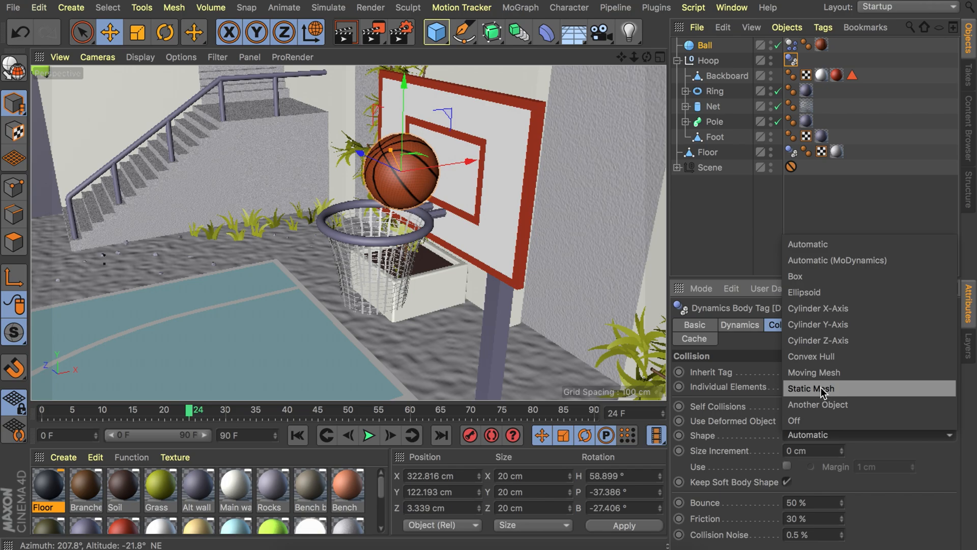
{"action": "left_click", "coordinate": [810, 387]}
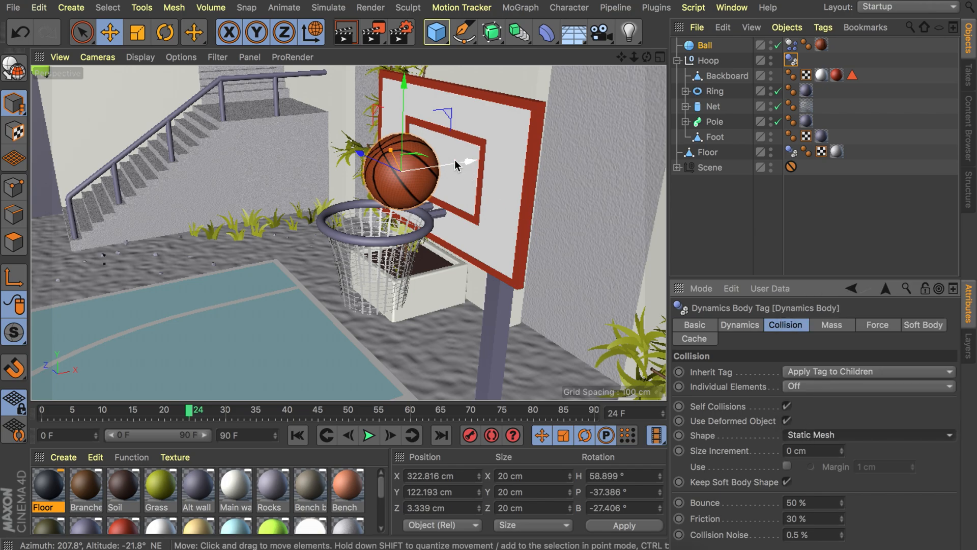
{"action": "left_click", "coordinate": [369, 435]}
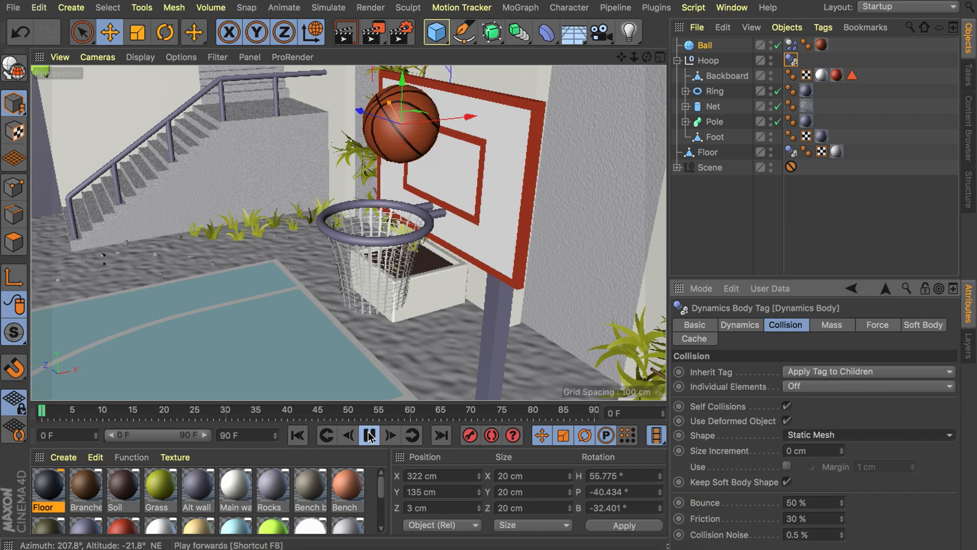
{"action": "left_click", "coordinate": [369, 435]}
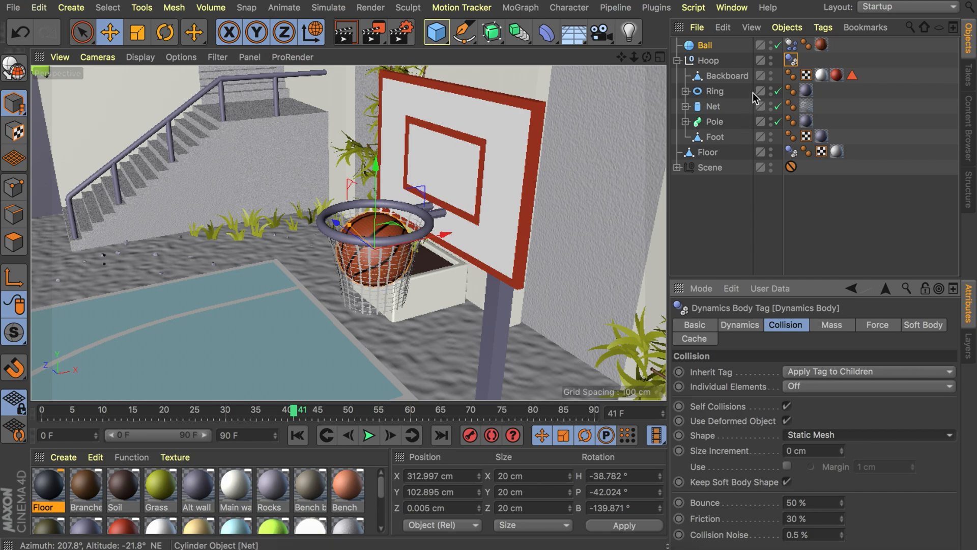
Add a Soft Body tag to Net and play the animation to test it
{"action": "left_click", "coordinate": [712, 106]}
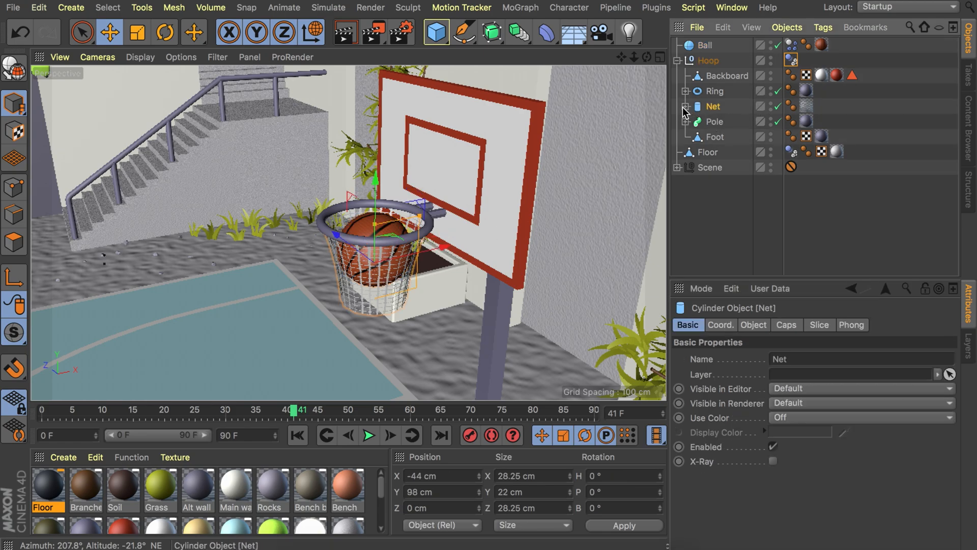
{"action": "left_click", "coordinate": [680, 107]}
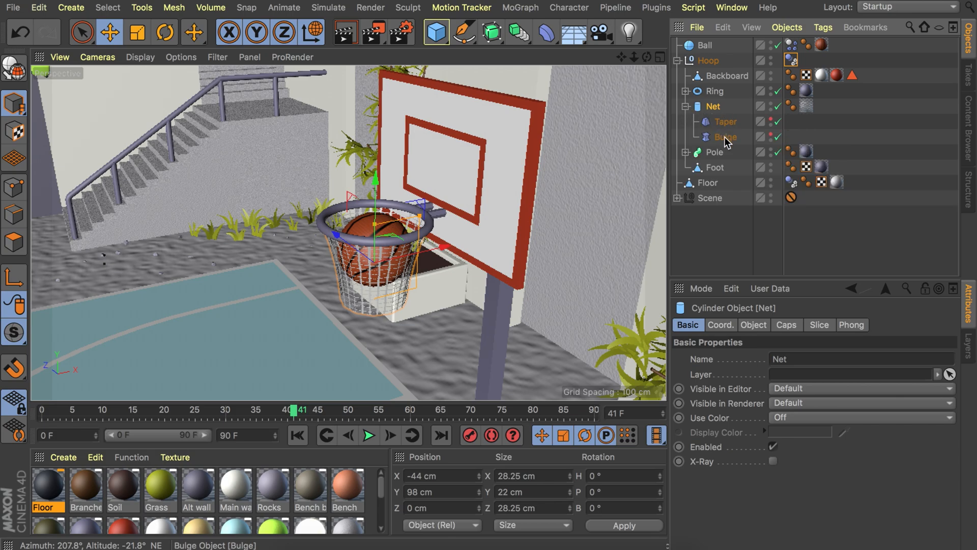
{"action": "mouse_move", "coordinate": [725, 136]}
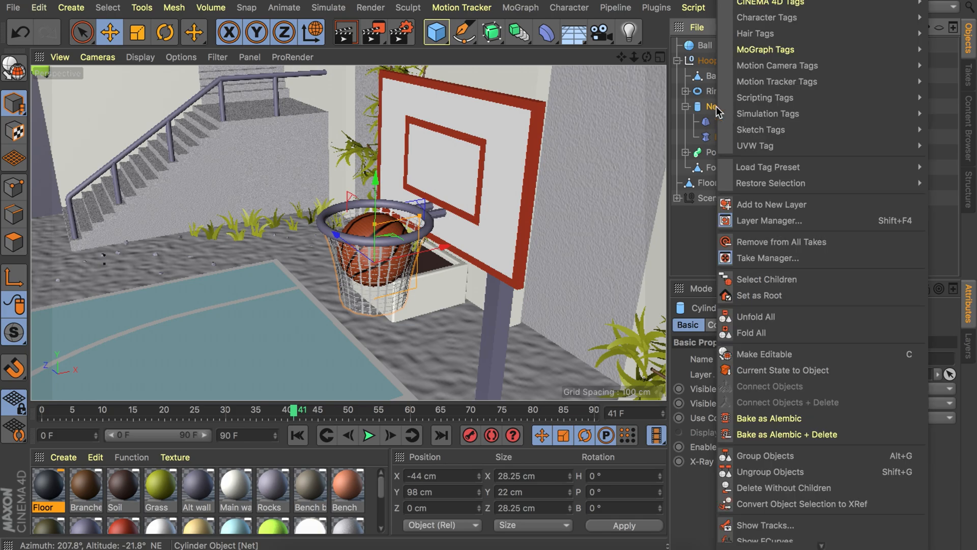
{"action": "mouse_move", "coordinate": [769, 113]}
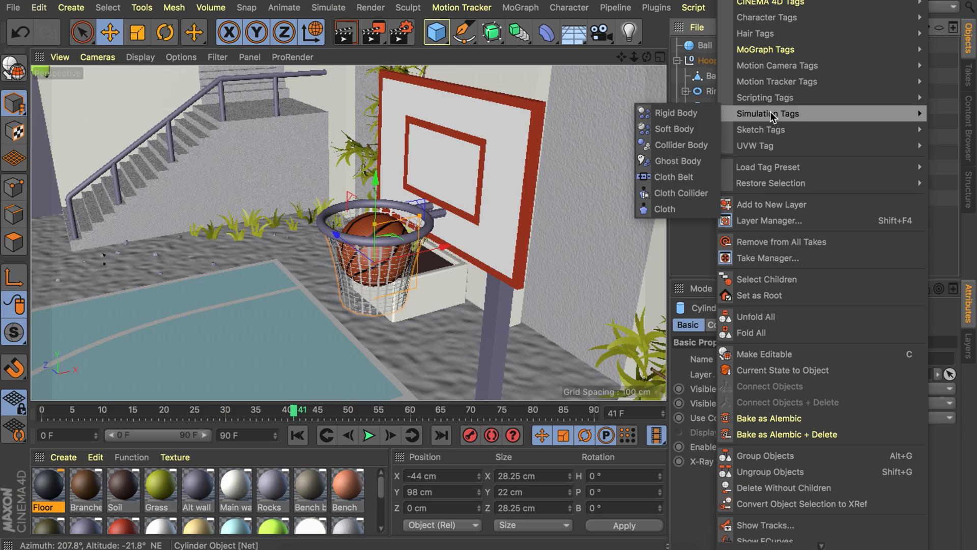
{"action": "mouse_move", "coordinate": [675, 129]}
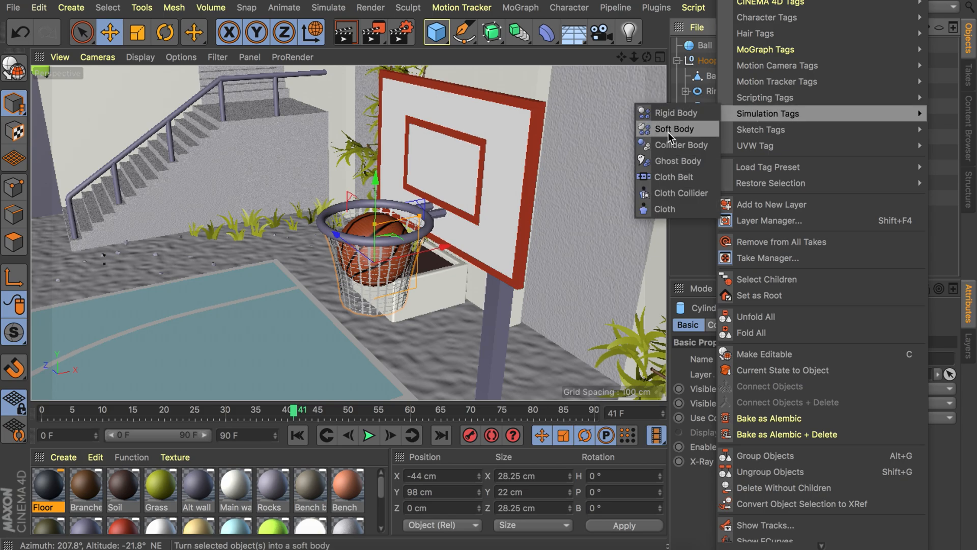
{"action": "left_click", "coordinate": [674, 129]}
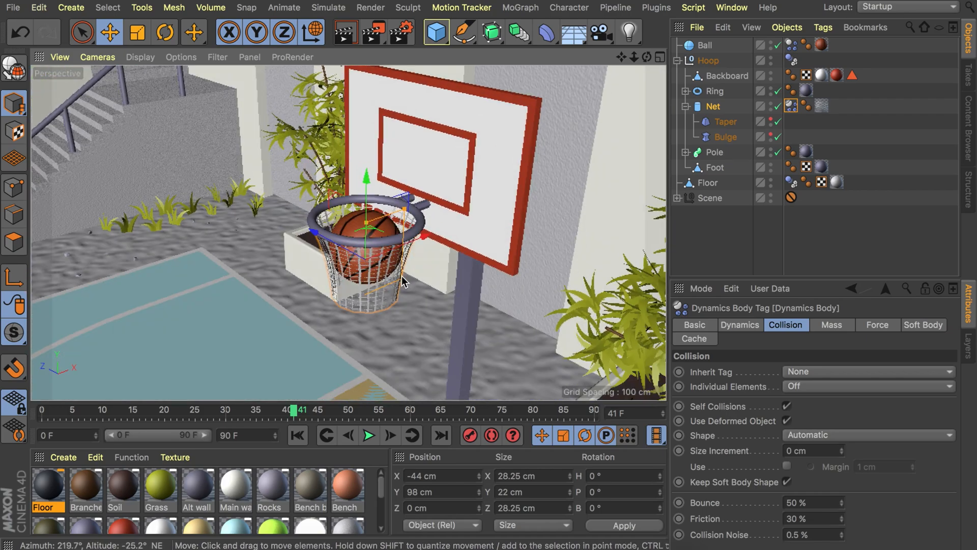
{"action": "mouse_move", "coordinate": [725, 121]}
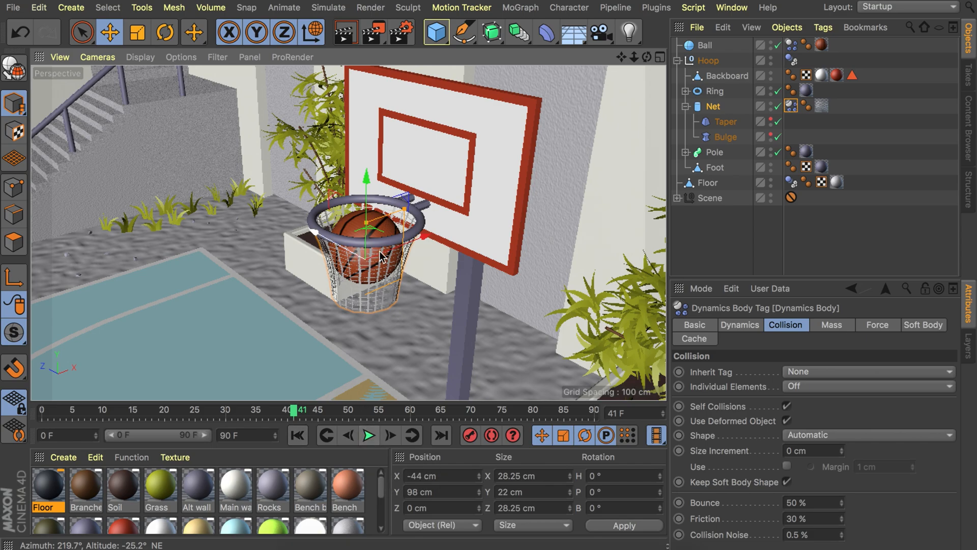
{"action": "left_click", "coordinate": [369, 435]}
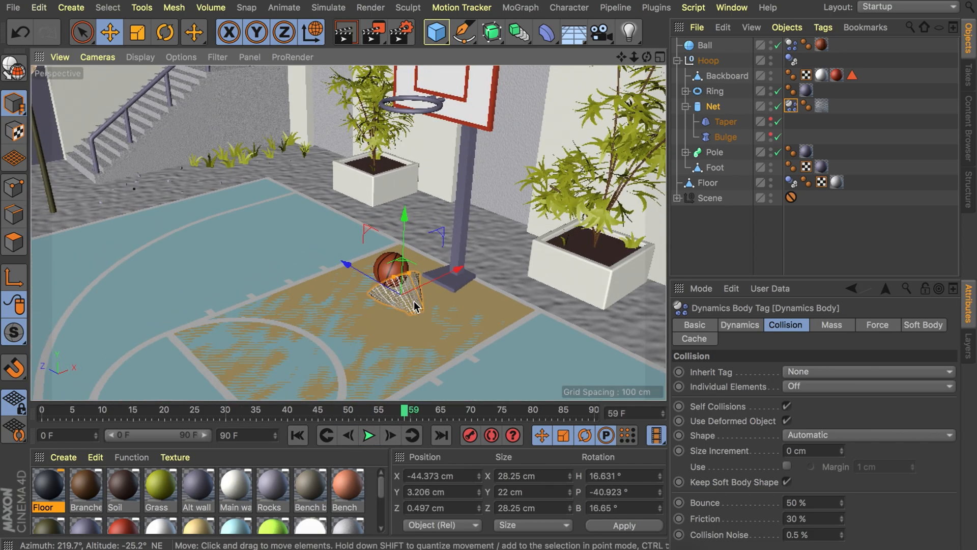
{"action": "left_click", "coordinate": [298, 435]}
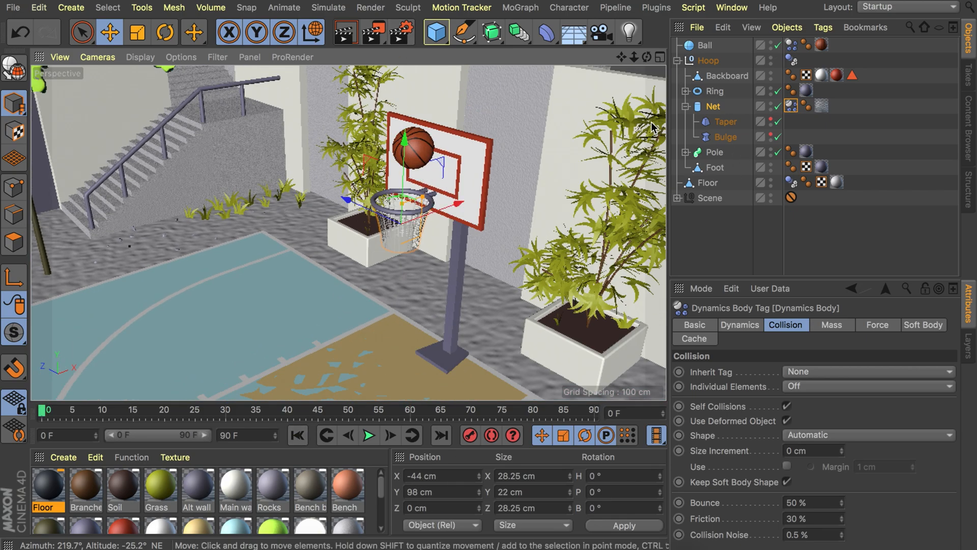
{"action": "left_click", "coordinate": [712, 106]}
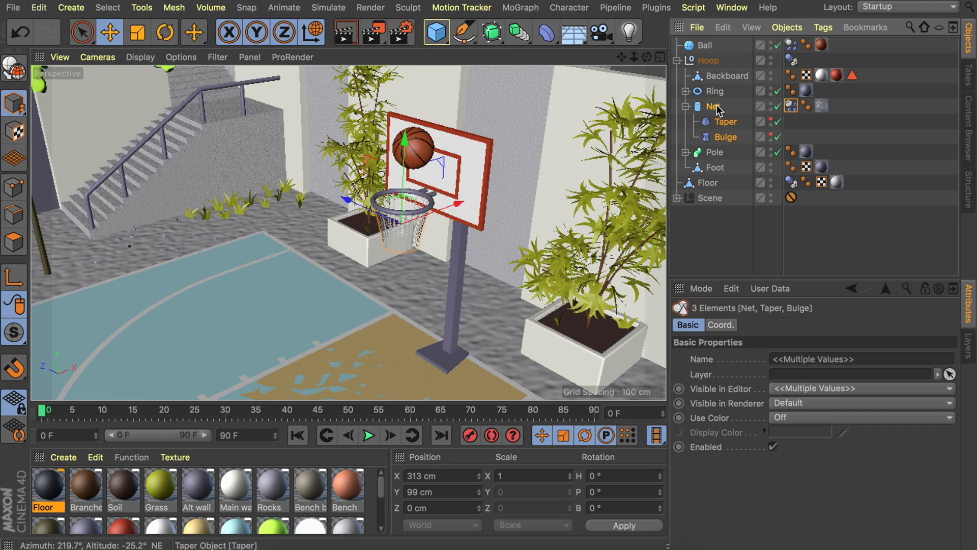
{"action": "mouse_move", "coordinate": [727, 145]}
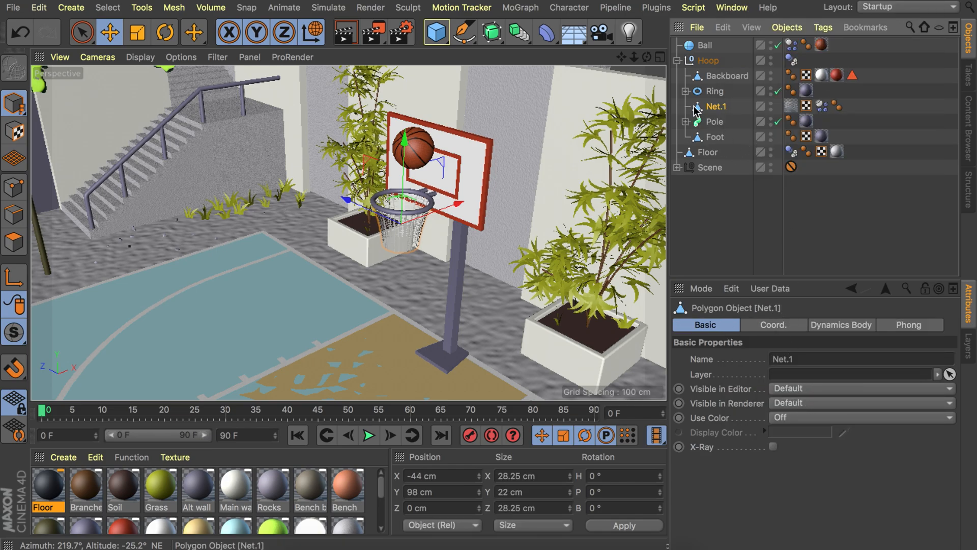
{"action": "mouse_move", "coordinate": [722, 114]}
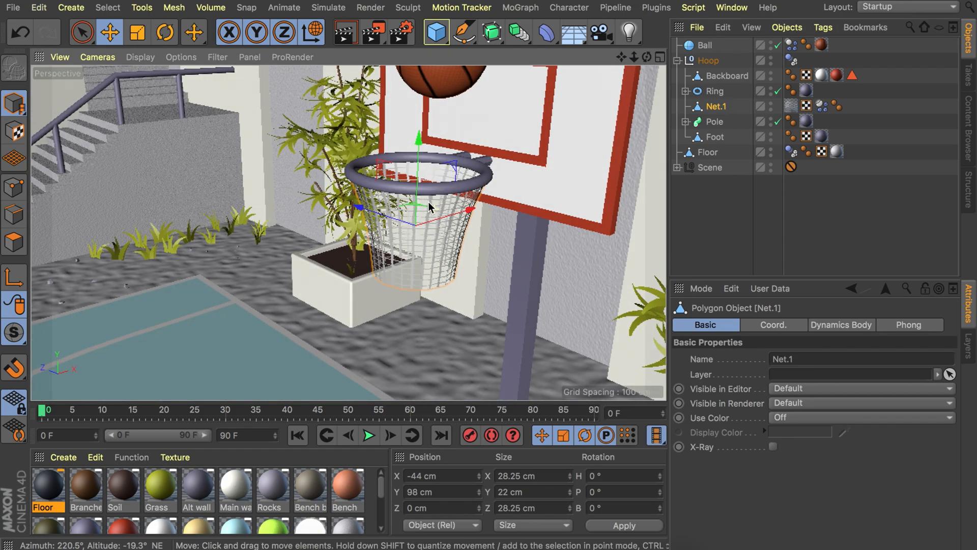
{"action": "mouse_move", "coordinate": [408, 333]}
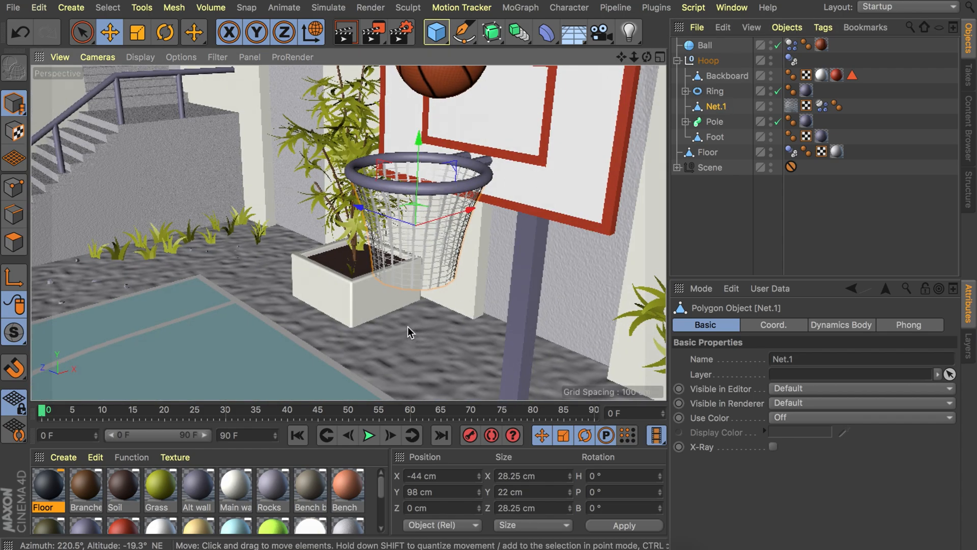
Play and rewind the animation to test the collapsed Net.1 polygon object
{"action": "left_click", "coordinate": [369, 435]}
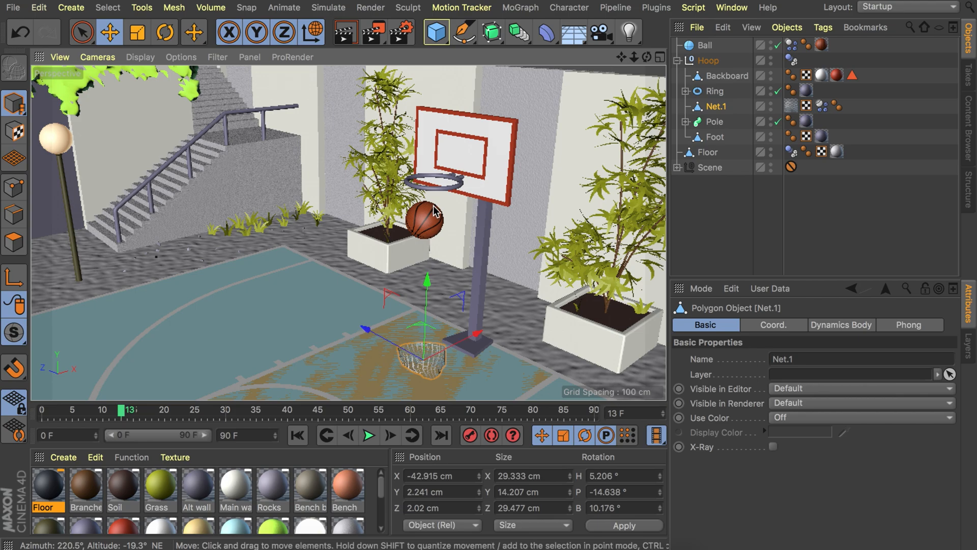
{"action": "left_click", "coordinate": [298, 434]}
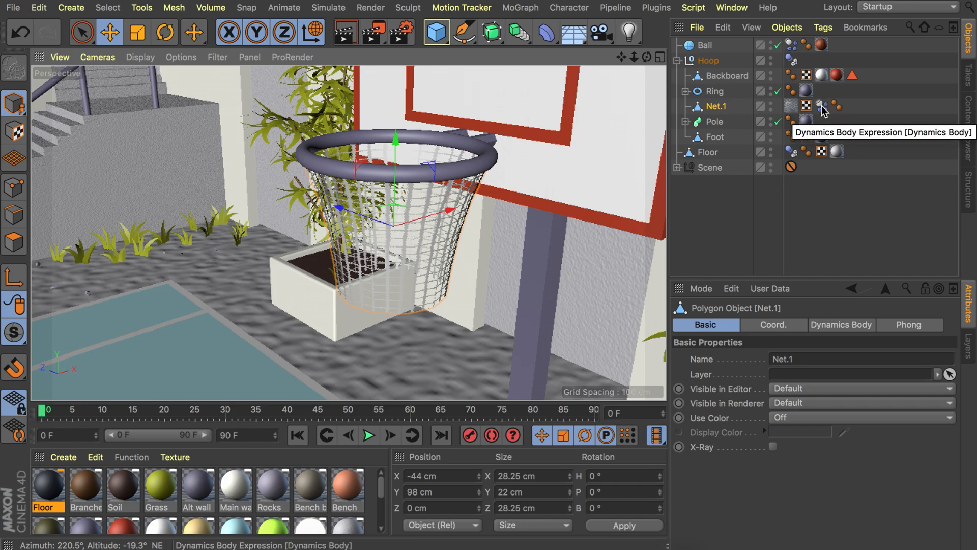
{"action": "mouse_move", "coordinate": [717, 106]}
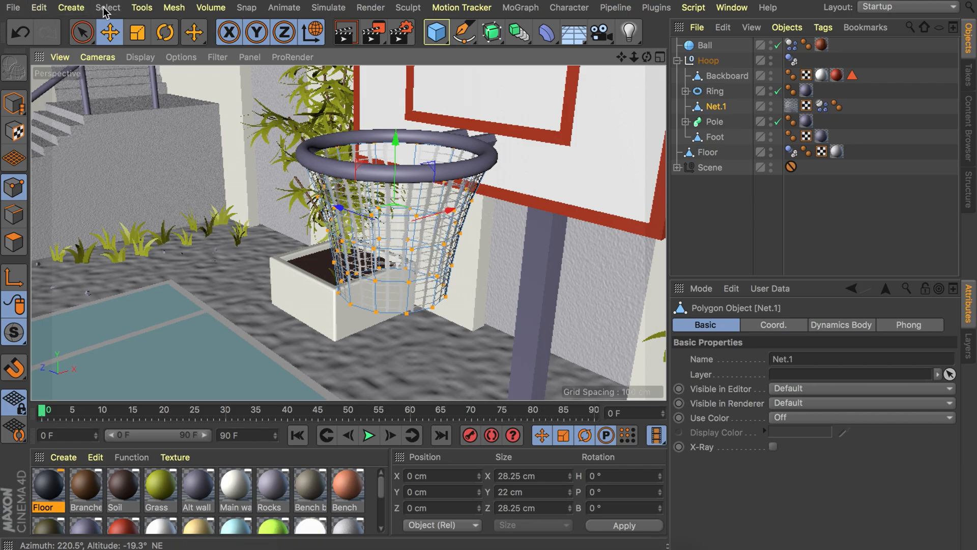
{"action": "mouse_move", "coordinate": [131, 447]}
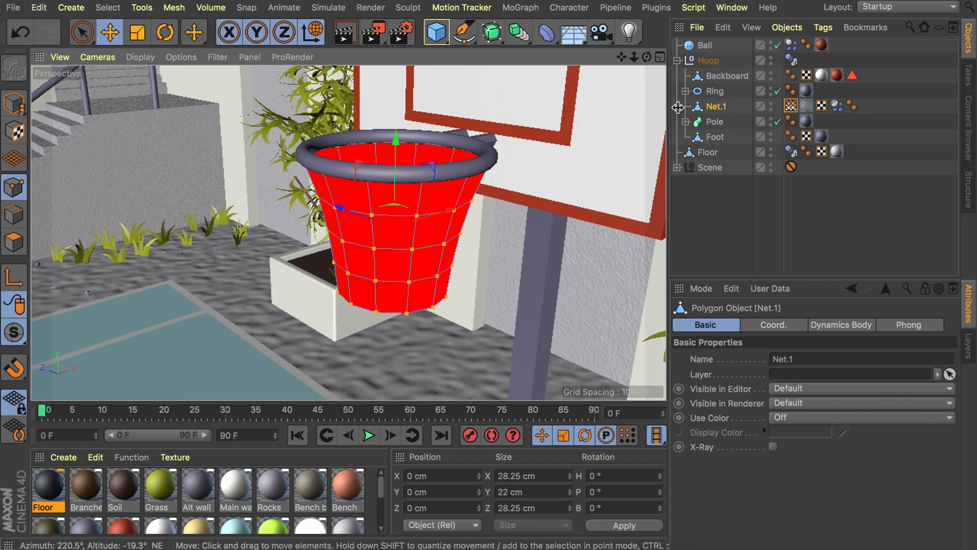
Open the Paint Tool for Net.1's full-weight vertex map
{"action": "left_click", "coordinate": [797, 105]}
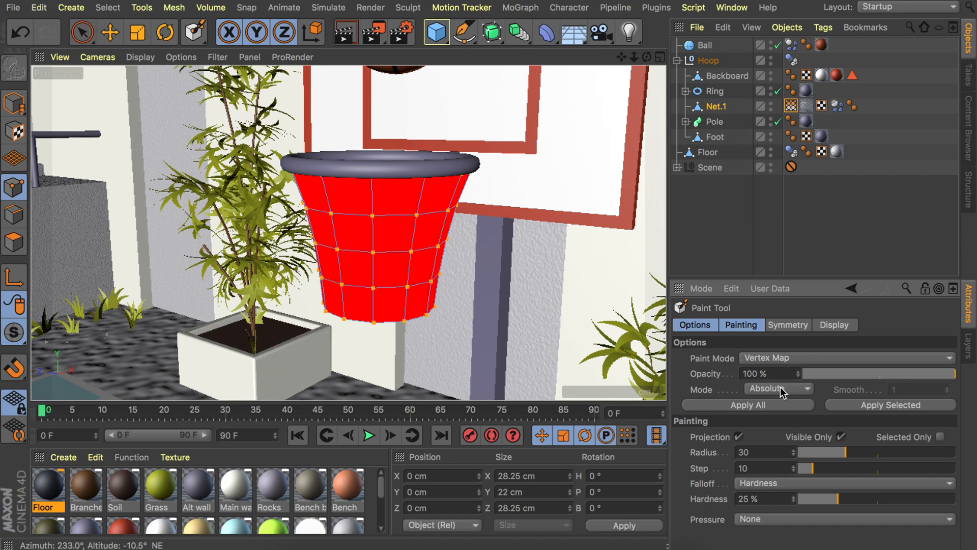
In Absolute mode, paint the lower net to 0% weight, keeping the top rows at 100%
{"action": "left_click", "coordinate": [405, 252]}
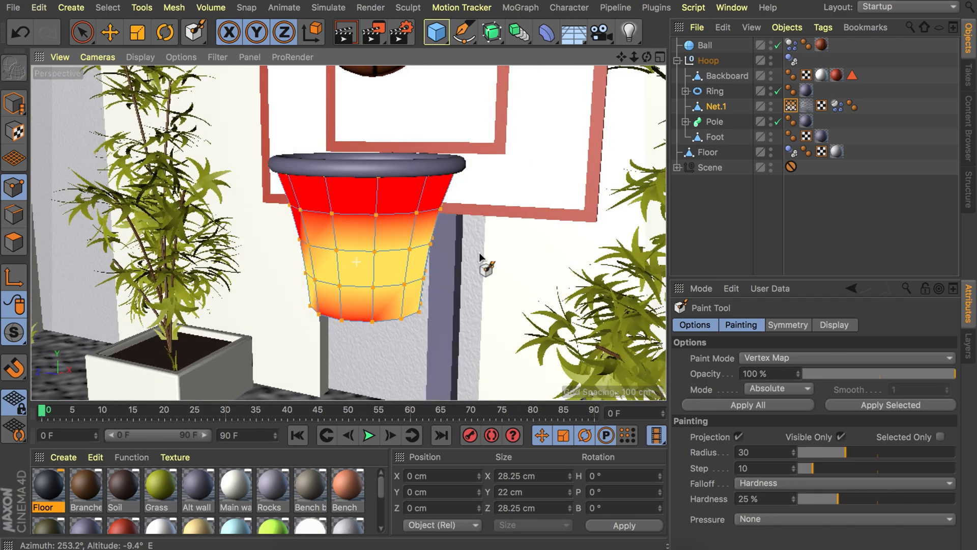
{"action": "left_click_drag", "start_coordinate": [480, 255], "coordinate": [473, 268]}
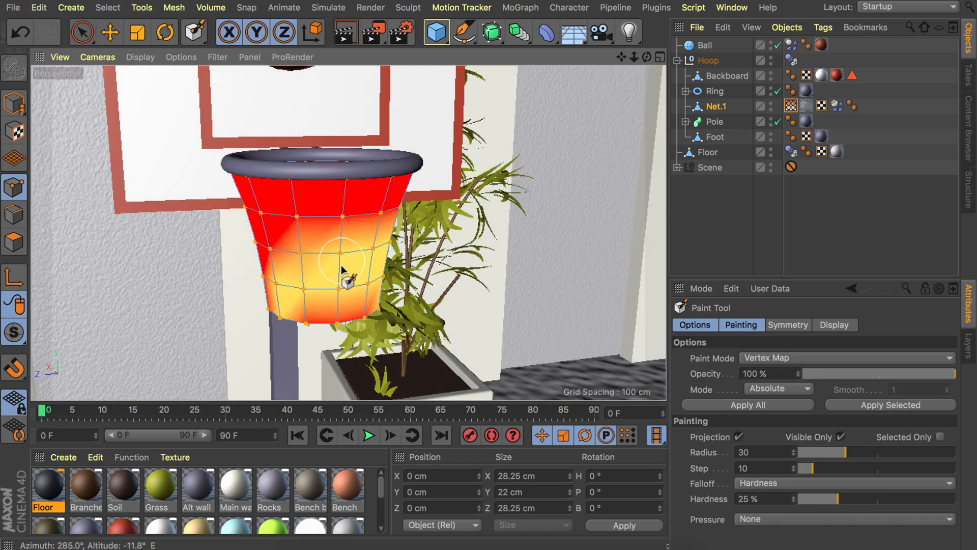
{"action": "left_click_drag", "start_coordinate": [342, 278], "coordinate": [265, 249]}
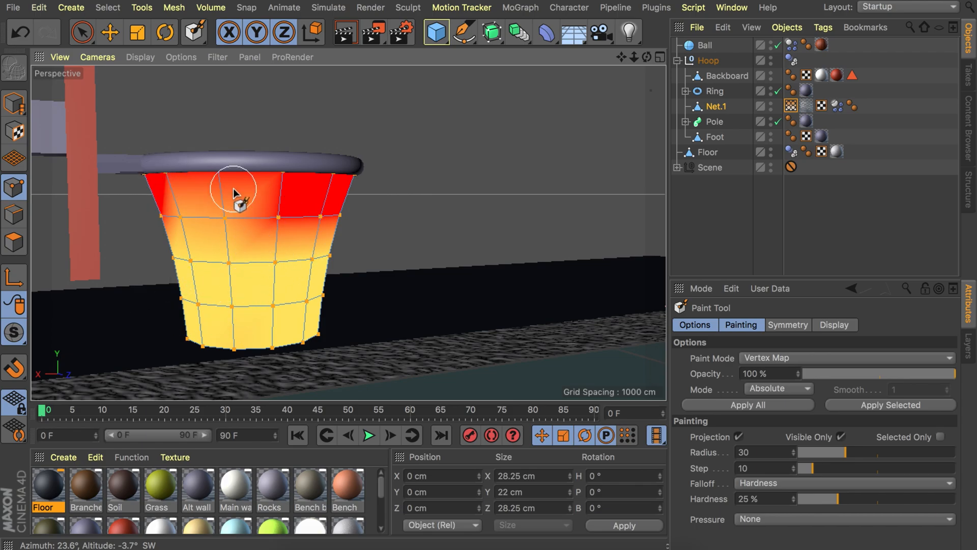
{"action": "mouse_move", "coordinate": [223, 225]}
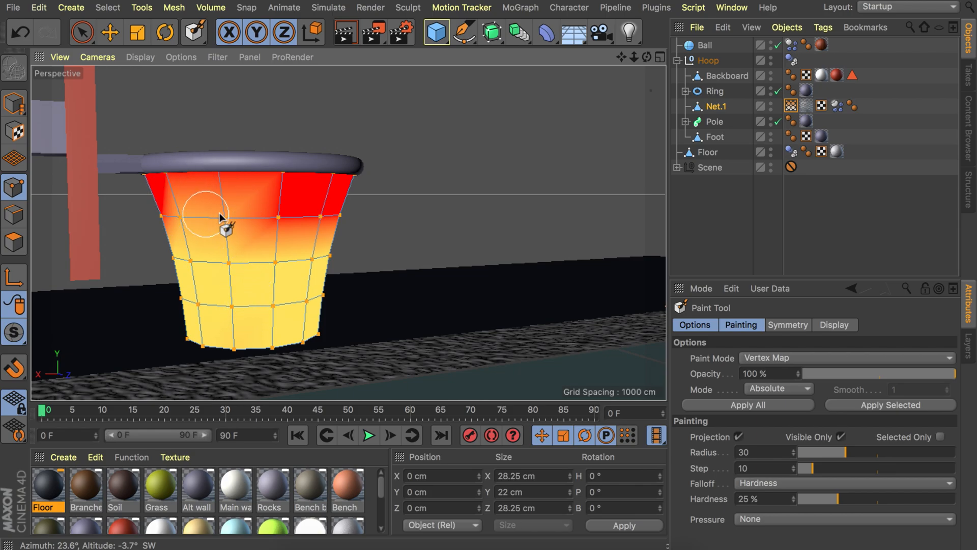
{"action": "mouse_move", "coordinate": [234, 214]}
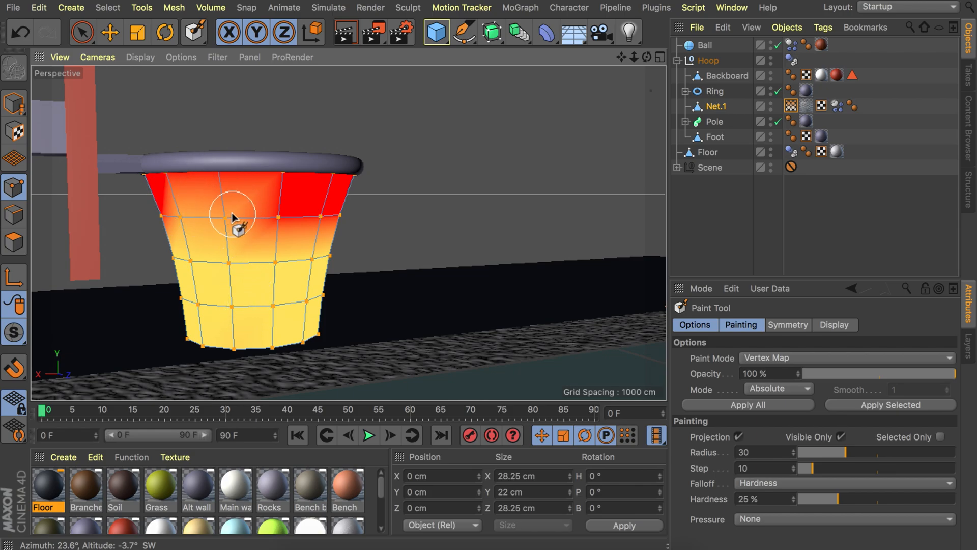
{"action": "mouse_move", "coordinate": [159, 181]}
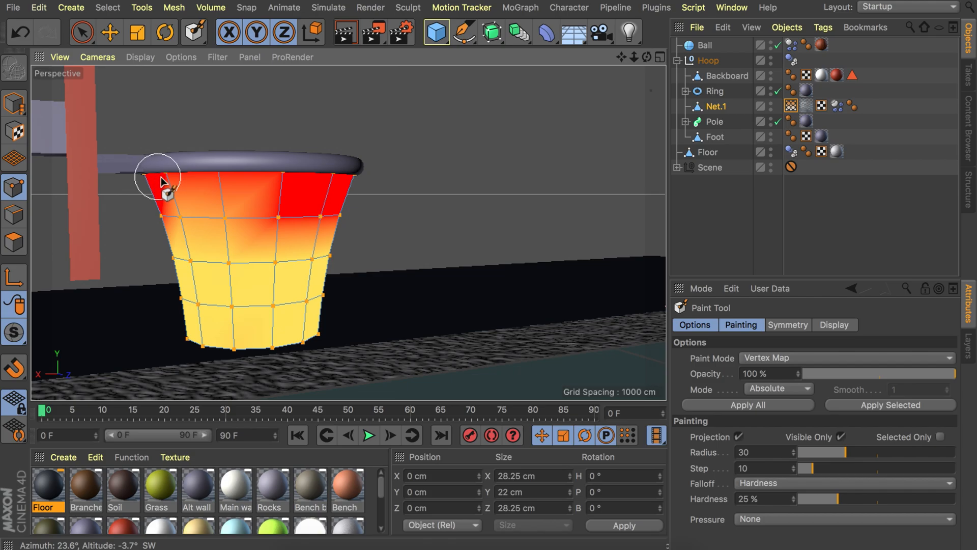
{"action": "left_click_drag", "start_coordinate": [162, 181], "coordinate": [277, 202]}
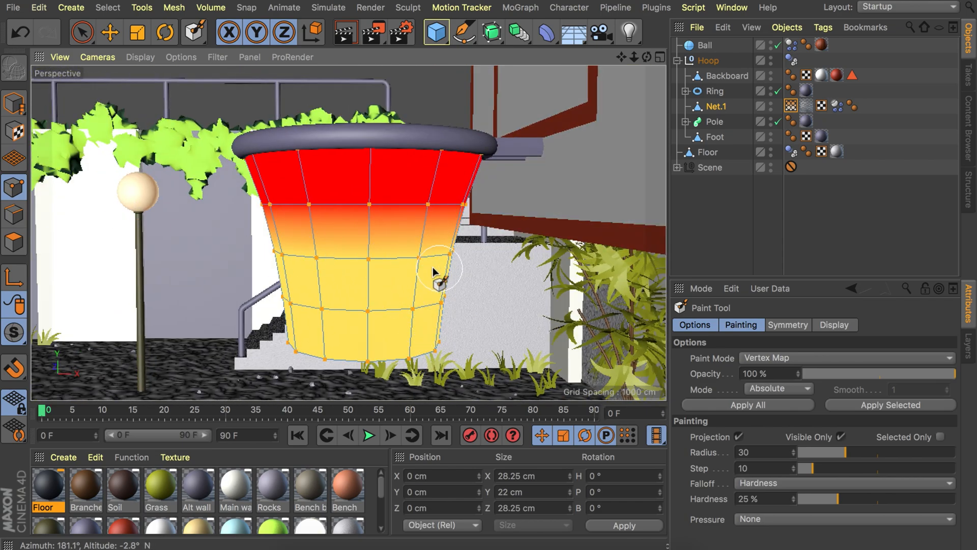
{"action": "left_click_drag", "start_coordinate": [436, 271], "coordinate": [517, 331]}
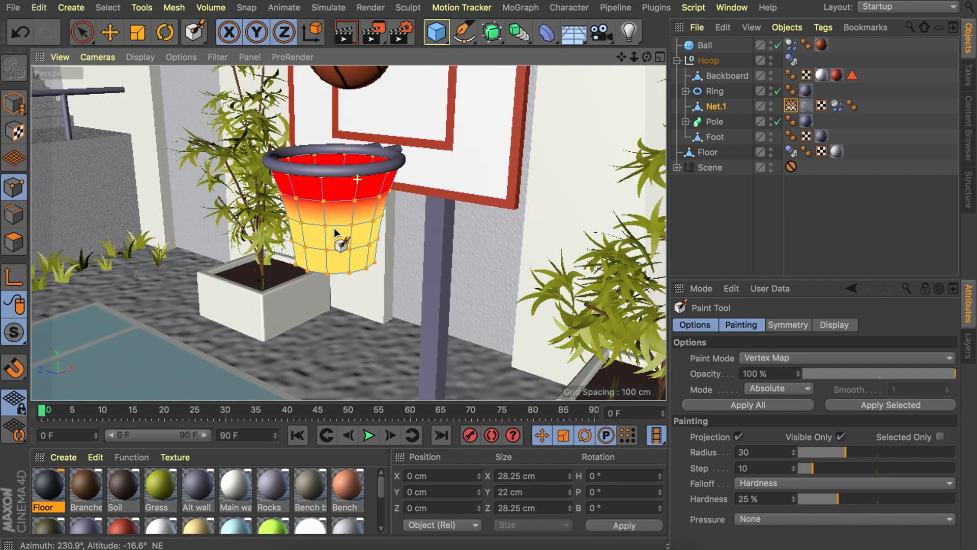
{"action": "mouse_move", "coordinate": [839, 106]}
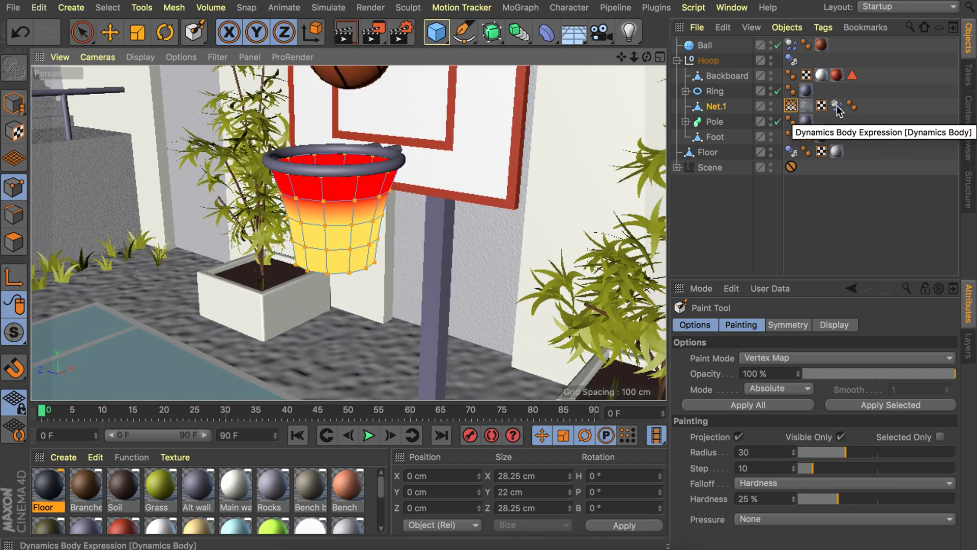
Use the vertex map as Mass Map in Net.1's Dynamics Body soft body settings
{"action": "left_click", "coordinate": [838, 104]}
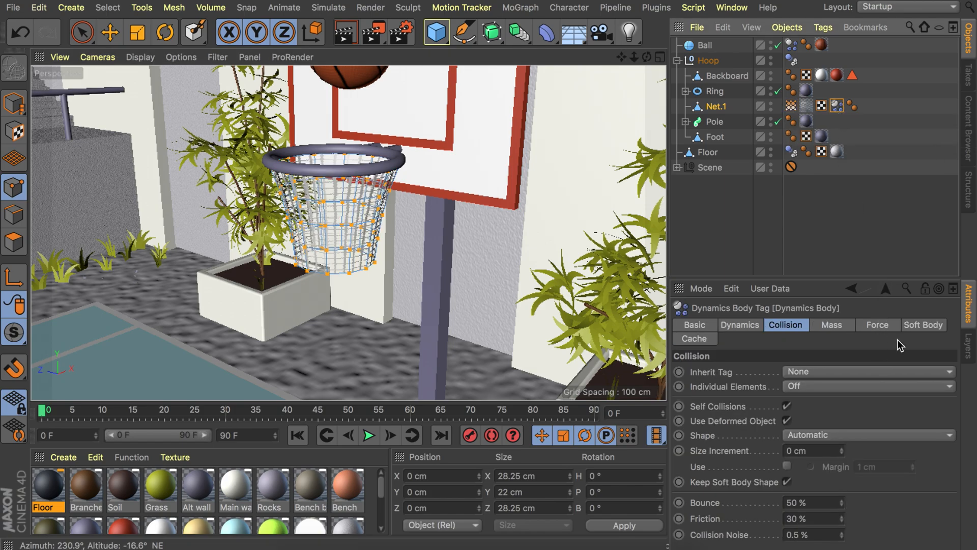
{"action": "left_click", "coordinate": [833, 324]}
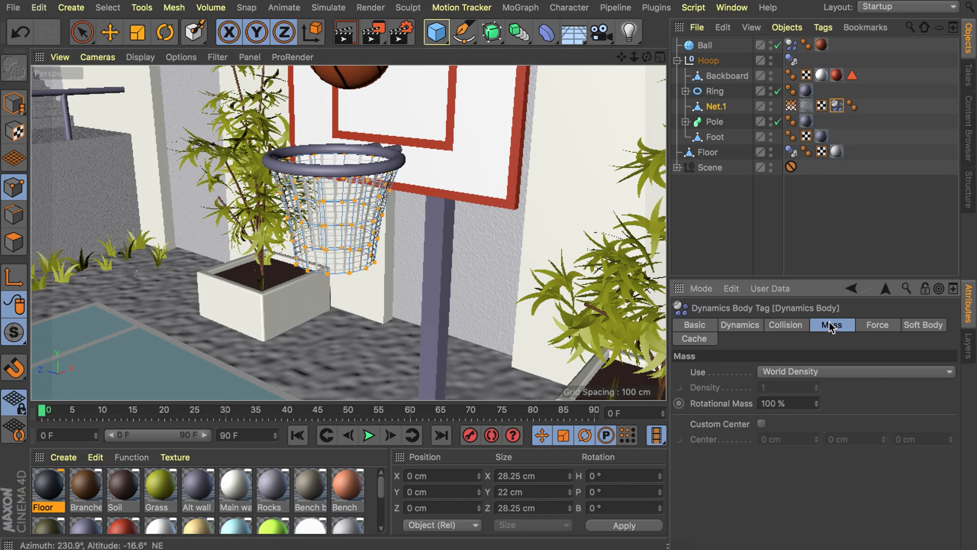
{"action": "left_click", "coordinate": [923, 325]}
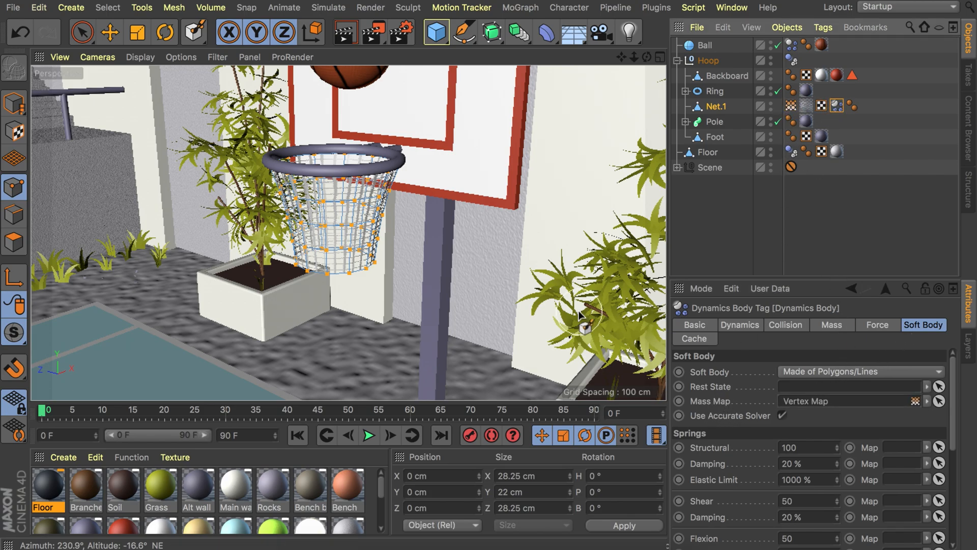
Return to Model mode, rewind, and play to watch the ball drop into the net
{"action": "left_click", "coordinate": [297, 435]}
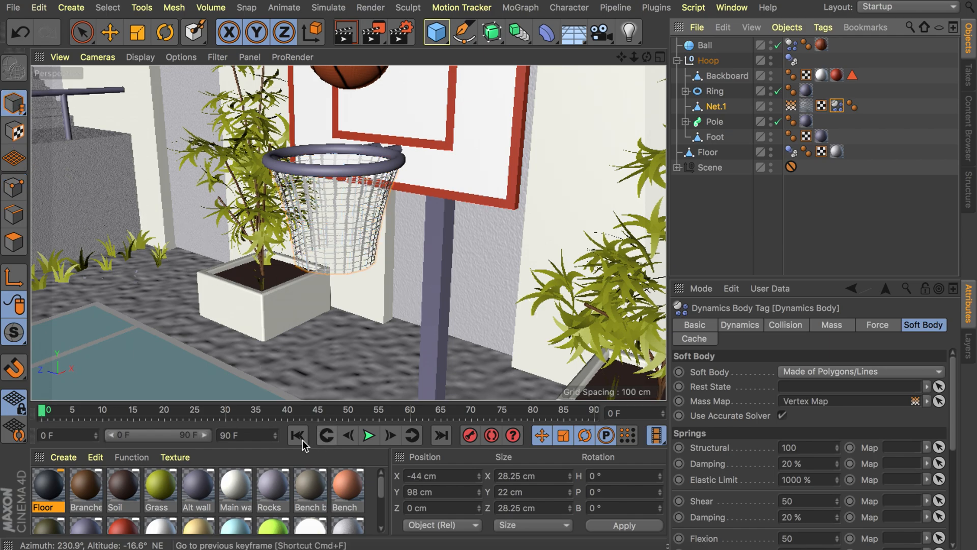
{"action": "left_click", "coordinate": [369, 435]}
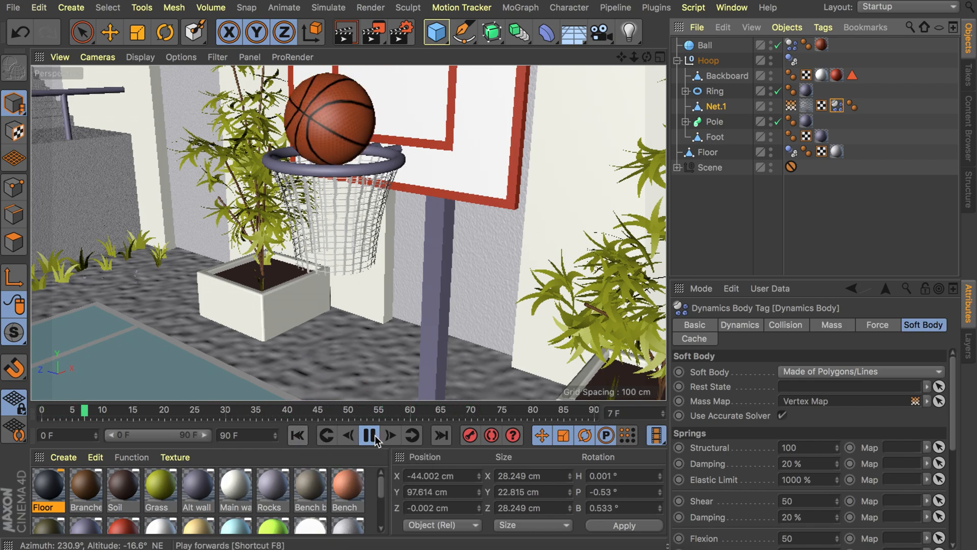
{"action": "left_click", "coordinate": [371, 435]}
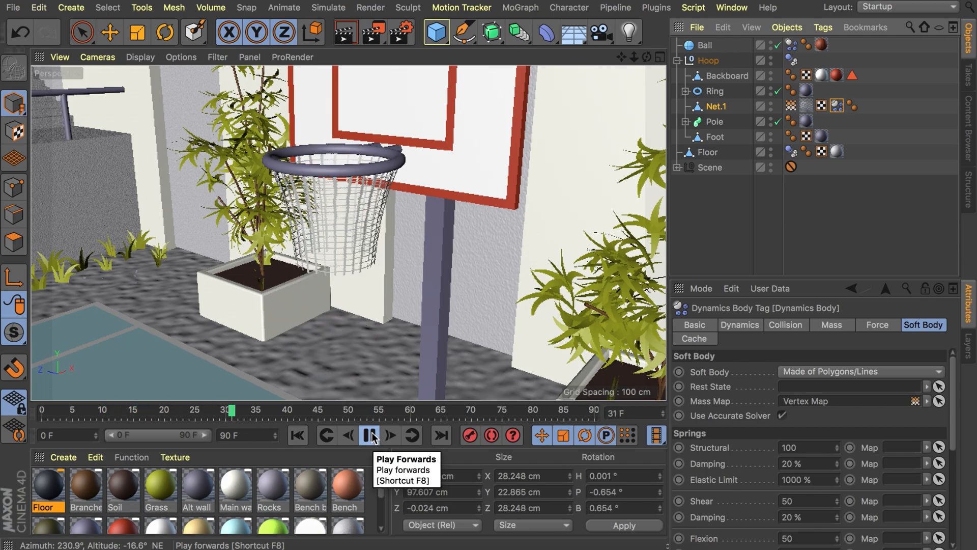
{"action": "left_click", "coordinate": [369, 435]}
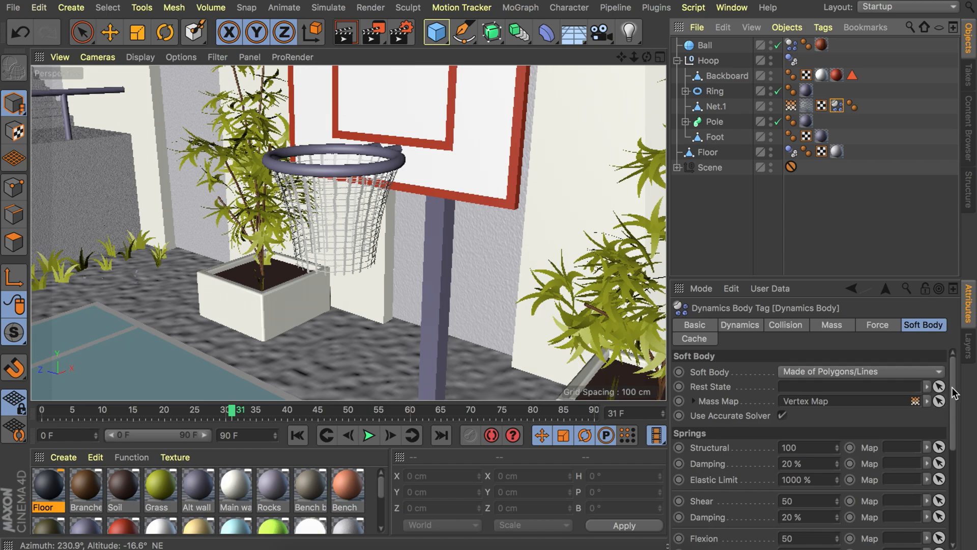
Set Structural strength, Damping, Elastic Limit and Shear Damping to 0, then replay
{"action": "scroll", "scroll_direction": "down", "scroll_amount": 3}
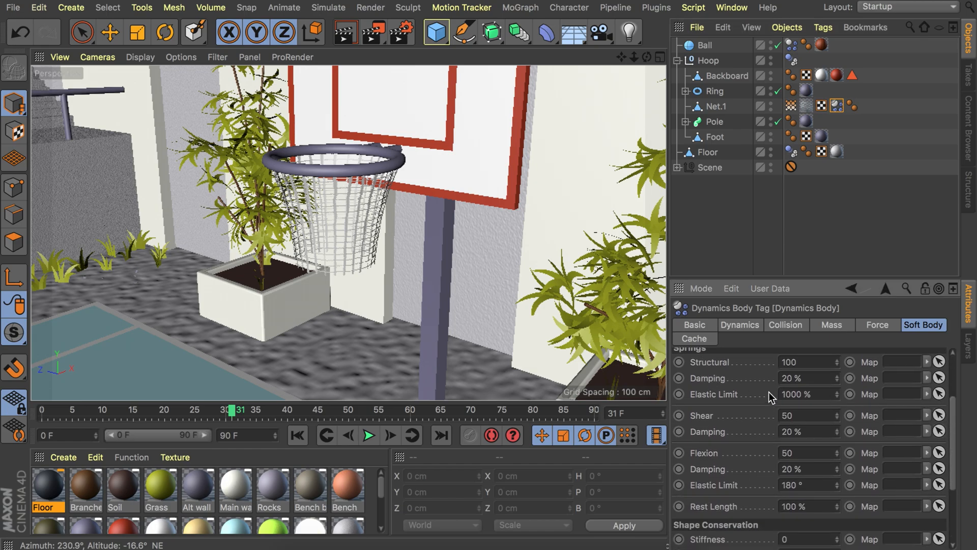
{"action": "left_click", "coordinate": [807, 366]}
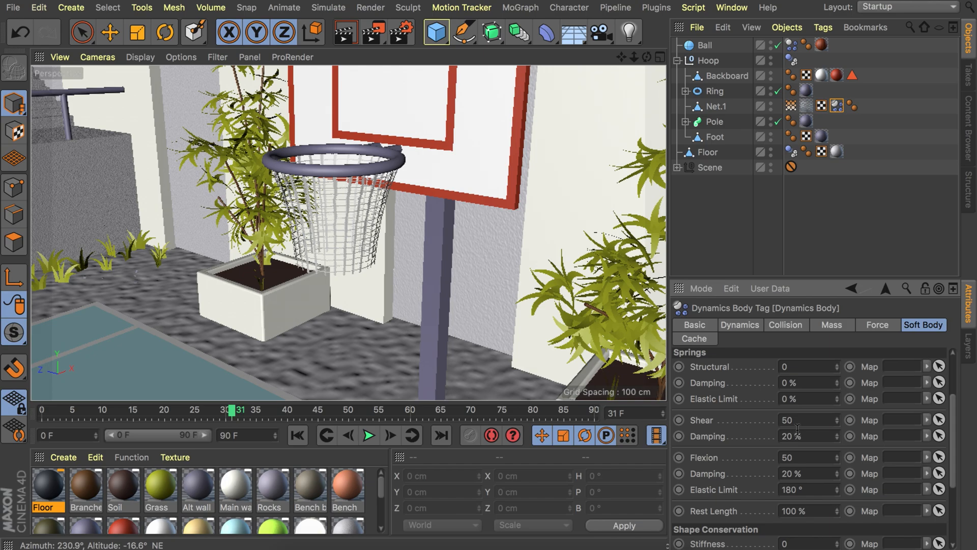
{"action": "left_click", "coordinate": [807, 436]}
{"action": "type", "text": "0"}
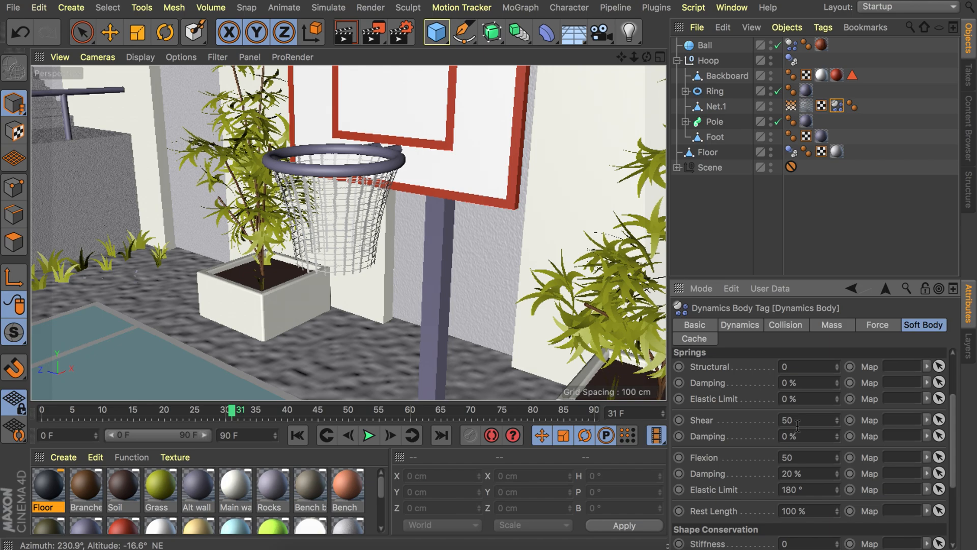
{"action": "scroll", "scroll_direction": "down", "scroll_amount": 3}
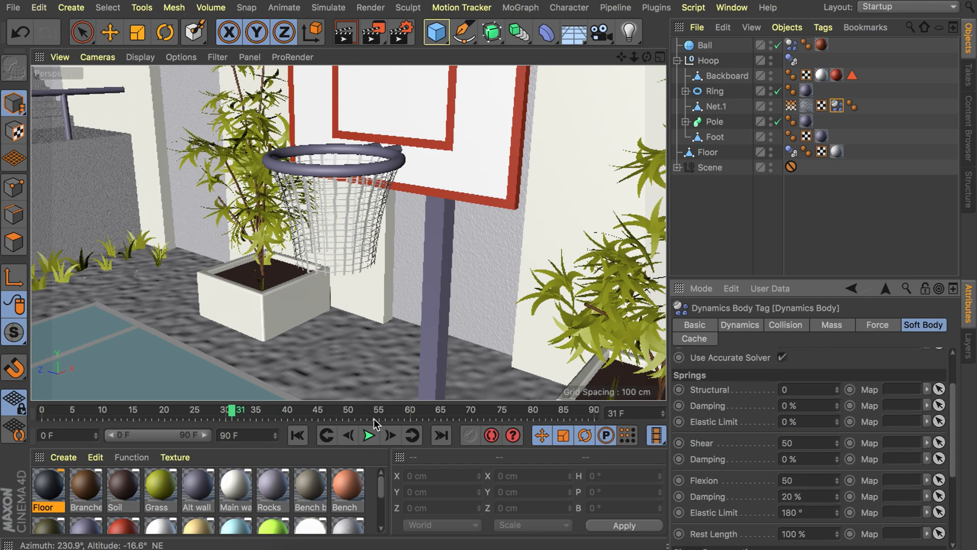
{"action": "left_click", "coordinate": [369, 435]}
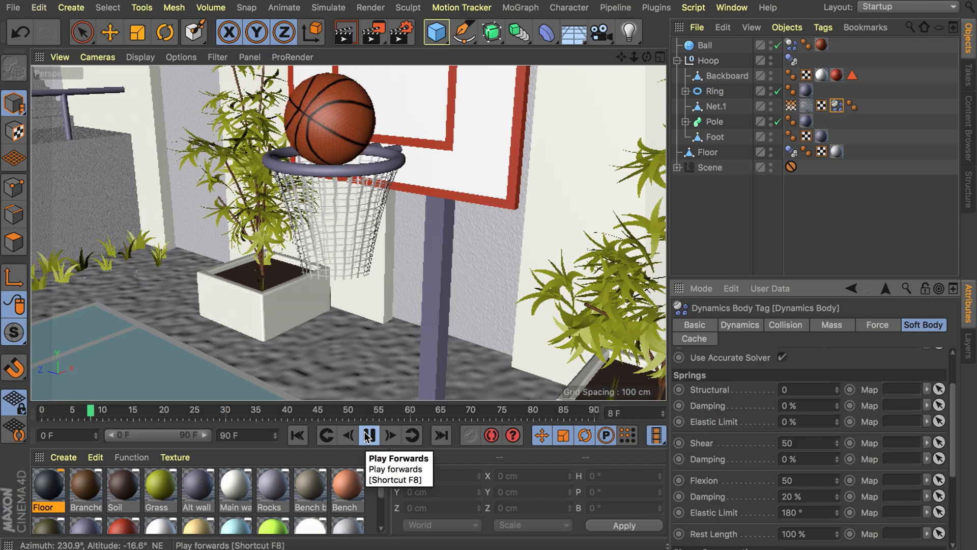
{"action": "left_click", "coordinate": [369, 435]}
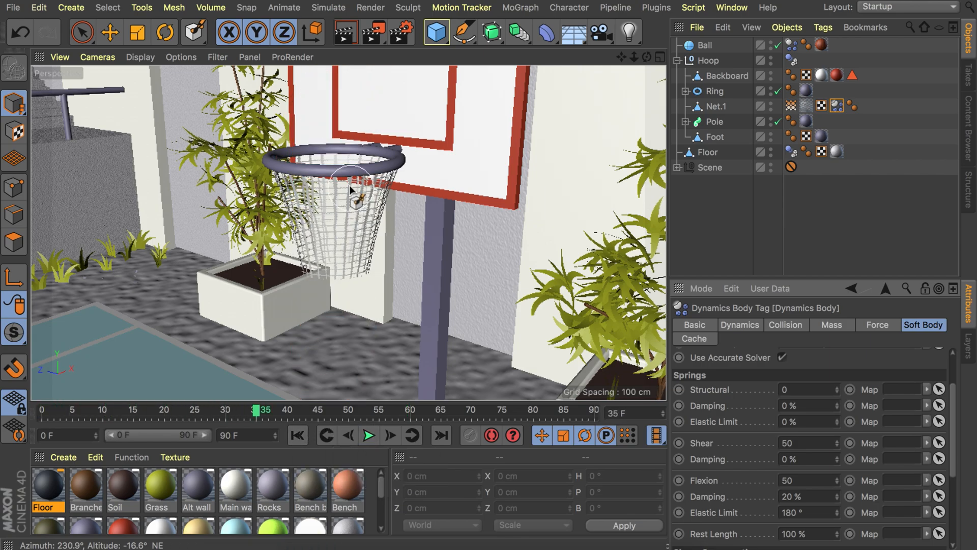
Set the ball's Dynamics Body Trigger to On Collision, glancing at the Collision tab
{"action": "left_click", "coordinate": [369, 436]}
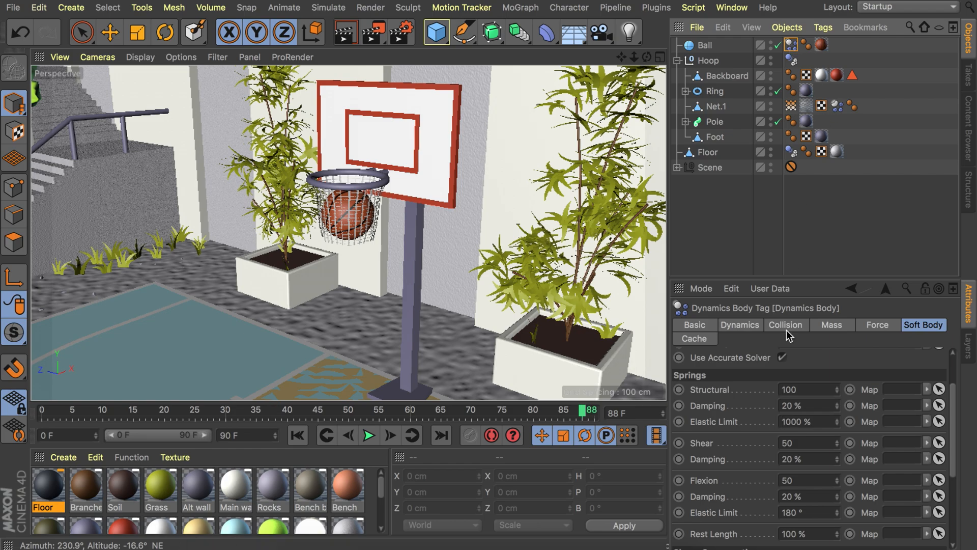
{"action": "left_click", "coordinate": [740, 325]}
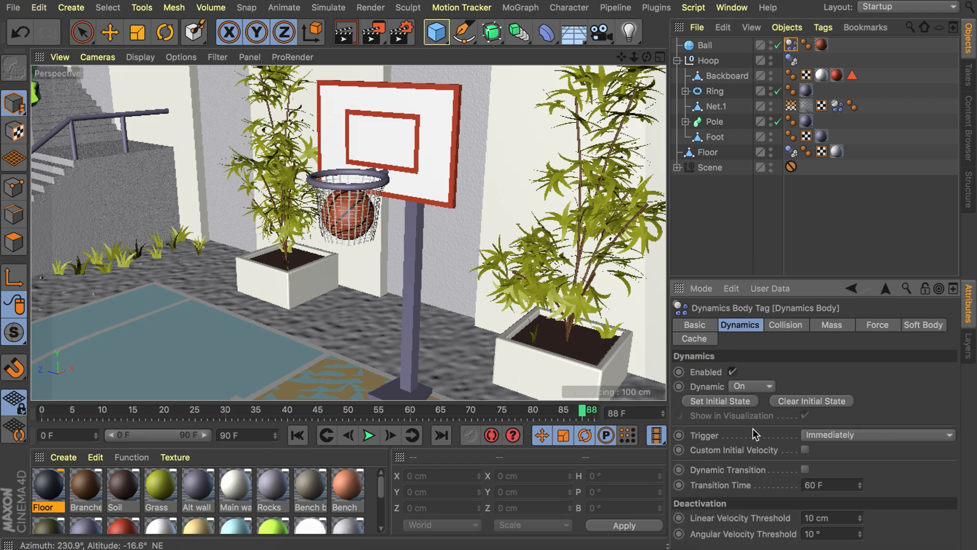
{"action": "left_click", "coordinate": [875, 434]}
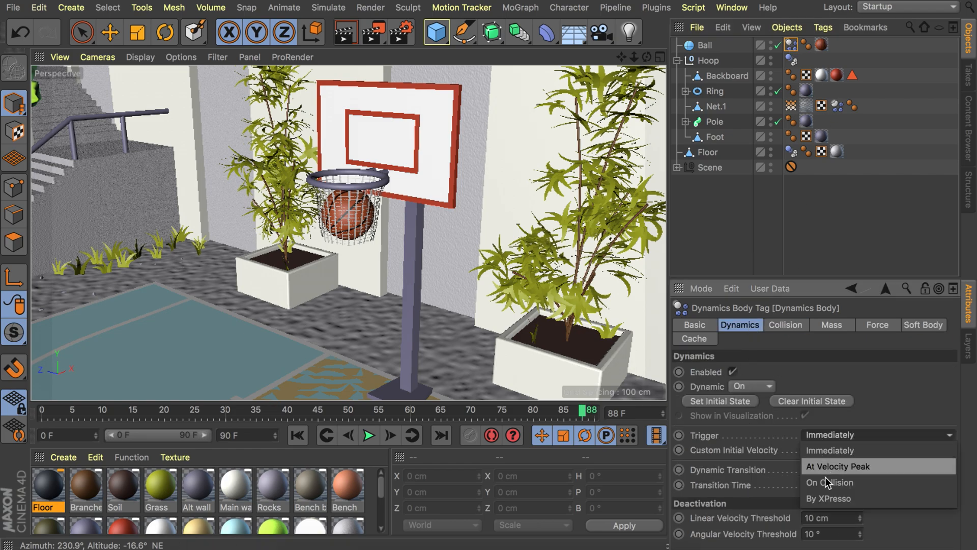
{"action": "left_click", "coordinate": [830, 482]}
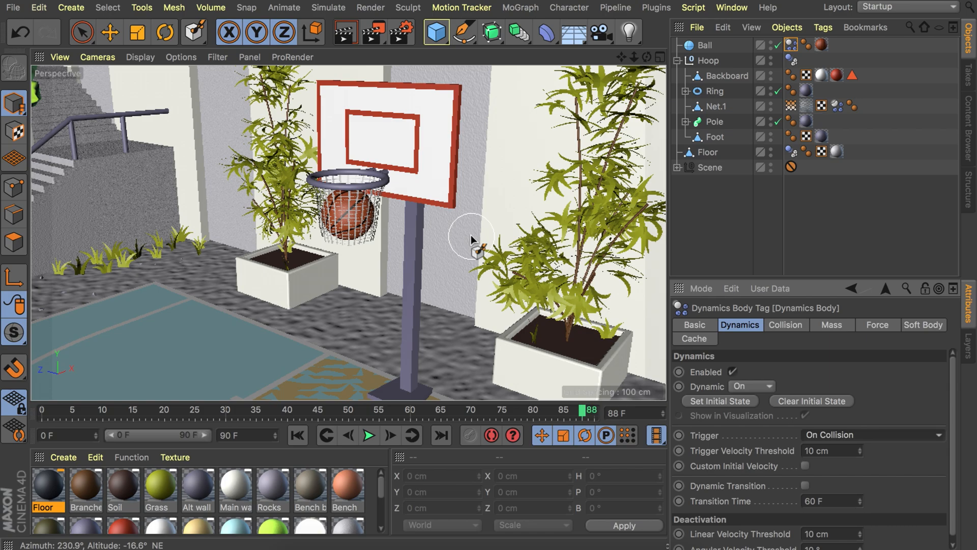
{"action": "mouse_move", "coordinate": [741, 426]}
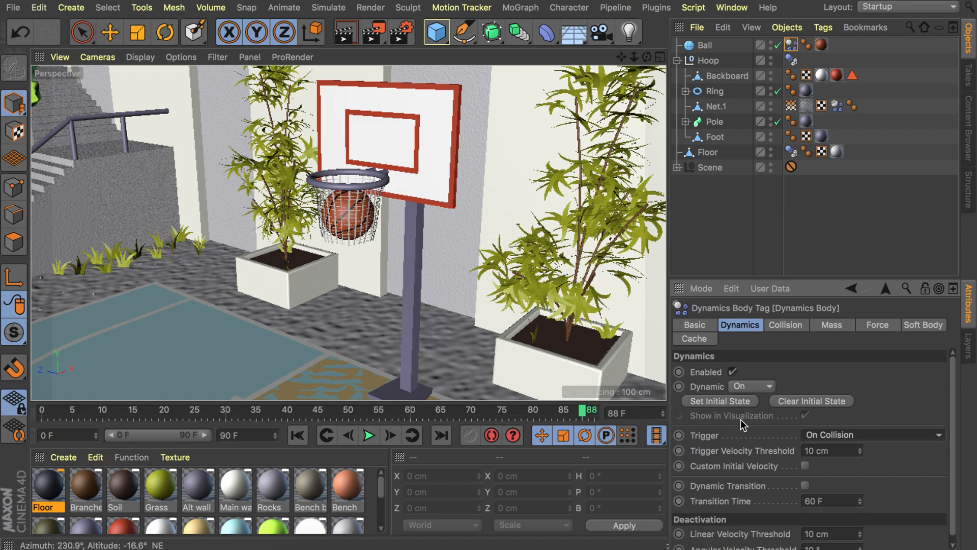
{"action": "left_click", "coordinate": [784, 325]}
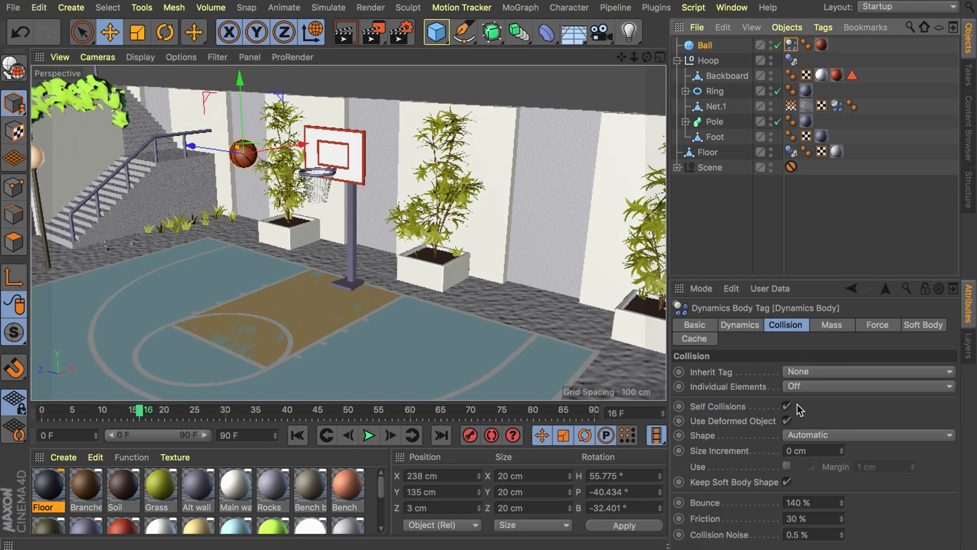
{"action": "left_click", "coordinate": [739, 325]}
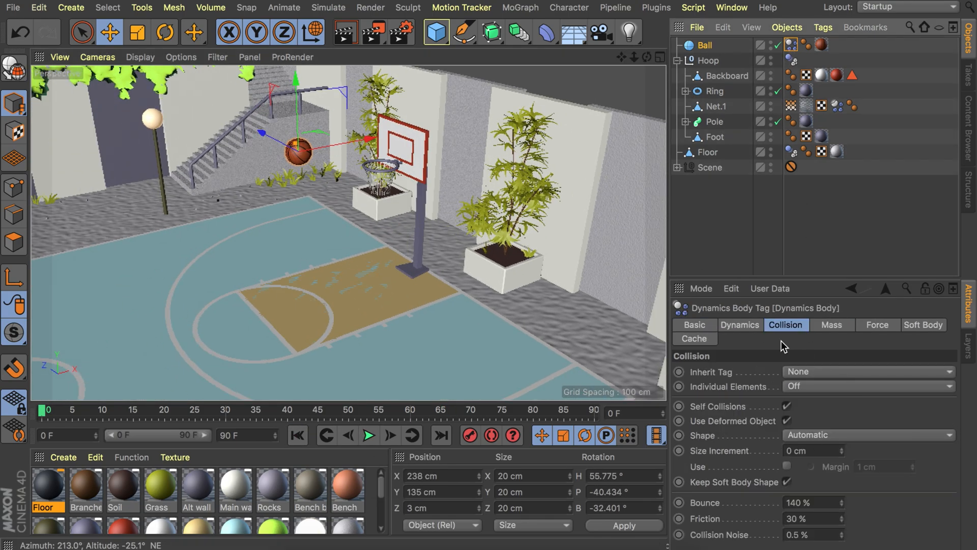
{"action": "left_click", "coordinate": [740, 324]}
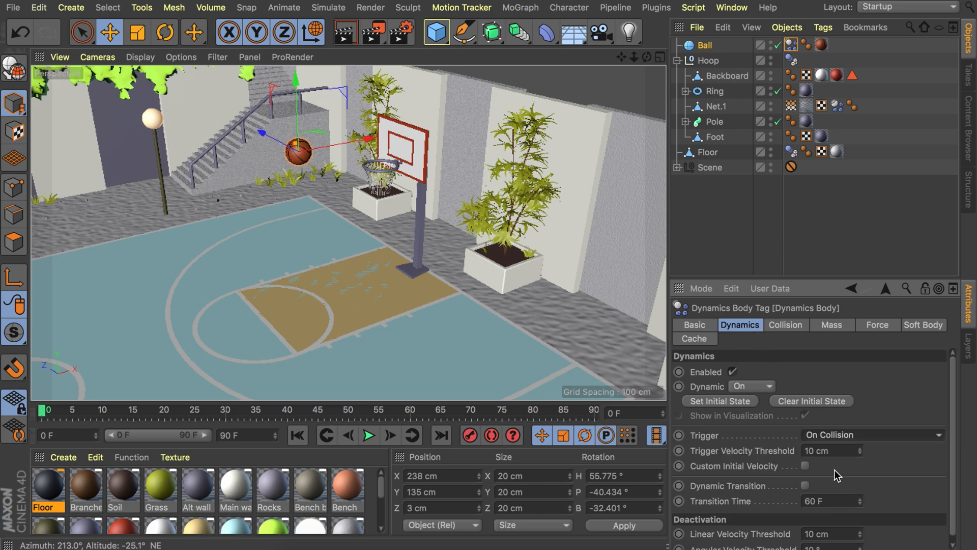
Orbit the view and drag the ball to a lower spot near the stairs
{"action": "left_click_drag", "start_coordinate": [298, 150], "coordinate": [206, 169]}
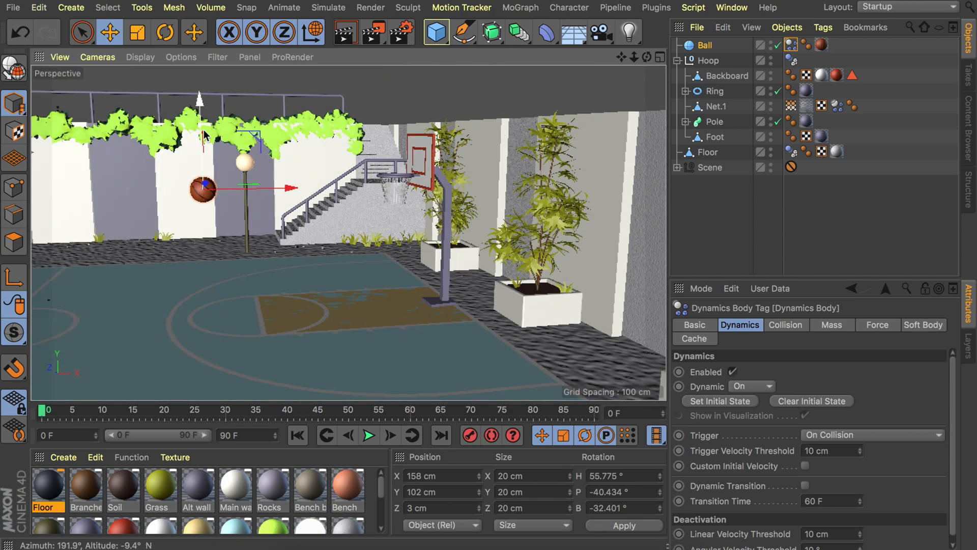
{"action": "left_click", "coordinate": [469, 435]}
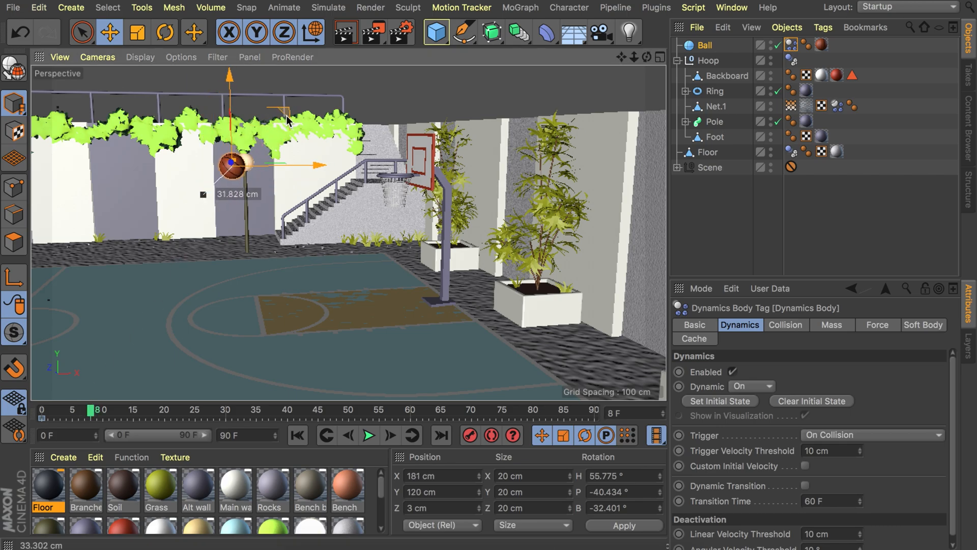
{"action": "left_click_drag", "start_coordinate": [249, 162], "coordinate": [237, 153]}
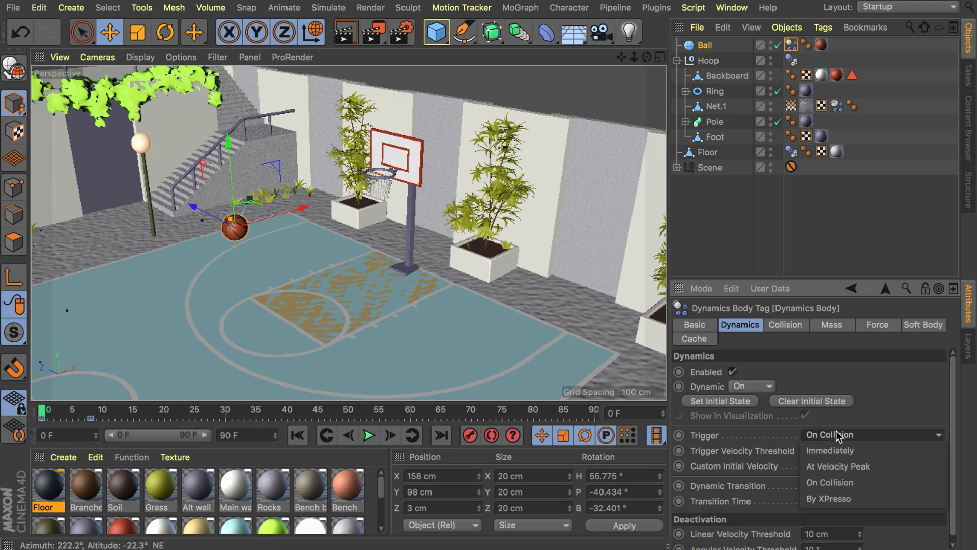
Set the ball's Trigger to At Velocity Peak, test playback, and select its keyframes
{"action": "left_click", "coordinate": [838, 466]}
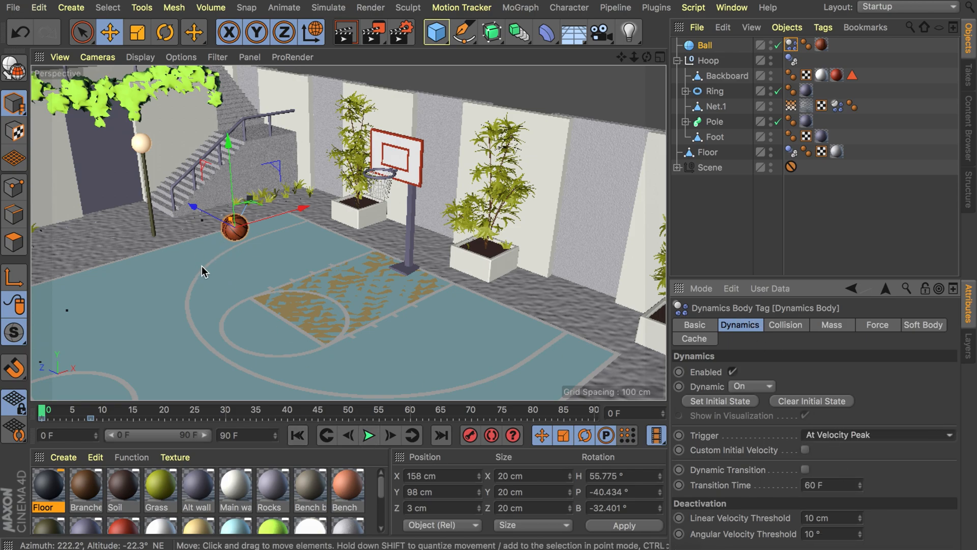
{"action": "left_click", "coordinate": [369, 435]}
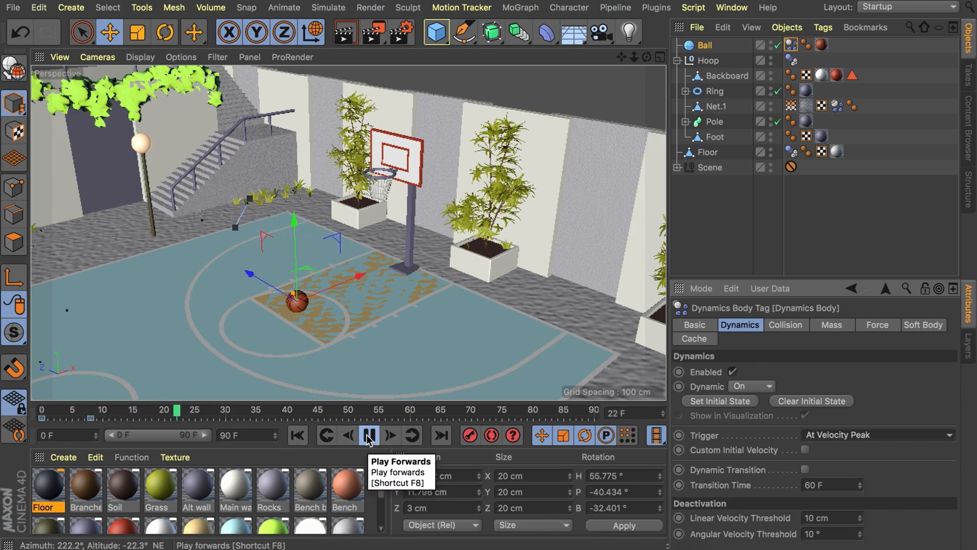
{"action": "left_click", "coordinate": [369, 435]}
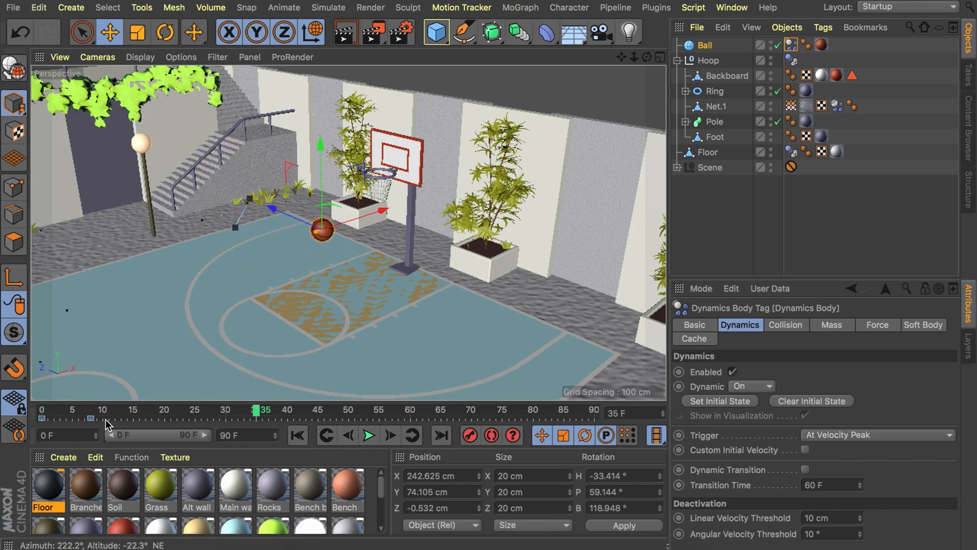
{"action": "left_click", "coordinate": [59, 419]}
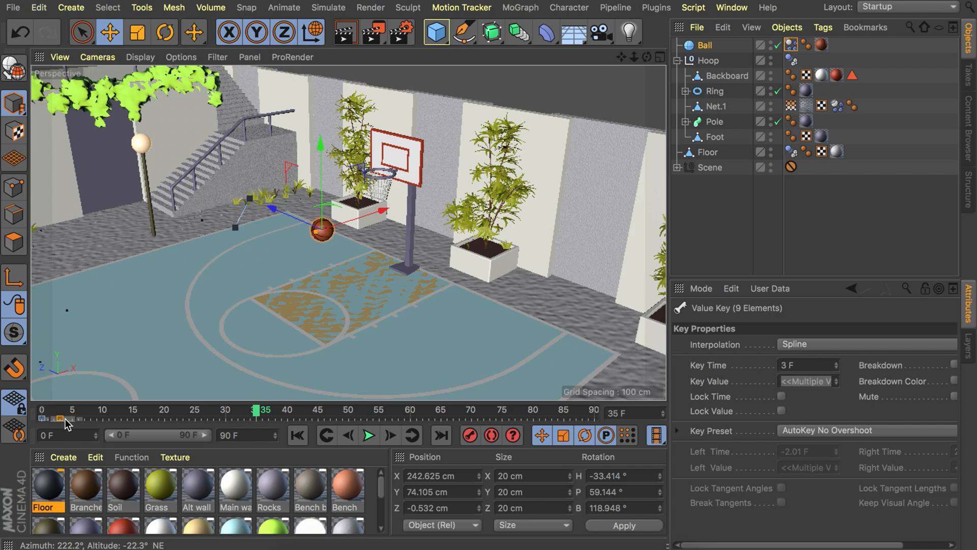
{"action": "mouse_move", "coordinate": [327, 436]}
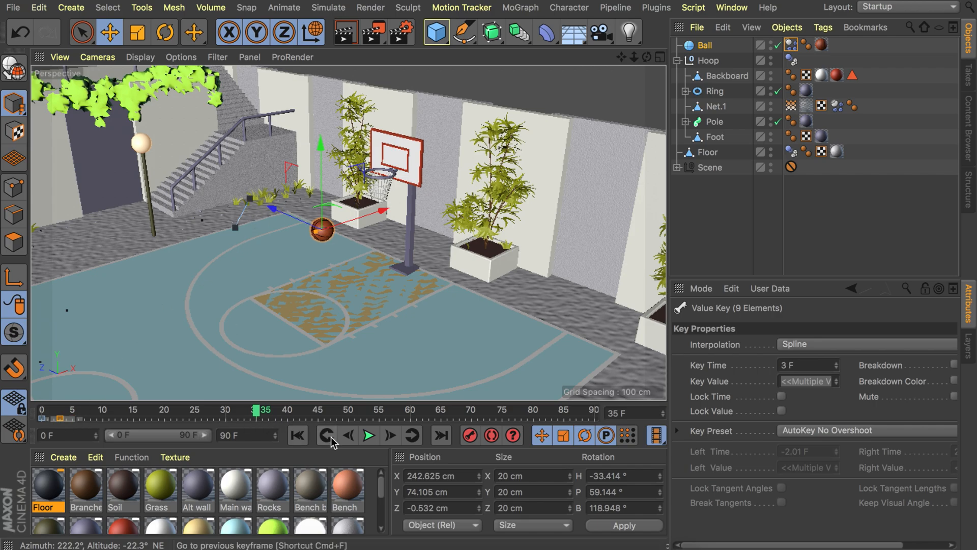
{"action": "left_click", "coordinate": [369, 435]}
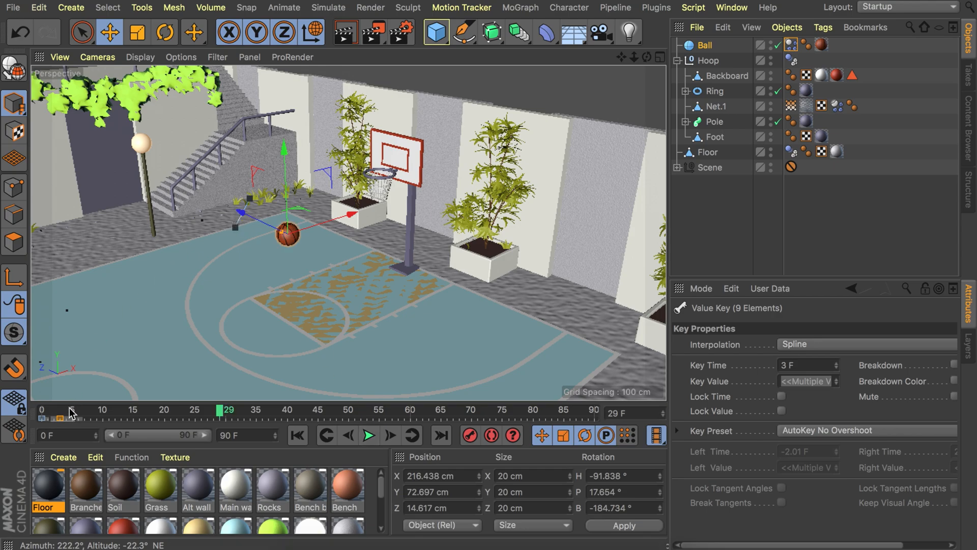
Switch to Animation mode, shift the ball's animated path, and play to test the shot
{"action": "left_click", "coordinate": [14, 102]}
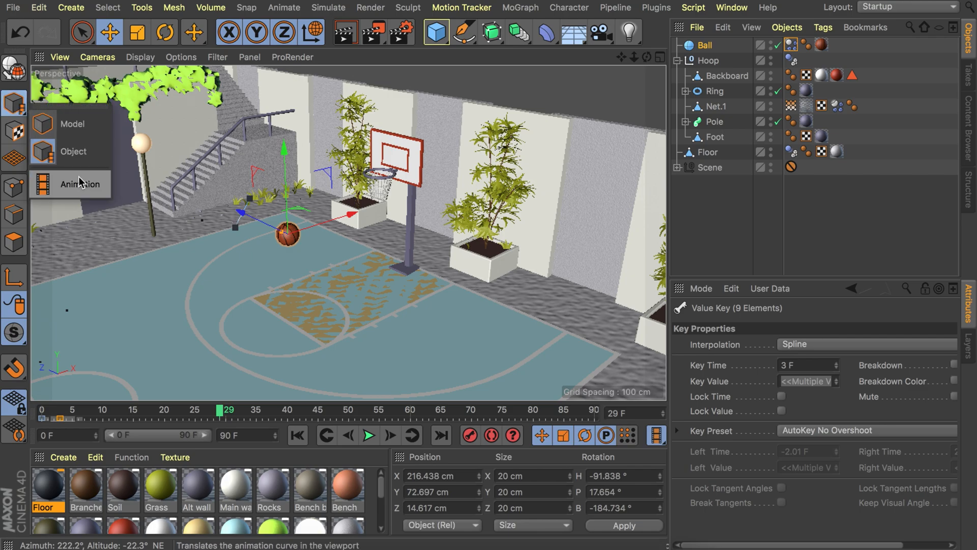
{"action": "mouse_move", "coordinate": [80, 187]}
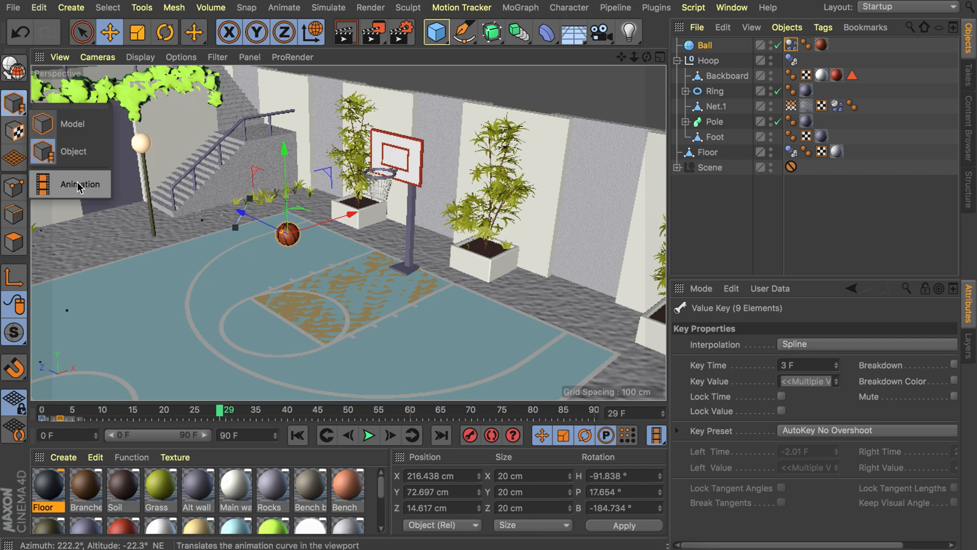
{"action": "left_click", "coordinate": [297, 435]}
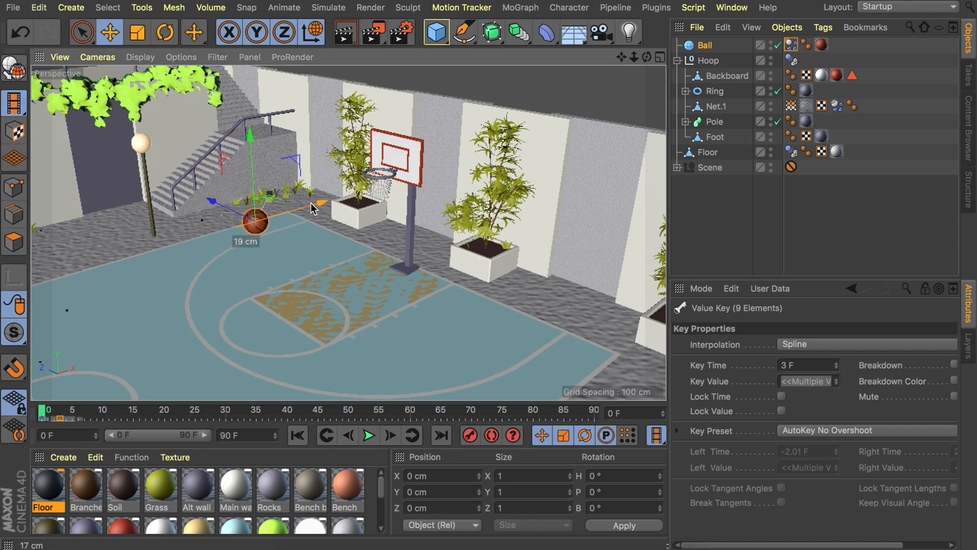
{"action": "left_click", "coordinate": [368, 436]}
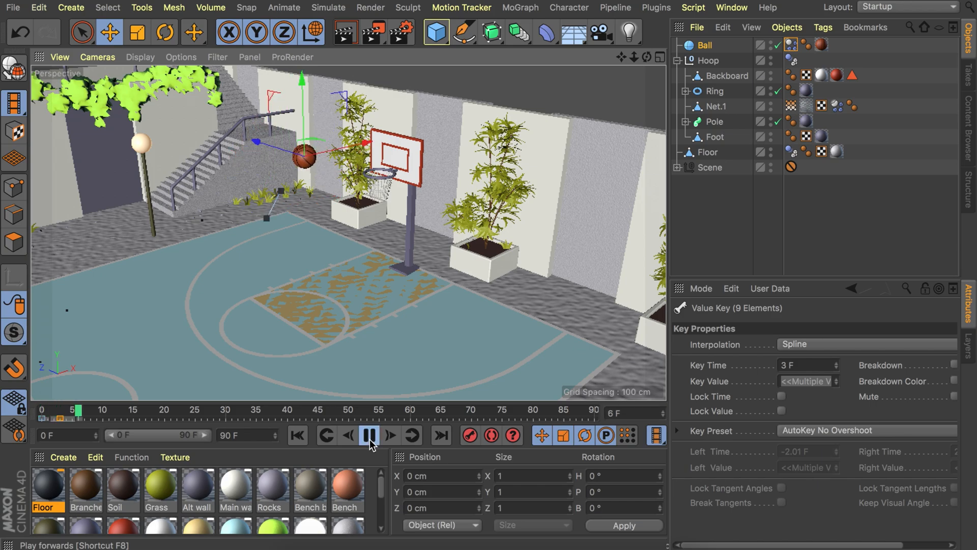
{"action": "left_click", "coordinate": [368, 435]}
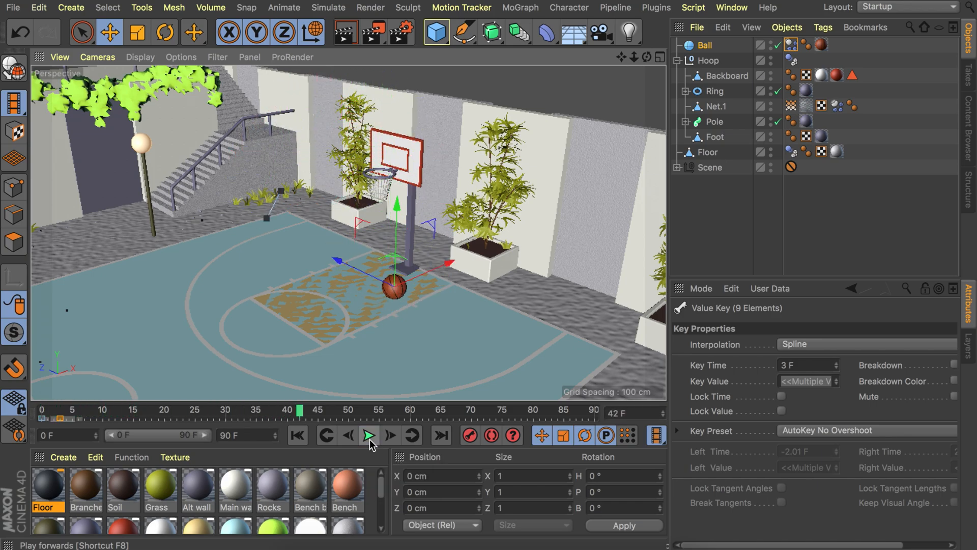
{"action": "left_click", "coordinate": [369, 435]}
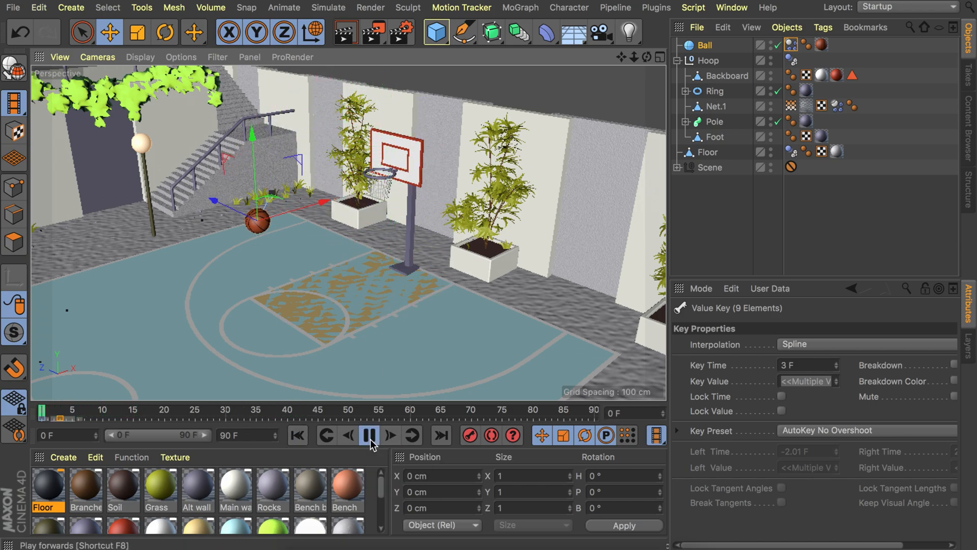
{"action": "left_click", "coordinate": [369, 435]}
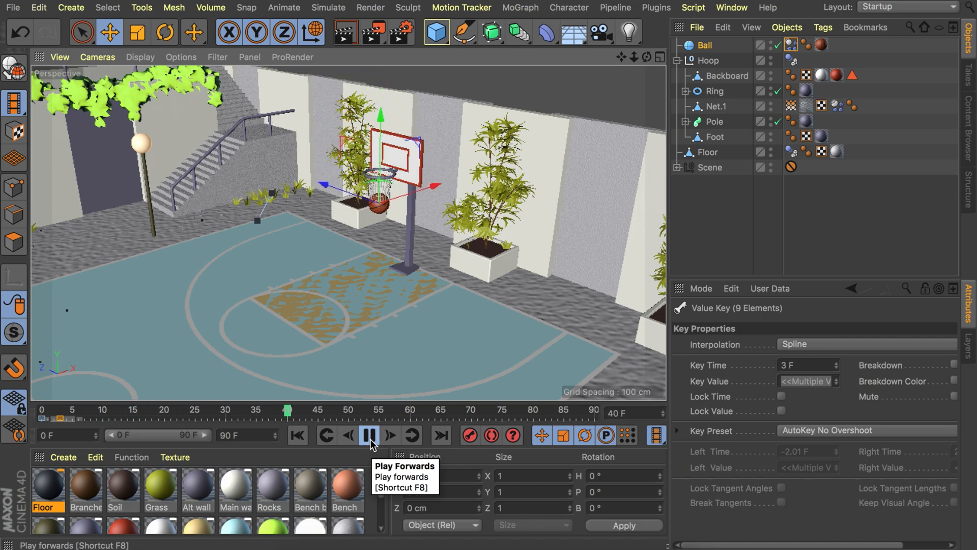
{"action": "left_click", "coordinate": [368, 435]}
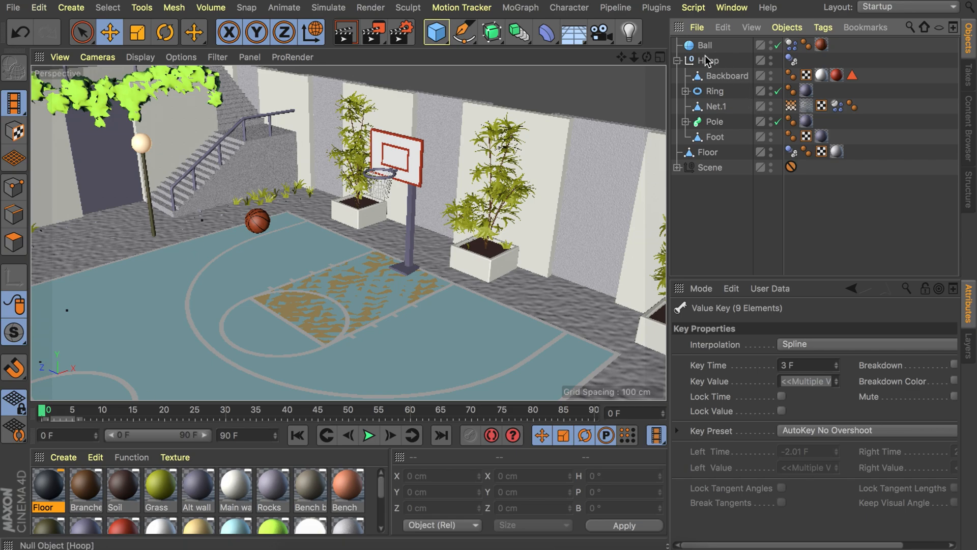
{"action": "left_click", "coordinate": [703, 44]}
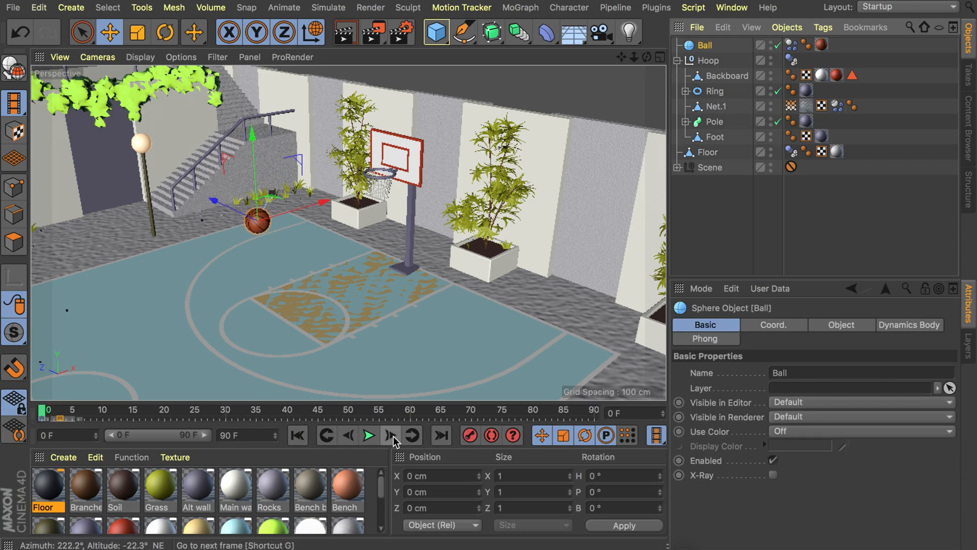
{"action": "left_click", "coordinate": [389, 435]}
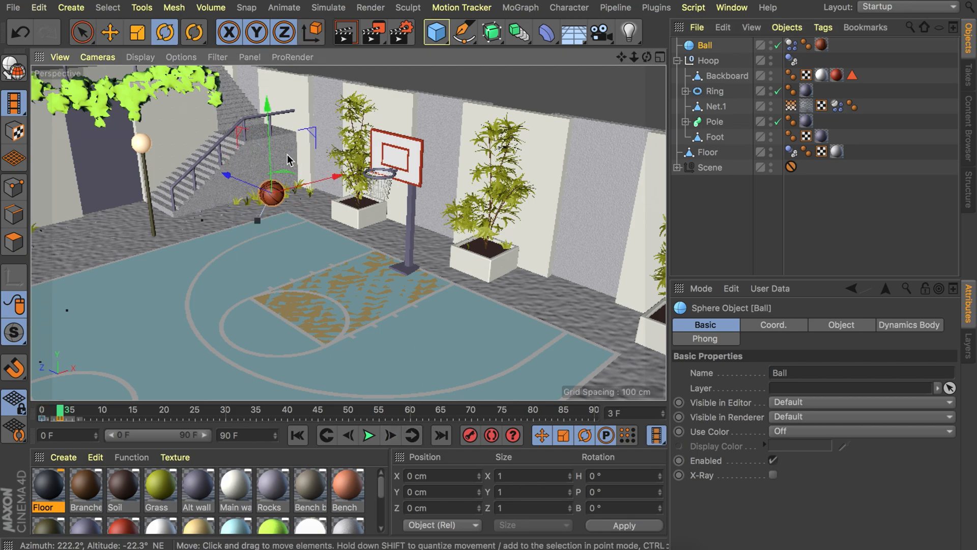
{"action": "left_click", "coordinate": [312, 33]}
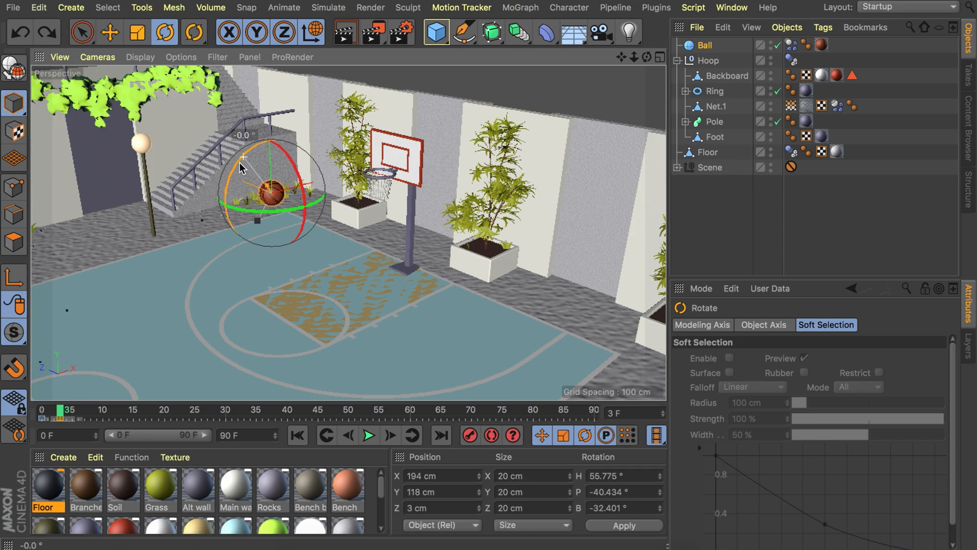
{"action": "left_click", "coordinate": [369, 435]}
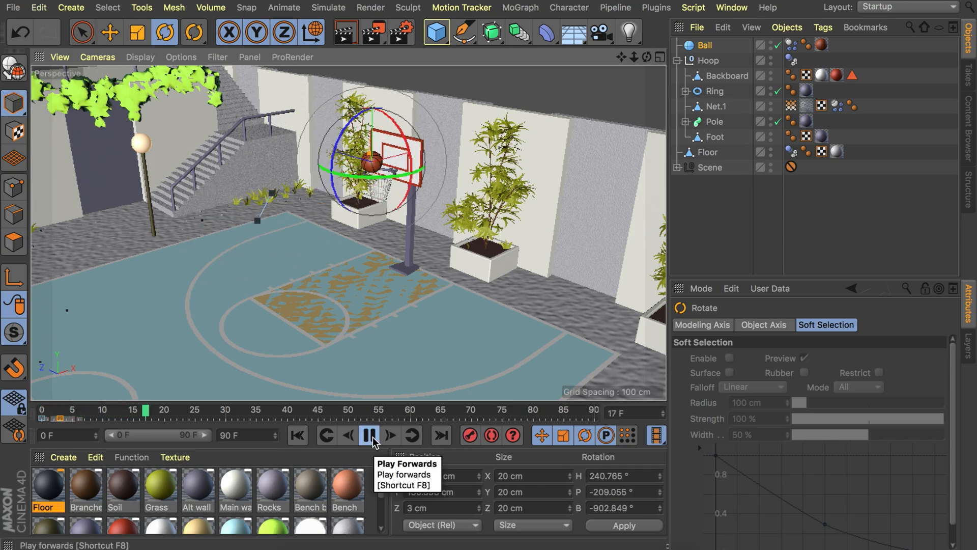
{"action": "left_click", "coordinate": [369, 435]}
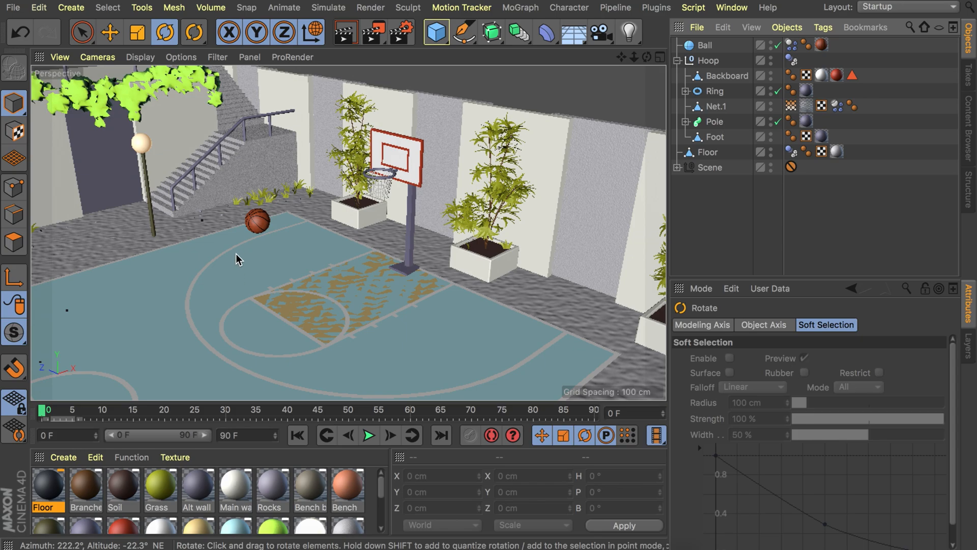
{"action": "mouse_move", "coordinate": [383, 140]}
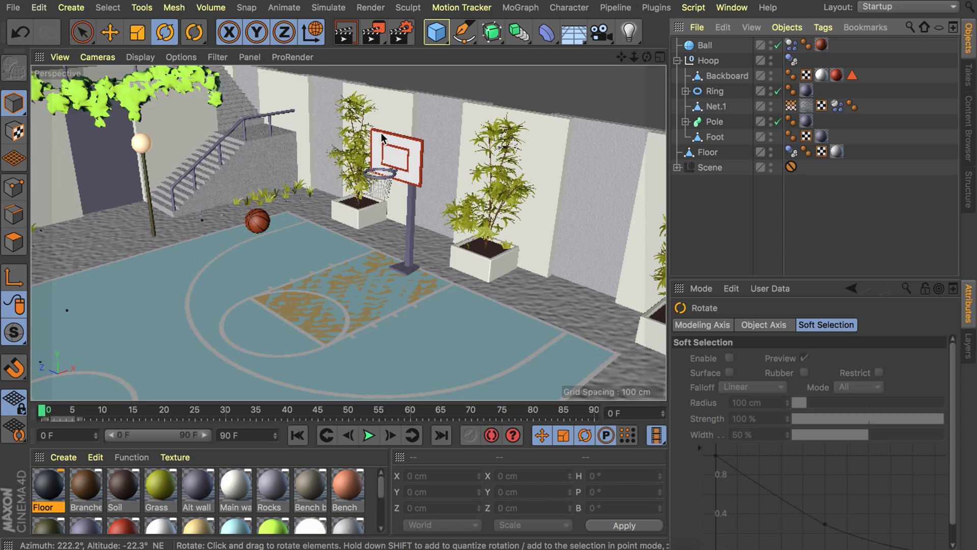
{"action": "mouse_move", "coordinate": [373, 179]}
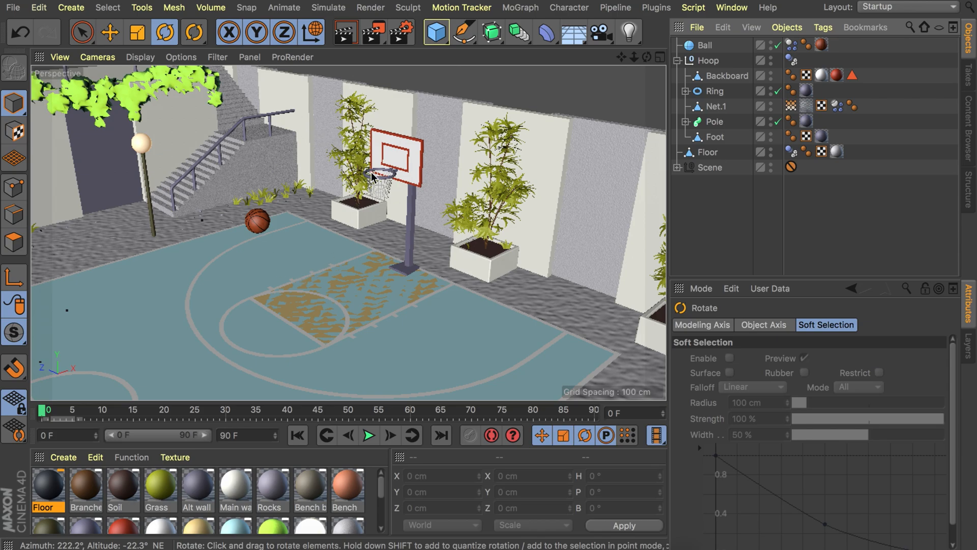
{"action": "mouse_move", "coordinate": [460, 41]}
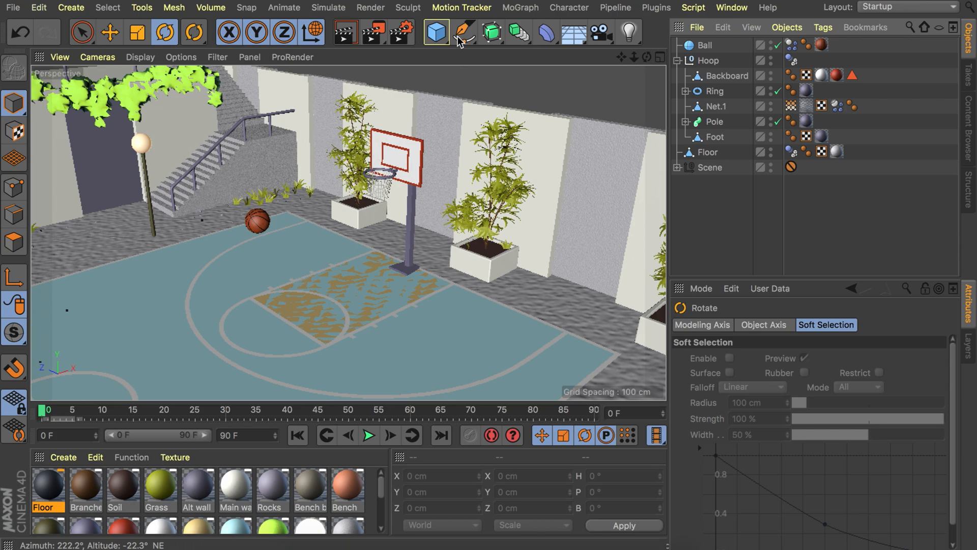
Draw a Bezier spline in the Front view, bending its end toward the hoop
{"action": "left_click", "coordinate": [463, 32]}
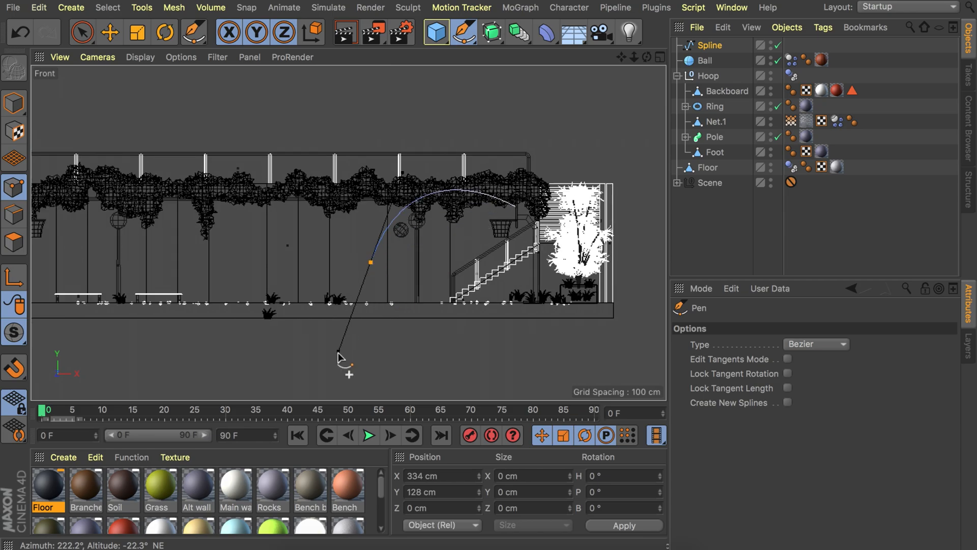
{"action": "left_click_drag", "start_coordinate": [341, 359], "coordinate": [399, 305]}
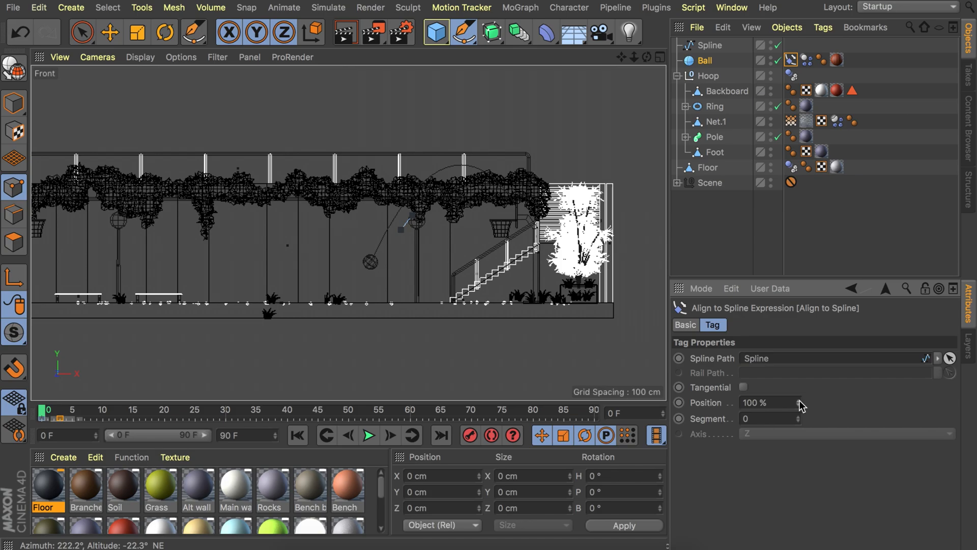
{"action": "mouse_move", "coordinate": [788, 418]}
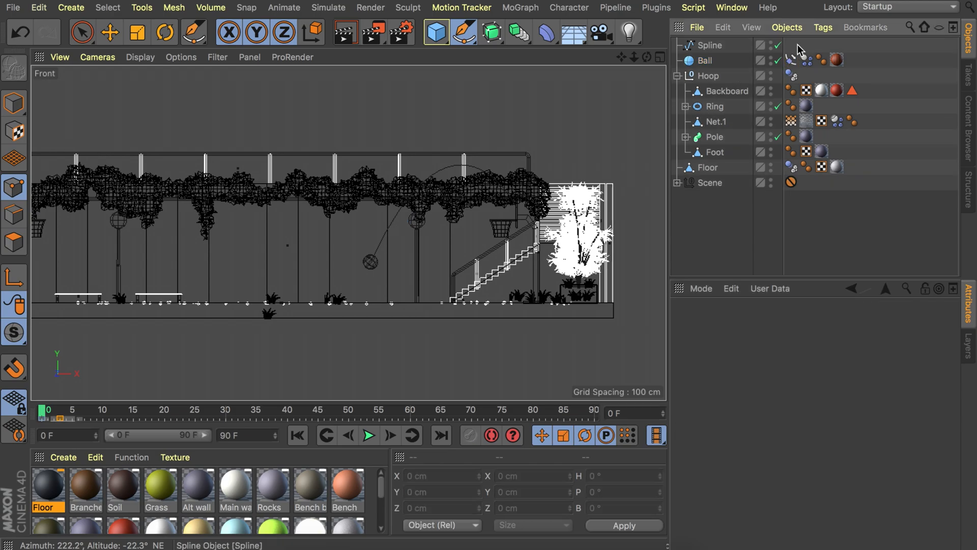
Keyframe the Align to Spline tag's Position, ending at 0% on frame 10
{"action": "left_click", "coordinate": [791, 60]}
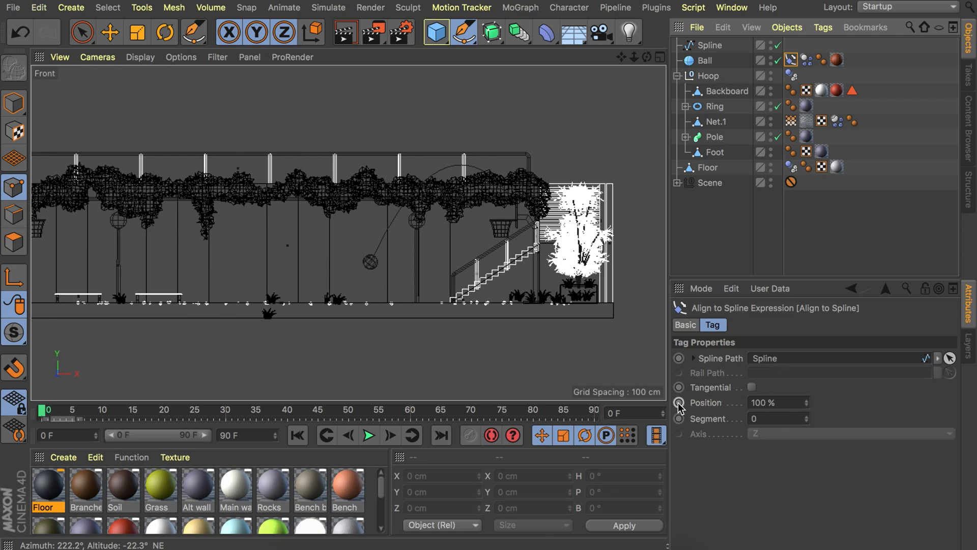
{"action": "left_click", "coordinate": [678, 403]}
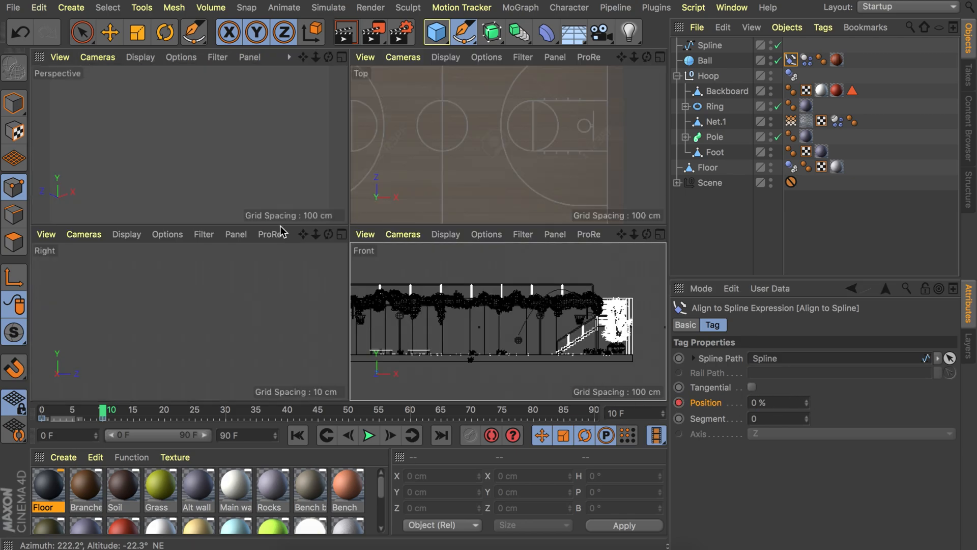
Preview the ball's flight, set its Dynamics Trigger to On Collision, and replay
{"action": "left_click", "coordinate": [706, 60]}
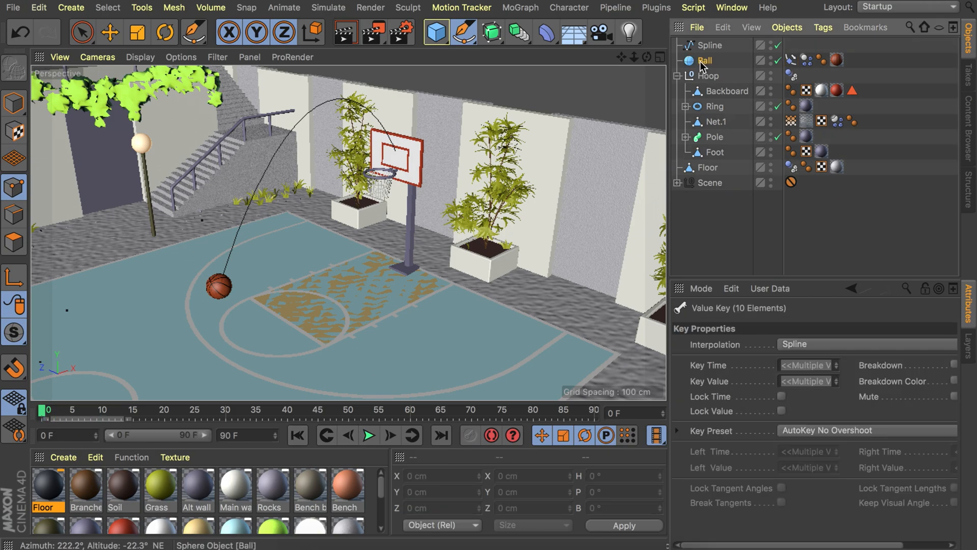
{"action": "left_click", "coordinate": [706, 60]}
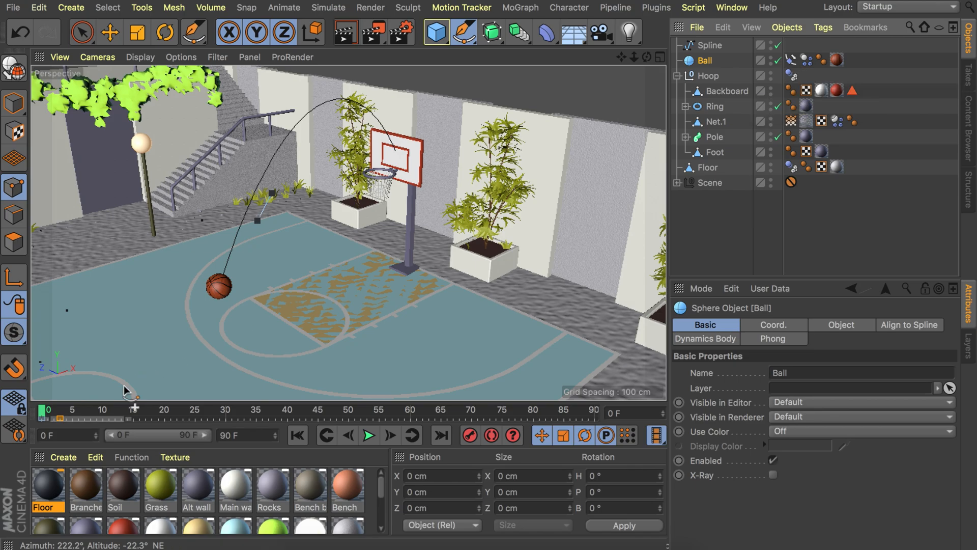
{"action": "mouse_move", "coordinate": [181, 421]}
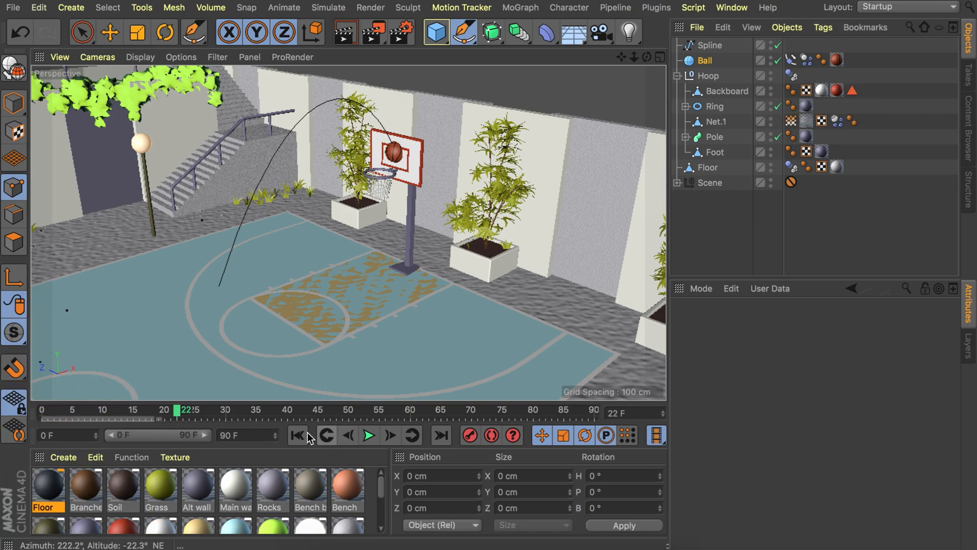
{"action": "left_click", "coordinate": [369, 436]}
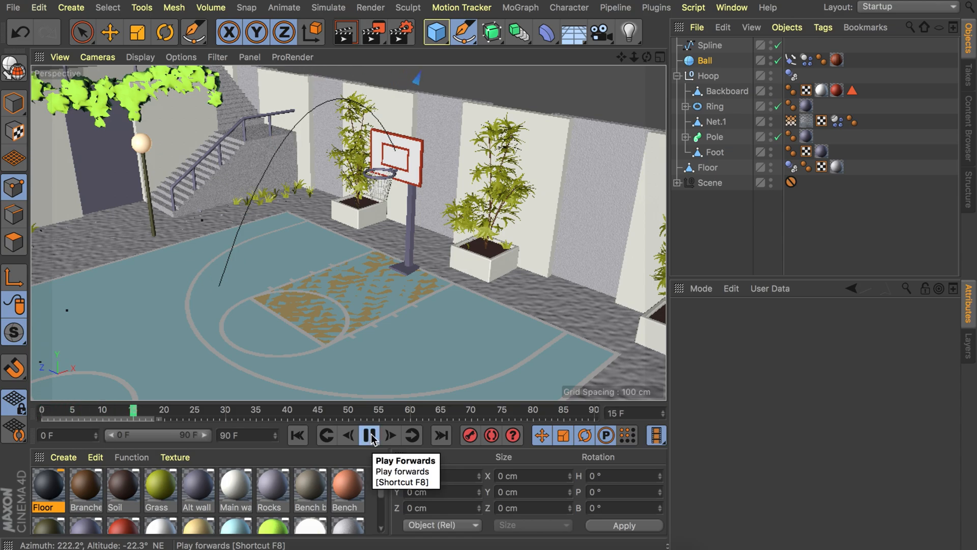
{"action": "left_click", "coordinate": [369, 436]}
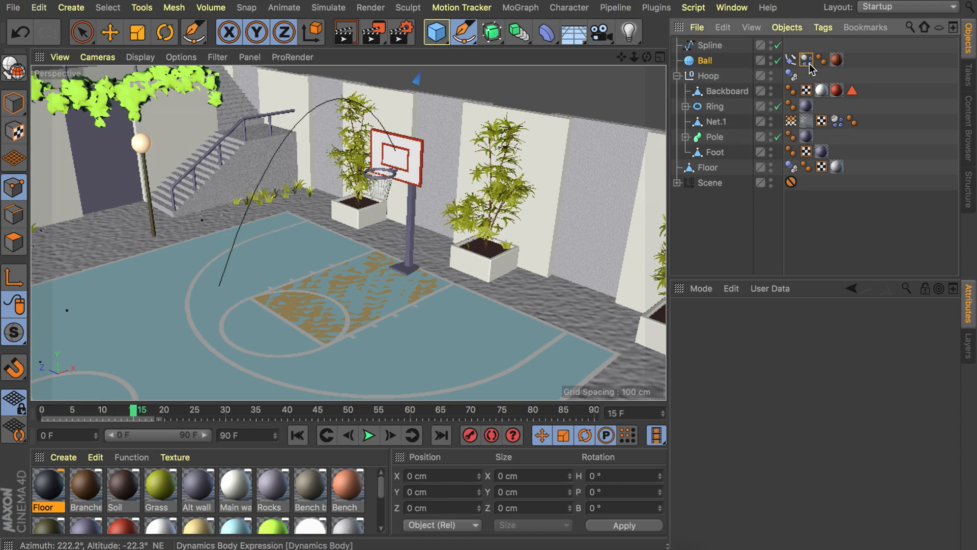
{"action": "left_click", "coordinate": [805, 60]}
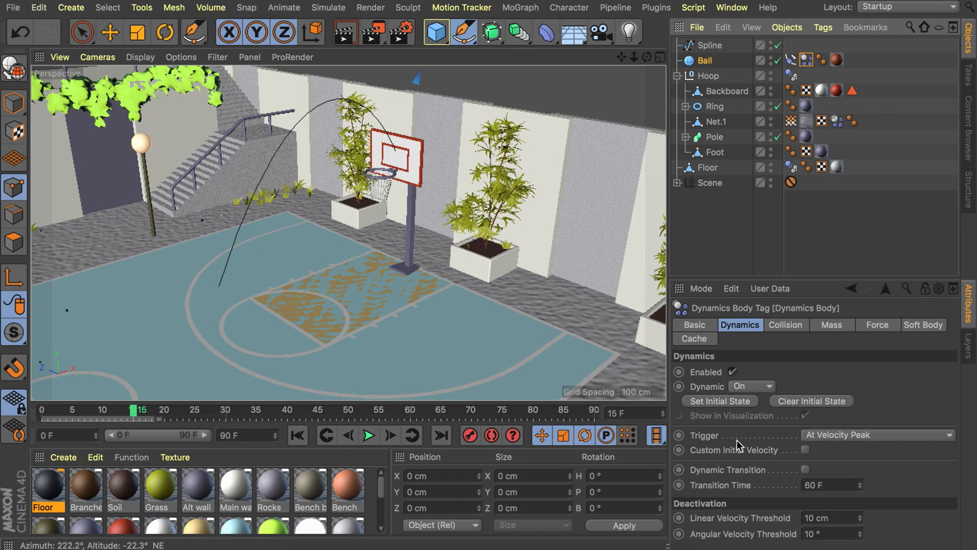
{"action": "left_click", "coordinate": [878, 434]}
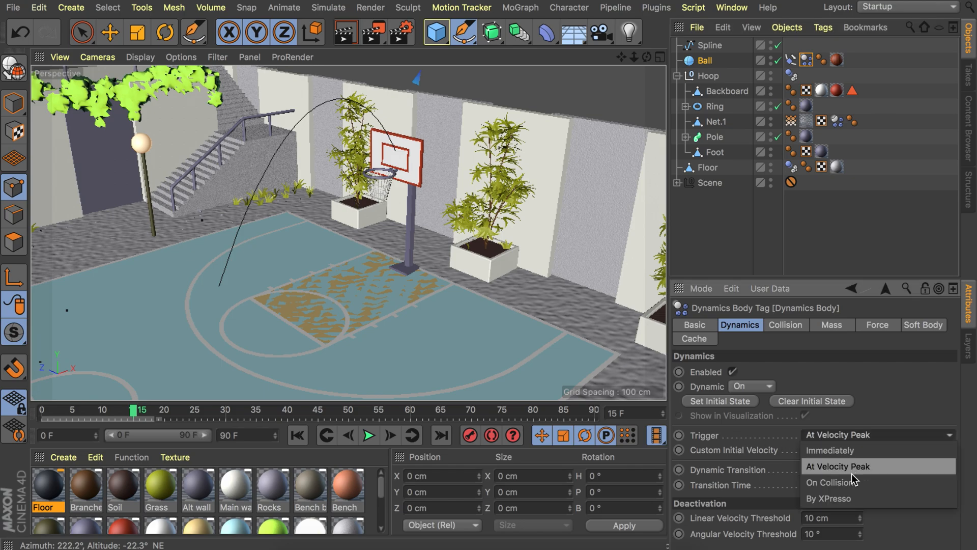
{"action": "left_click", "coordinate": [832, 481]}
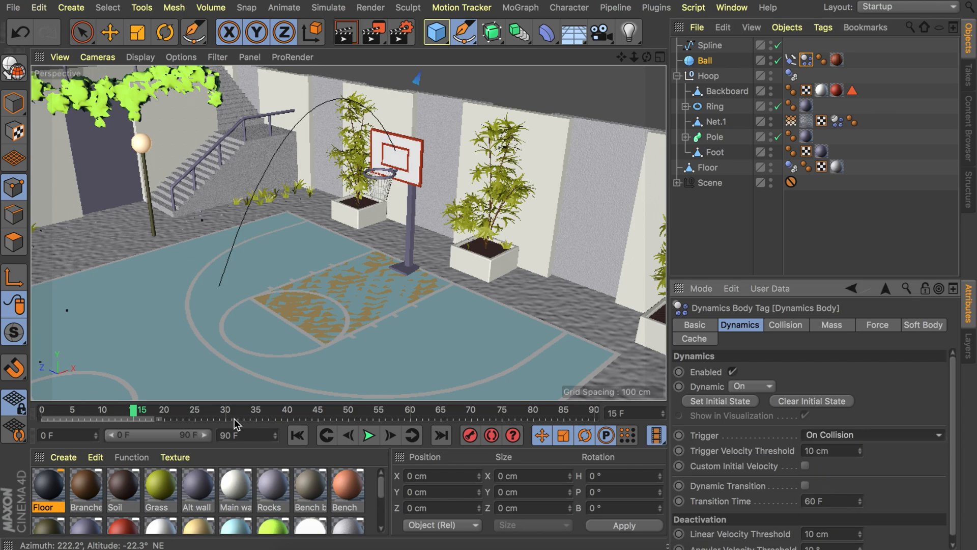
{"action": "left_click", "coordinate": [368, 435]}
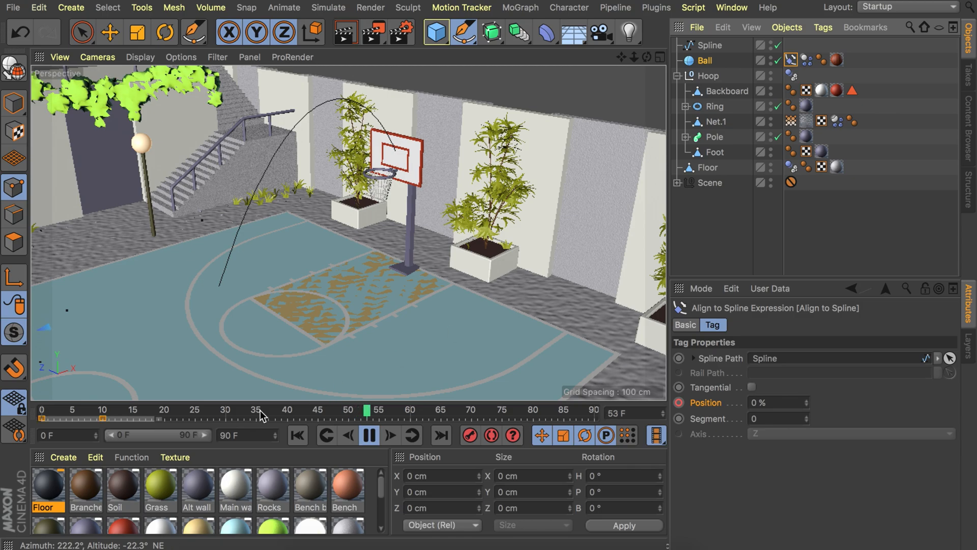
Move the 0% Position key to frame 31 and play back the slower shot
{"action": "left_click_drag", "start_coordinate": [366, 409], "coordinate": [502, 409]}
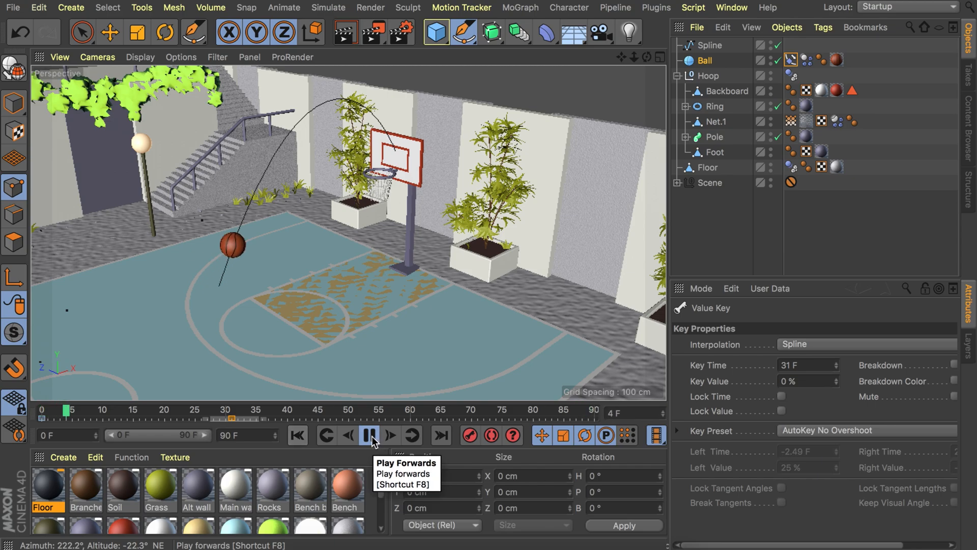
{"action": "left_click", "coordinate": [369, 435]}
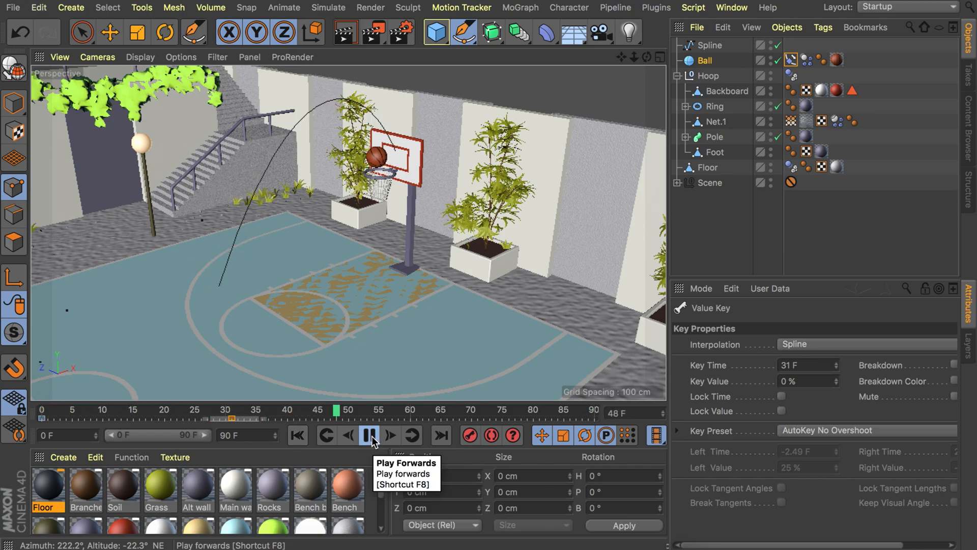
{"action": "left_click", "coordinate": [369, 435]}
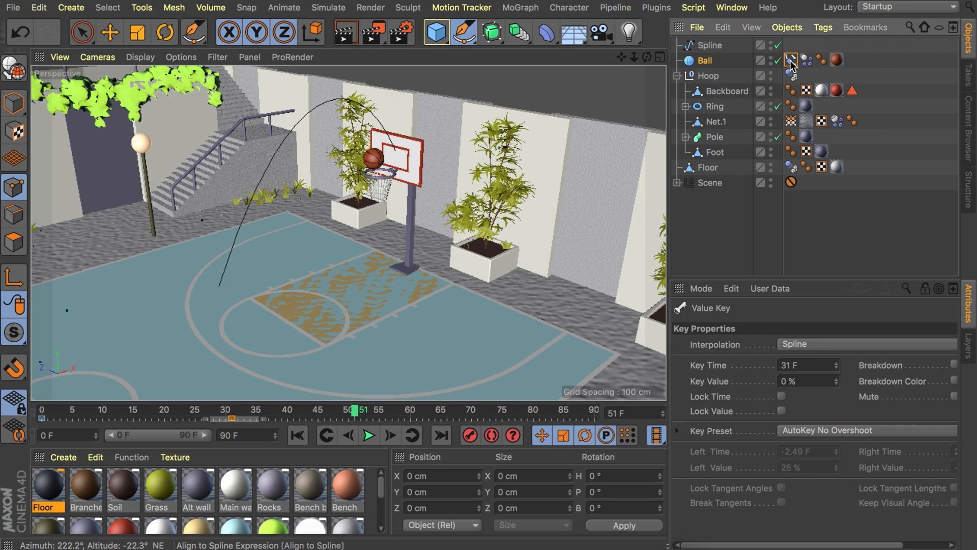
Show the Align to Spline Position F-curve and select both Position keys
{"action": "left_click", "coordinate": [792, 60]}
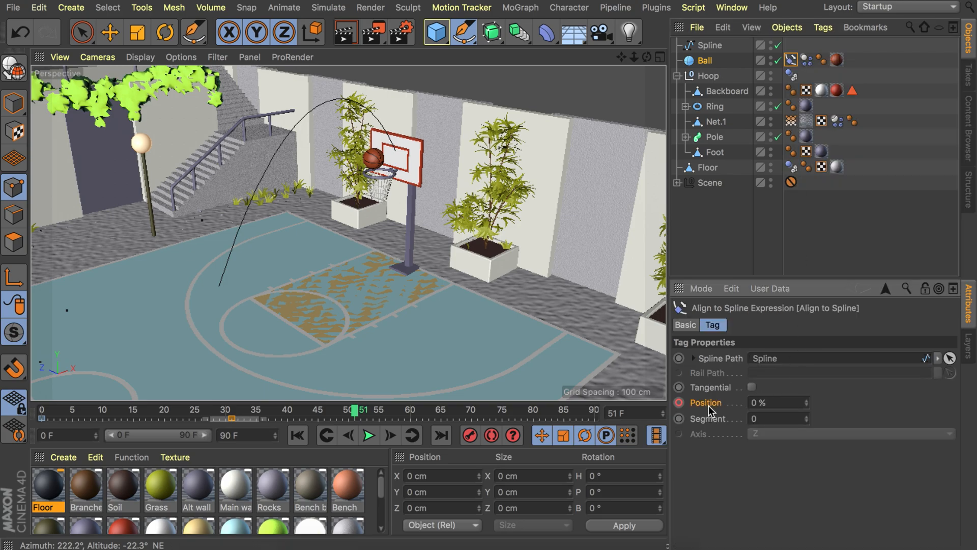
{"action": "right_click", "coordinate": [706, 402]}
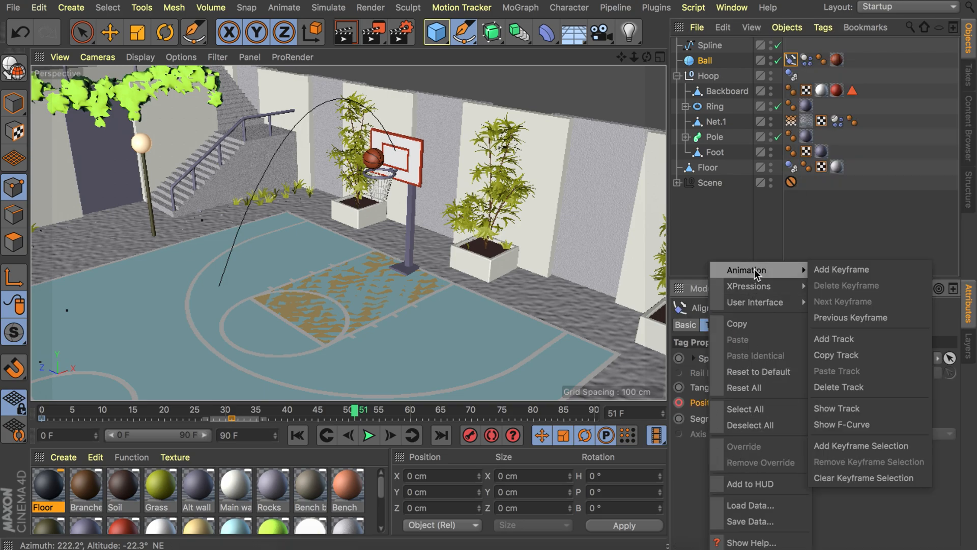
{"action": "mouse_move", "coordinate": [869, 384]}
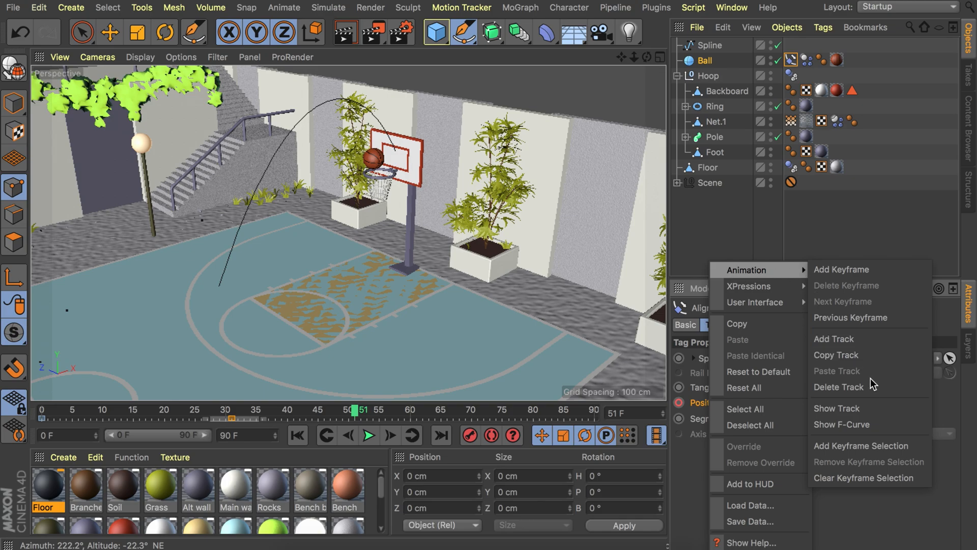
{"action": "left_click", "coordinate": [840, 423]}
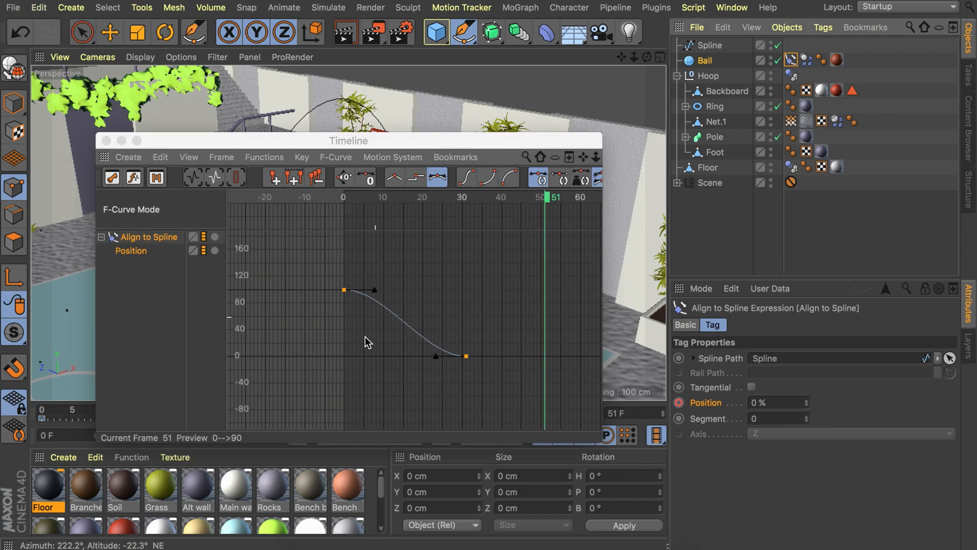
{"action": "left_click", "coordinate": [335, 156]}
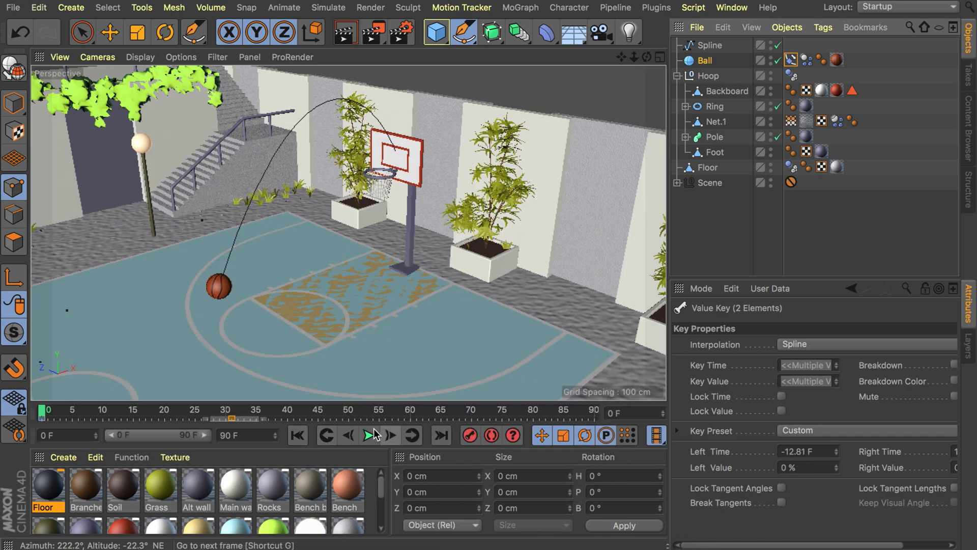
Undo the key tangent change and play back the shot
{"action": "left_click", "coordinate": [370, 435]}
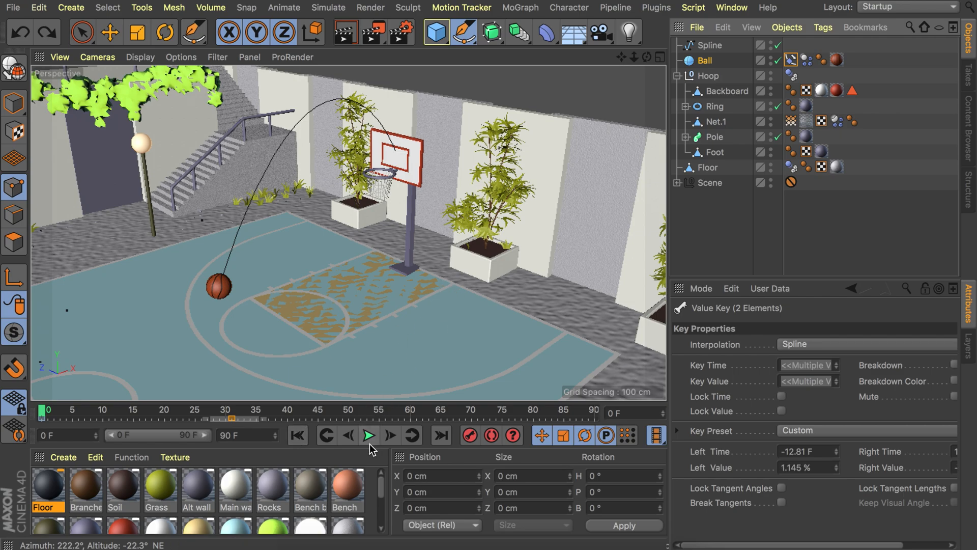
{"action": "mouse_move", "coordinate": [369, 435]}
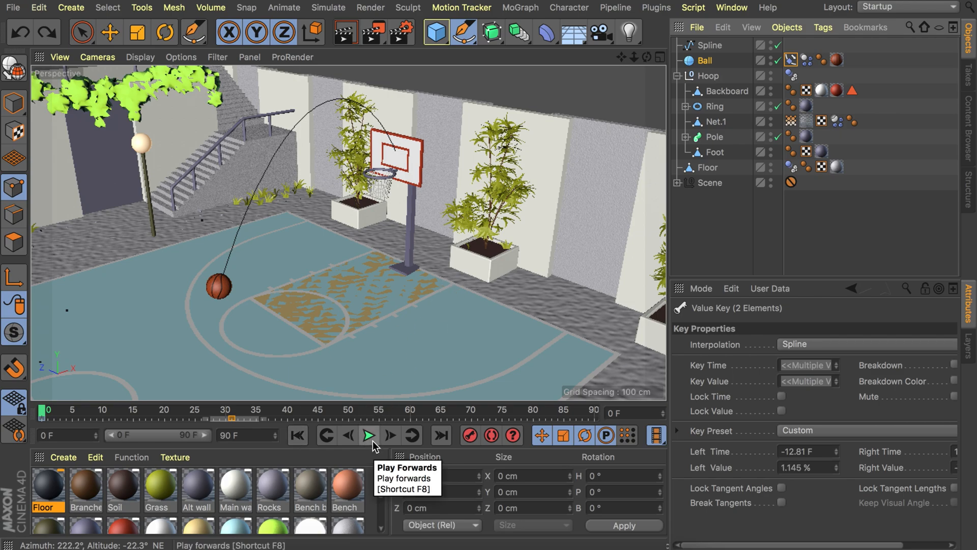
{"action": "left_click", "coordinate": [369, 435]}
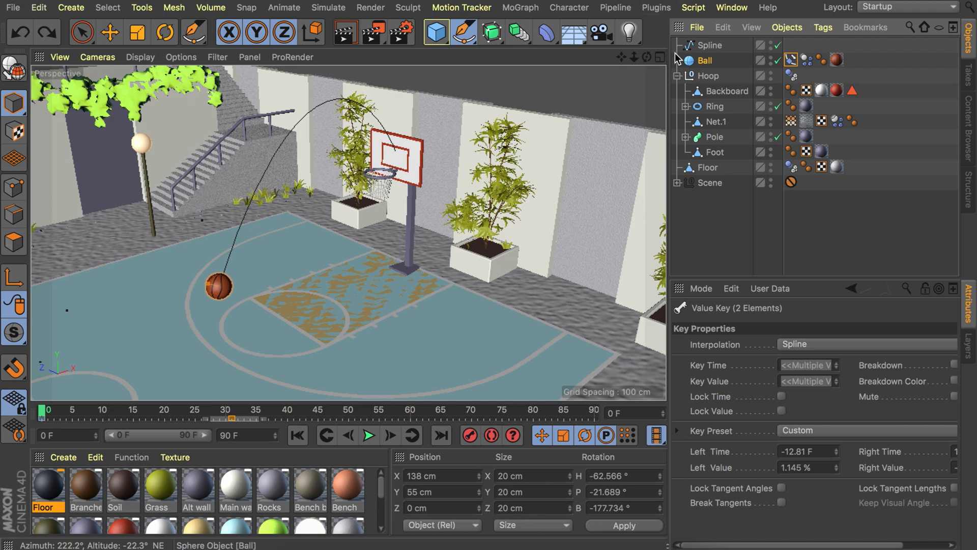
{"action": "mouse_move", "coordinate": [705, 60]}
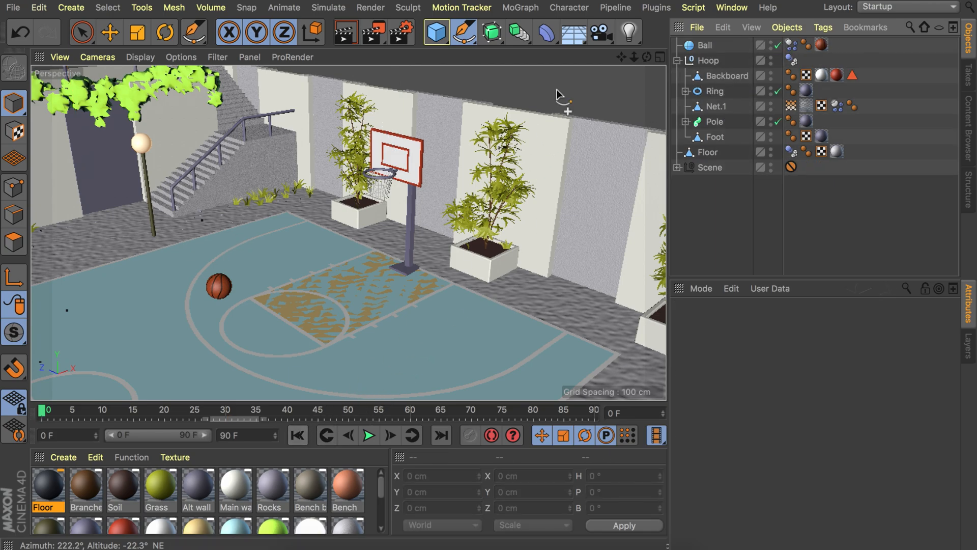
Add a particle emitter, rotate it toward the court, and nest Ball under it
{"action": "left_click", "coordinate": [328, 8]}
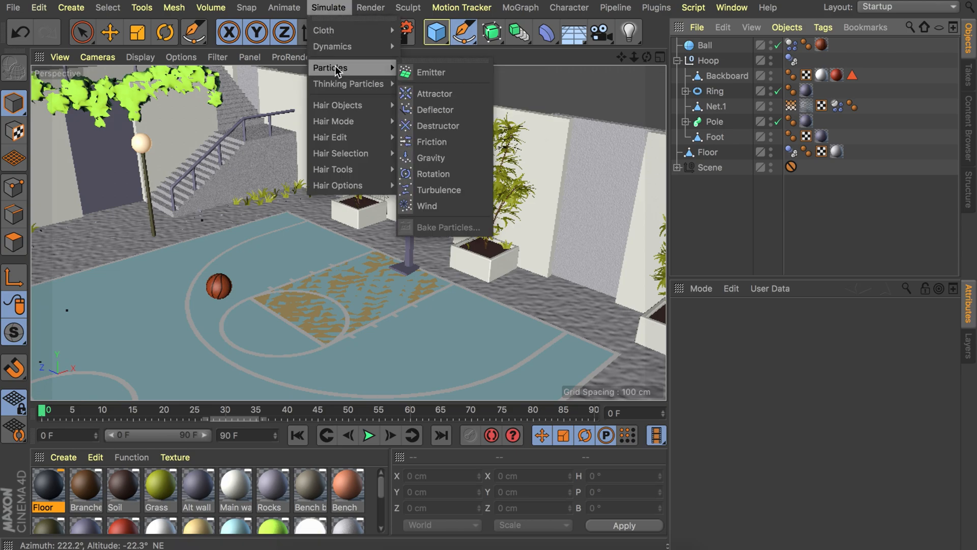
{"action": "left_click", "coordinate": [430, 73]}
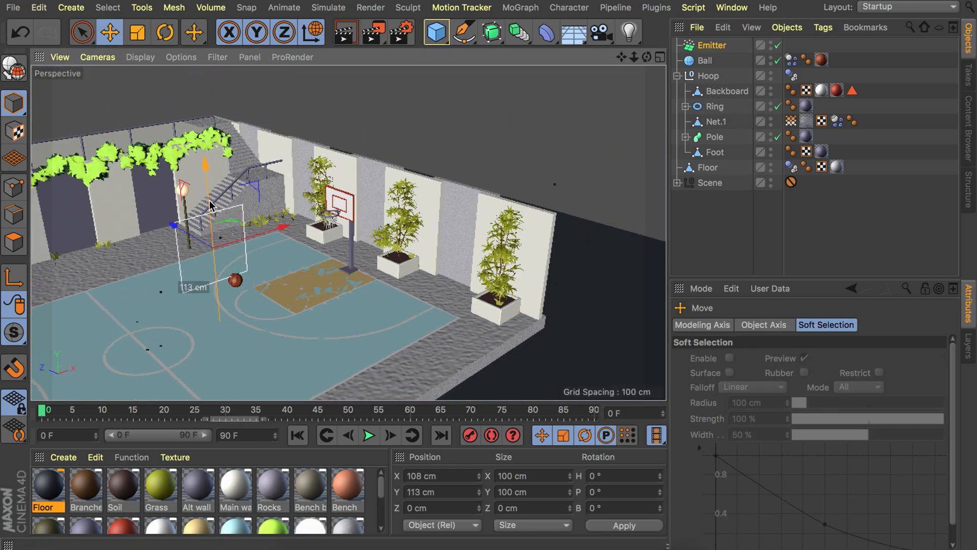
{"action": "left_click", "coordinate": [163, 31]}
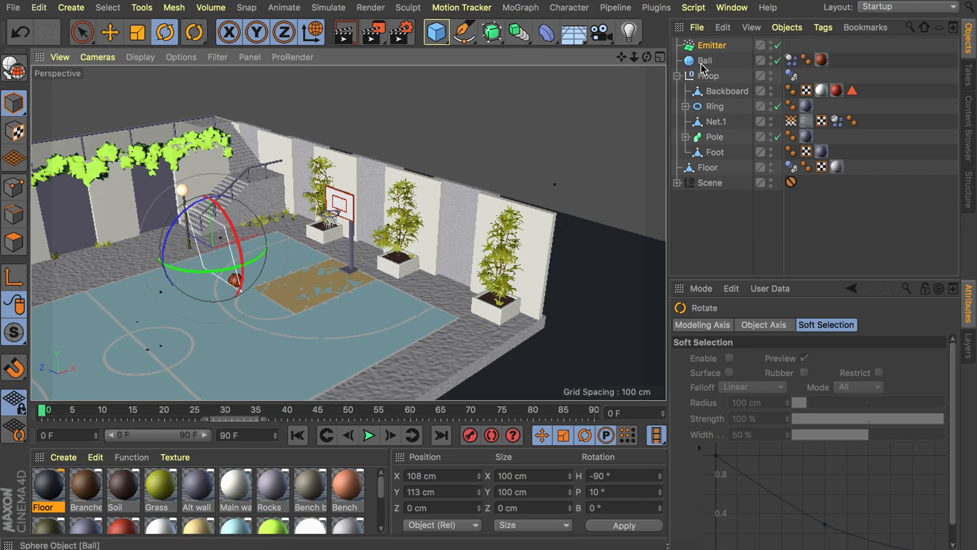
{"action": "left_click", "coordinate": [712, 60]}
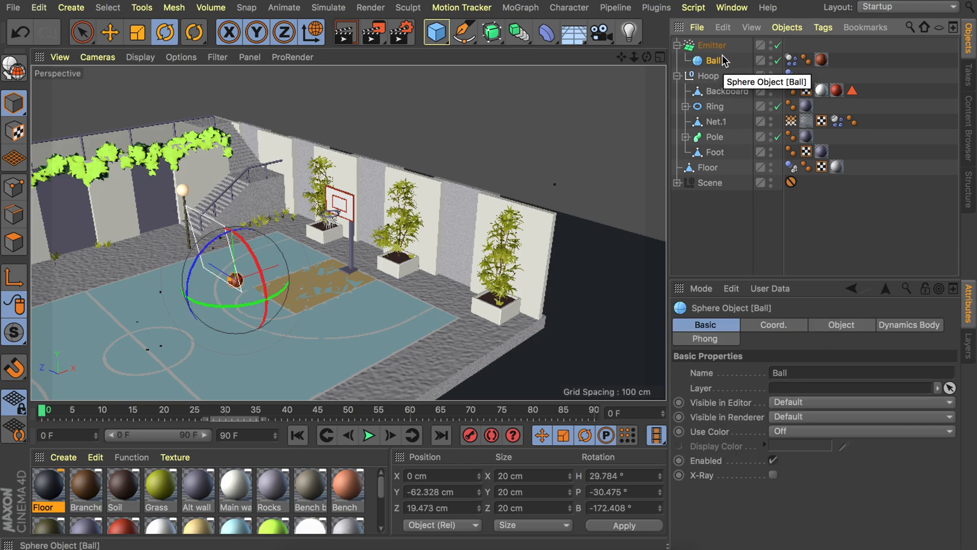
Select the emitter, show its Particle settings and play the animation to watch ten balls emit
{"action": "left_click", "coordinate": [711, 45]}
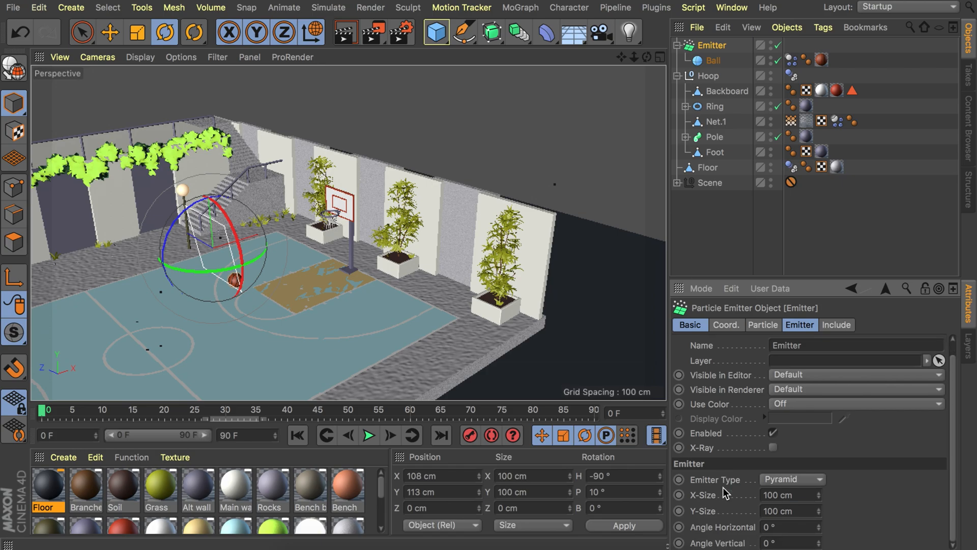
{"action": "left_click", "coordinate": [763, 325]}
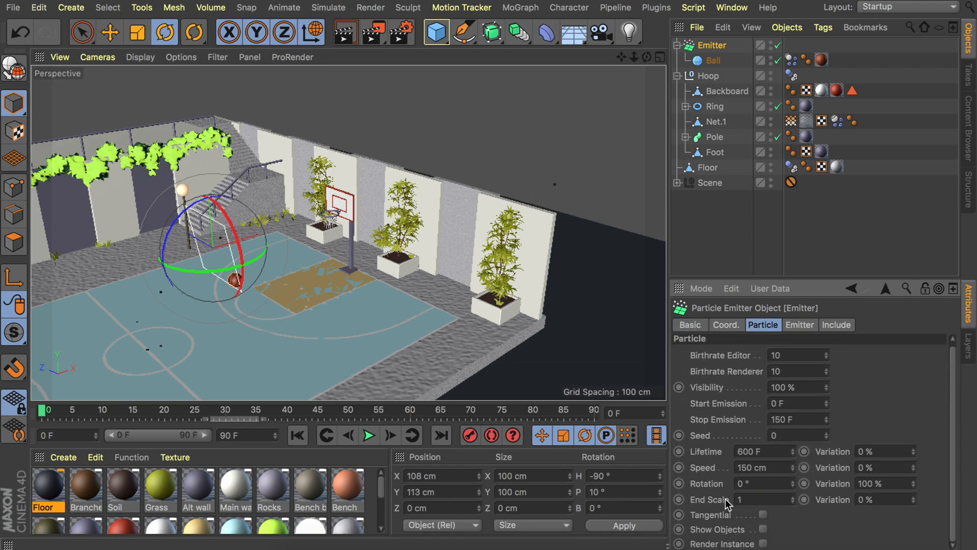
{"action": "mouse_move", "coordinate": [764, 533]}
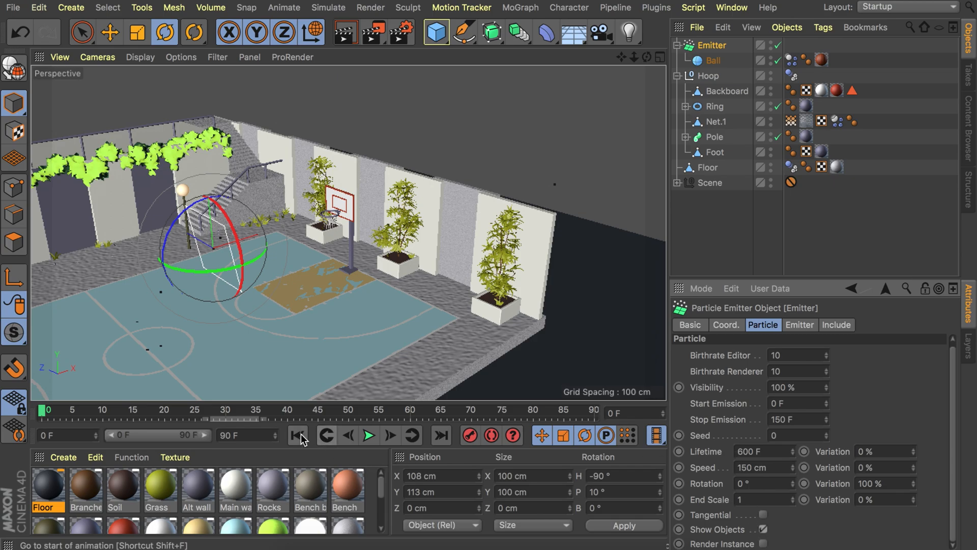
{"action": "left_click", "coordinate": [368, 436]}
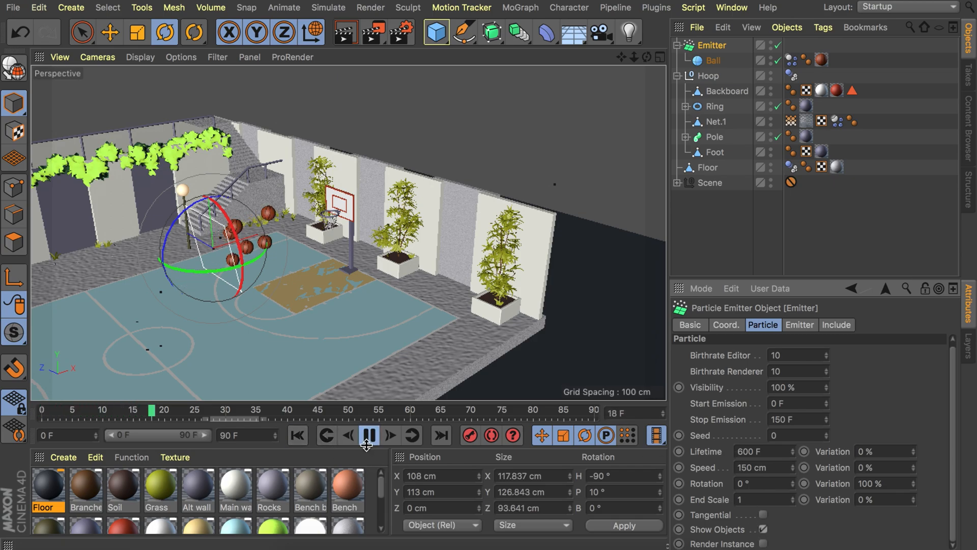
{"action": "left_click", "coordinate": [369, 435]}
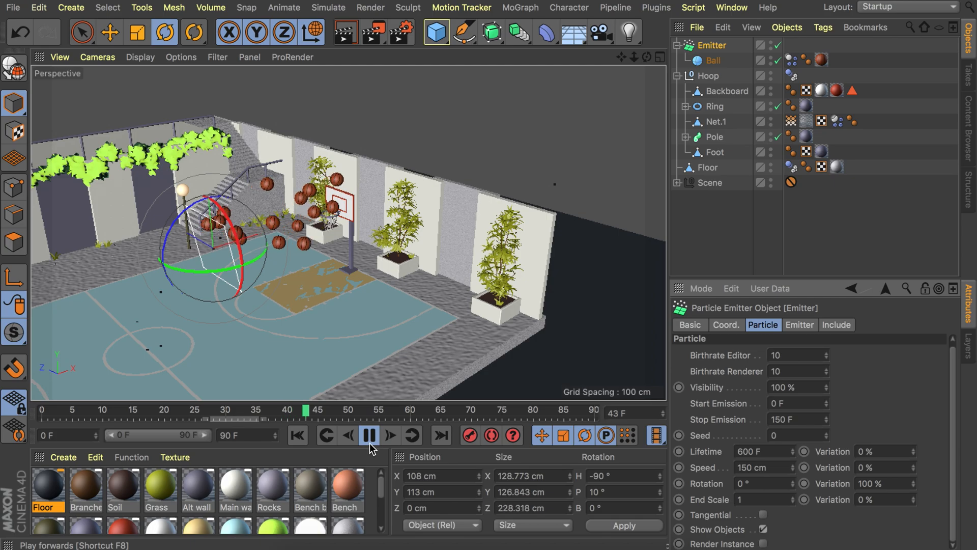
{"action": "left_click", "coordinate": [369, 436]}
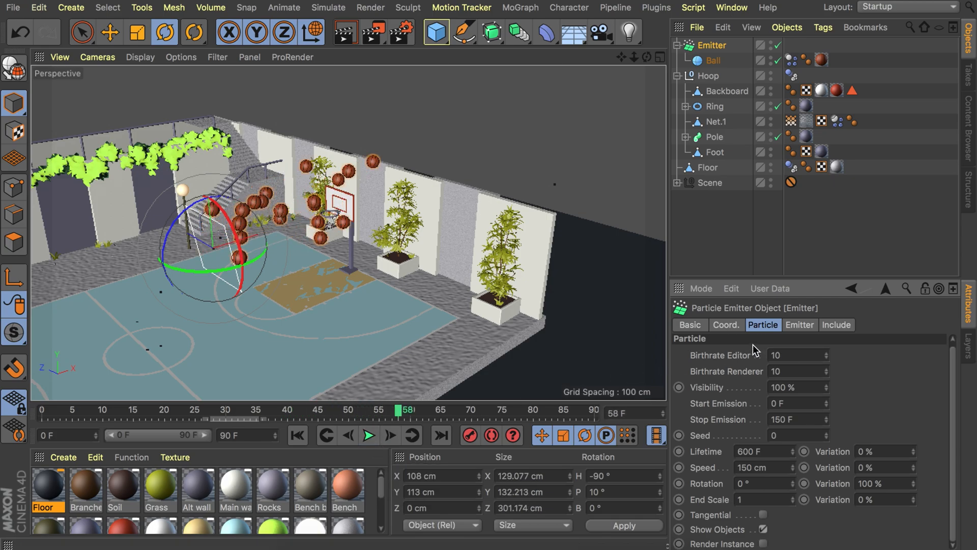
Set Birthrate Editor and Birthrate Renderer to 1, then replay the animation
{"action": "left_click", "coordinate": [798, 356]}
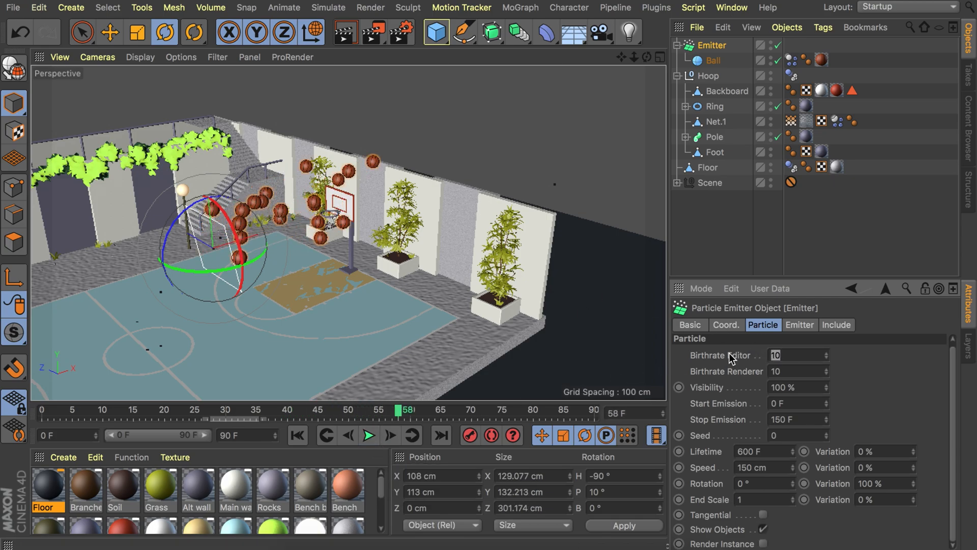
{"action": "left_click", "coordinate": [799, 371]}
{"action": "type", "text": "1"}
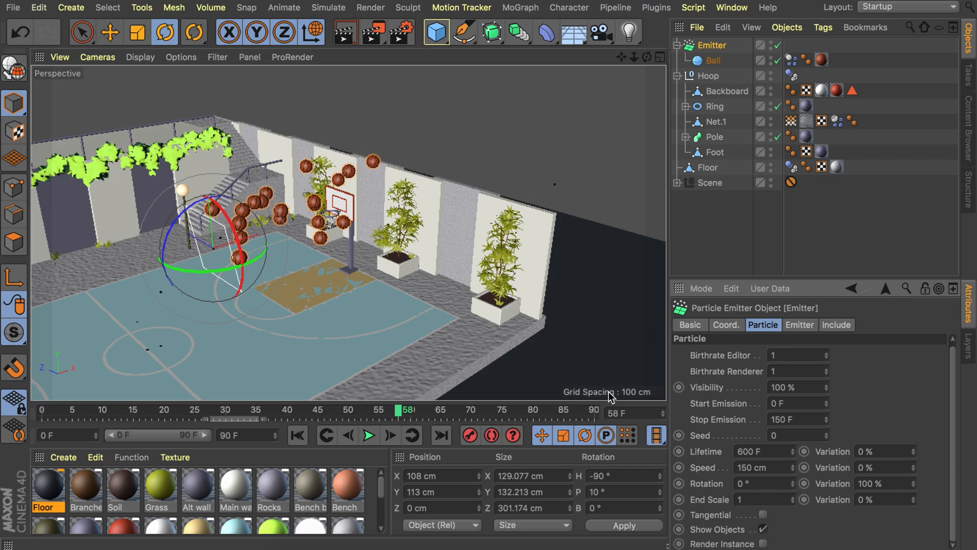
{"action": "left_click", "coordinate": [369, 435]}
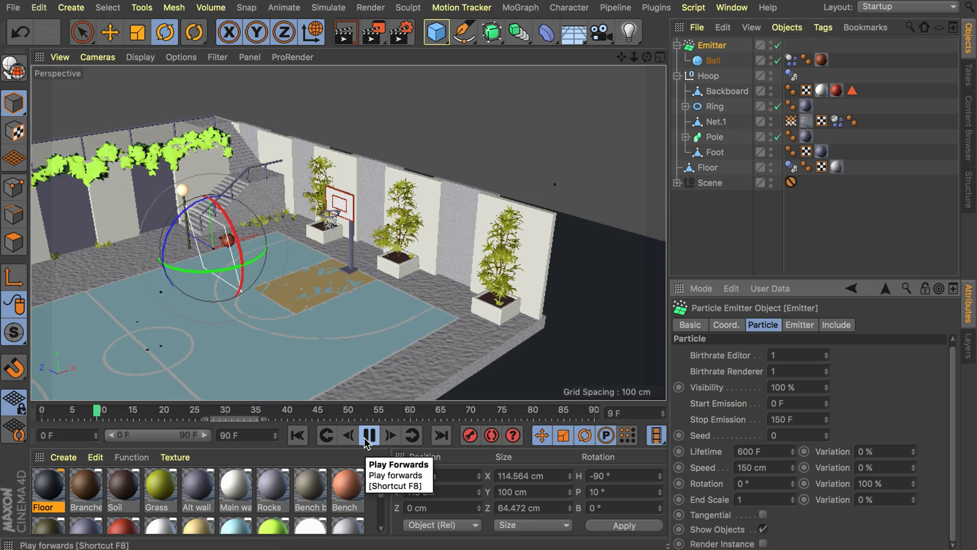
{"action": "left_click", "coordinate": [368, 435]}
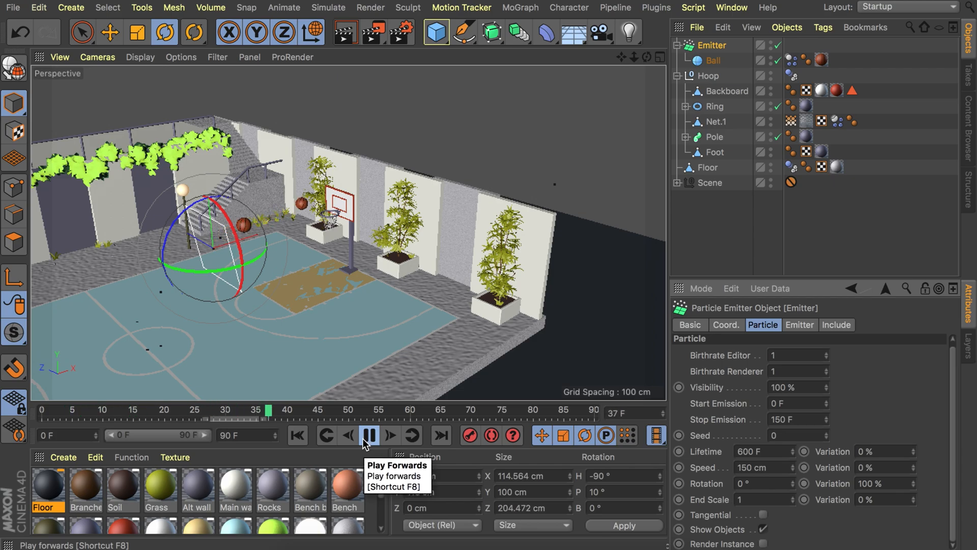
{"action": "left_click", "coordinate": [369, 435]}
{"action": "type", "text": "15"}
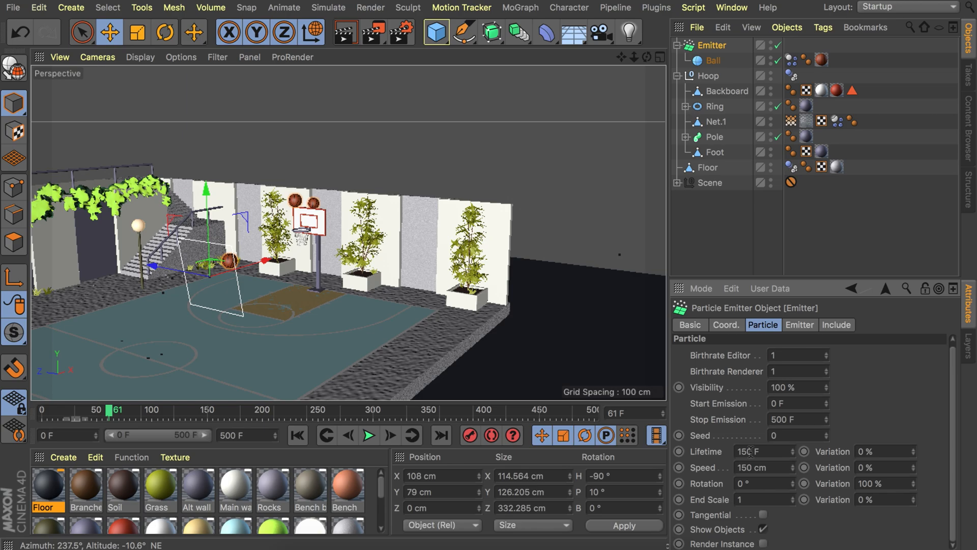
Set Stop Emission to 500 F and Lifetime to 150 F, and check the ball's Dynamics Body tag
{"action": "left_click", "coordinate": [799, 325]}
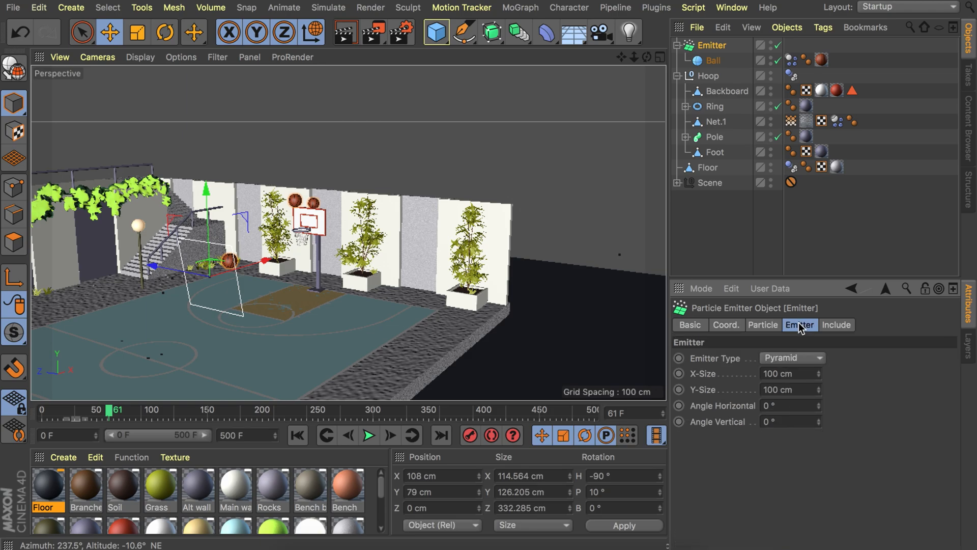
{"action": "left_click", "coordinate": [763, 324]}
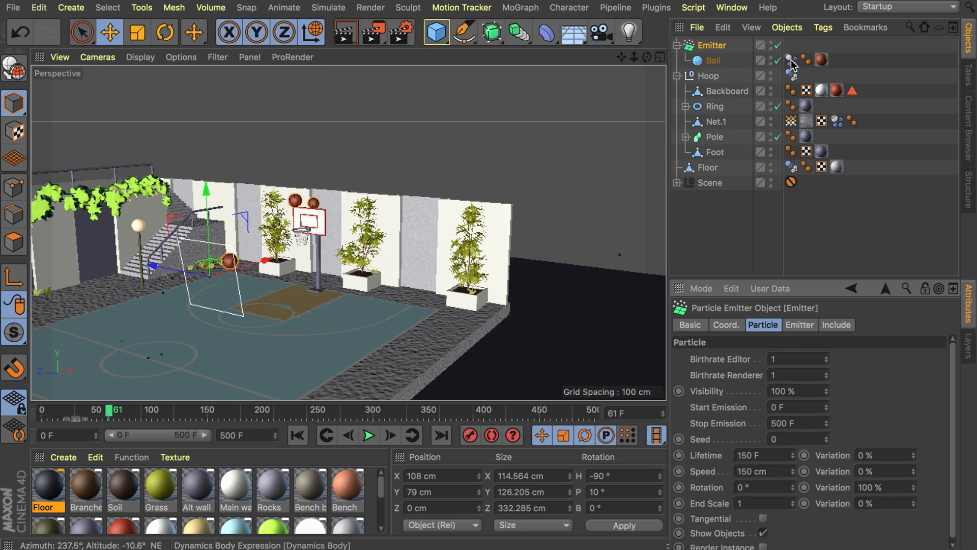
{"action": "left_click", "coordinate": [790, 60]}
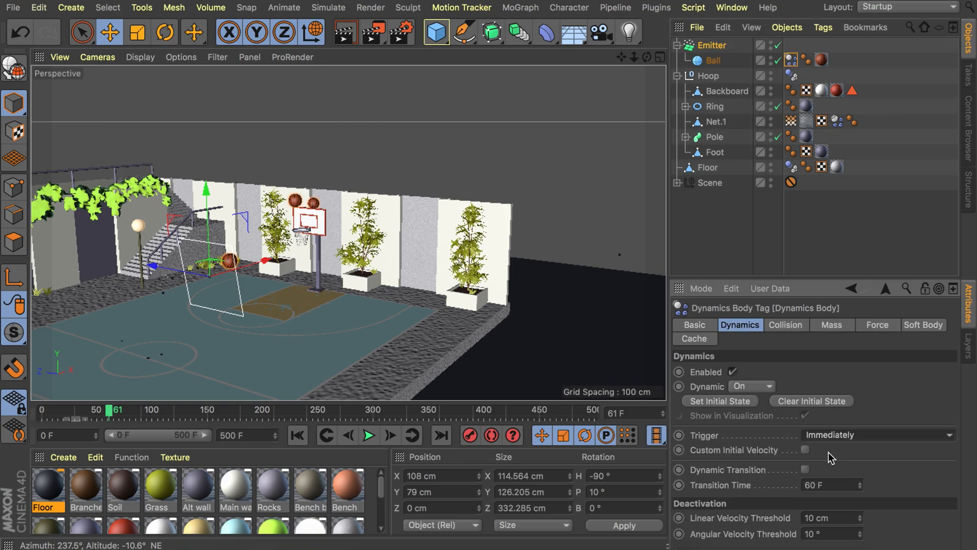
Play the 500-frame simulation to see balls land near the hoop, then reselect the emitter
{"action": "left_click", "coordinate": [368, 435]}
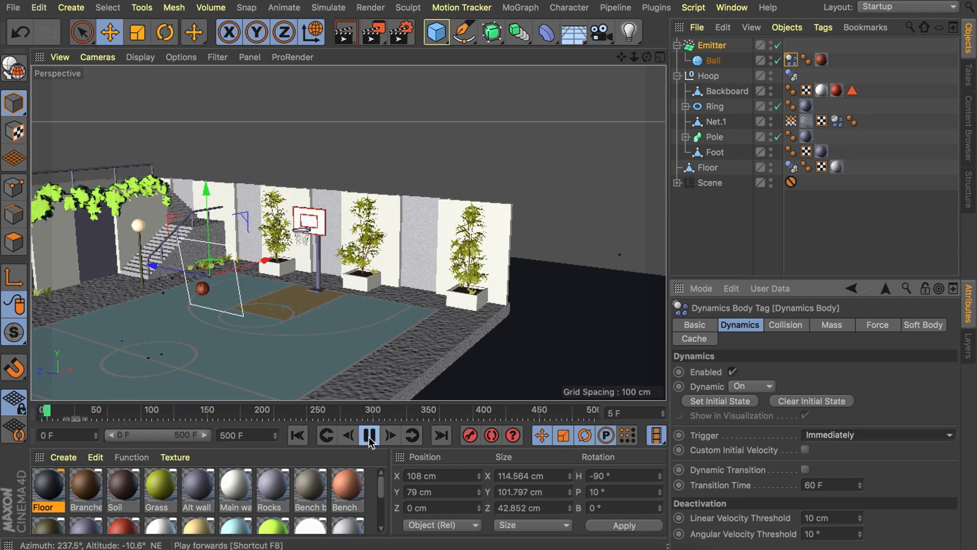
{"action": "left_click", "coordinate": [369, 435]}
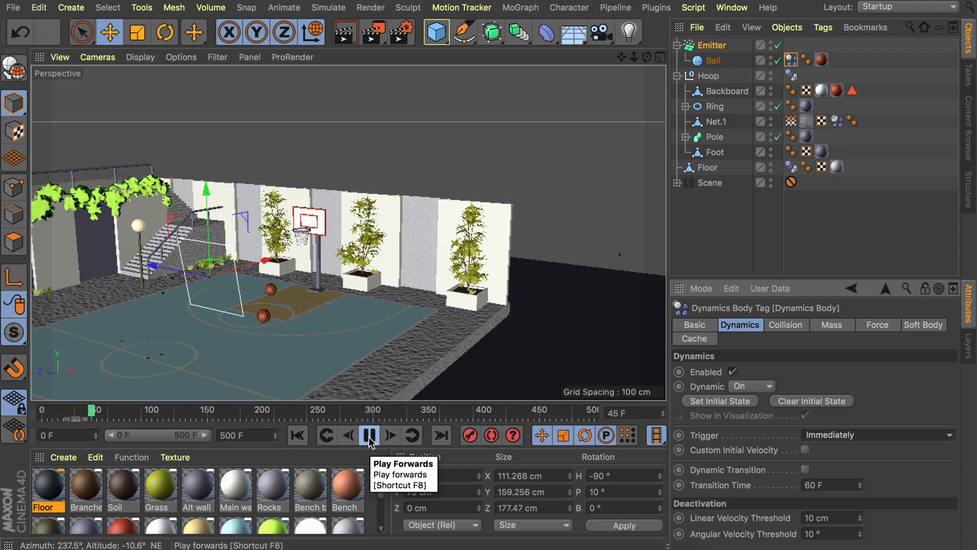
{"action": "left_click", "coordinate": [369, 435]}
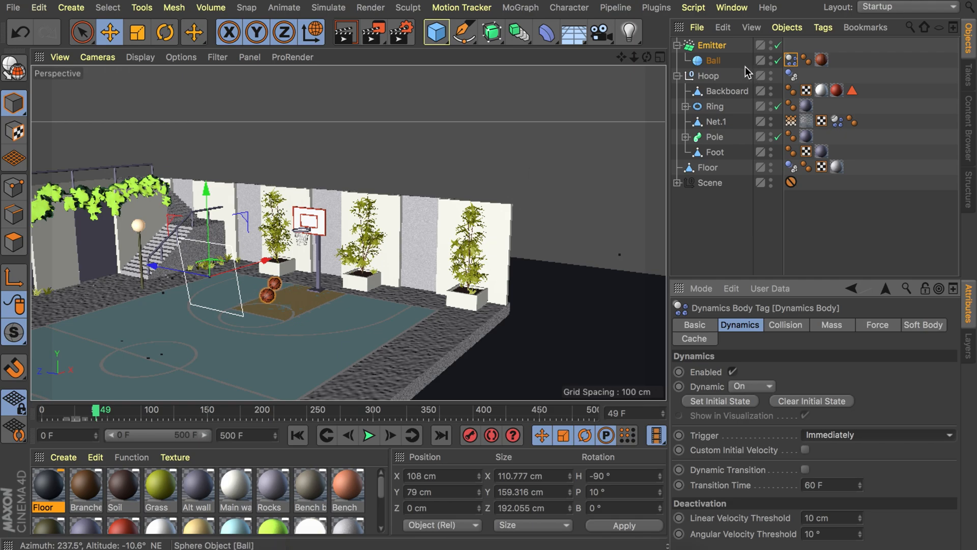
{"action": "left_click", "coordinate": [711, 45]}
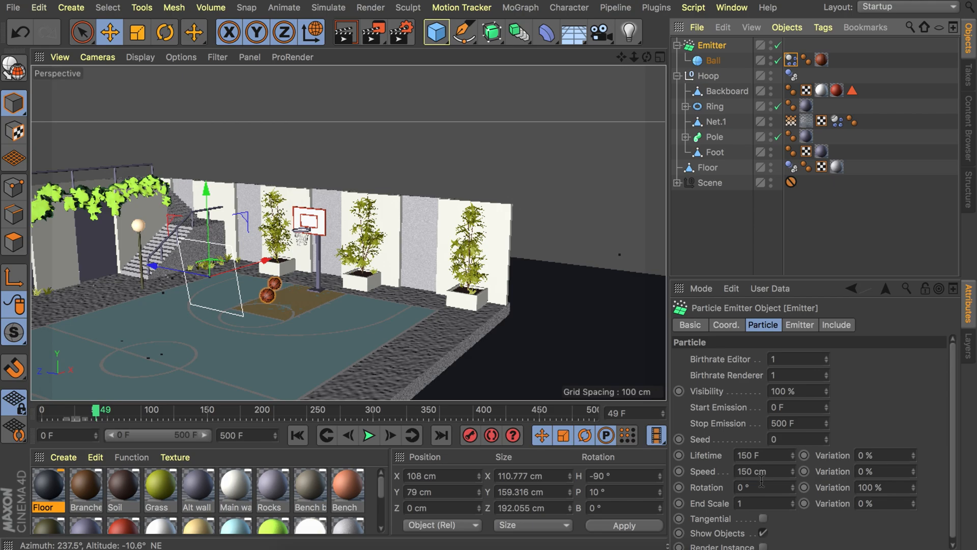
Set particle Speed to 500 cm and tilt the emitter to P 40°, testing with playback
{"action": "left_click", "coordinate": [764, 470]}
{"action": "type", "text": "500"}
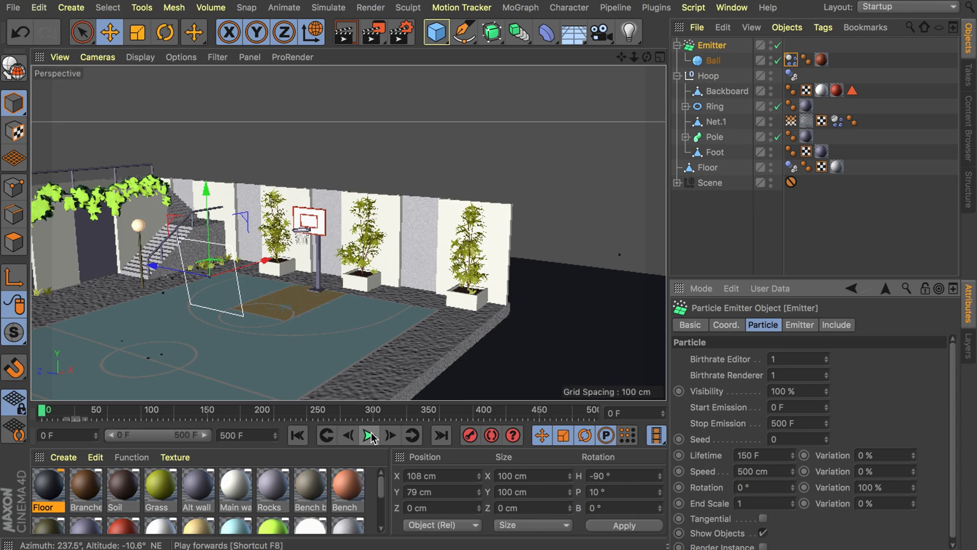
{"action": "left_click", "coordinate": [370, 435]}
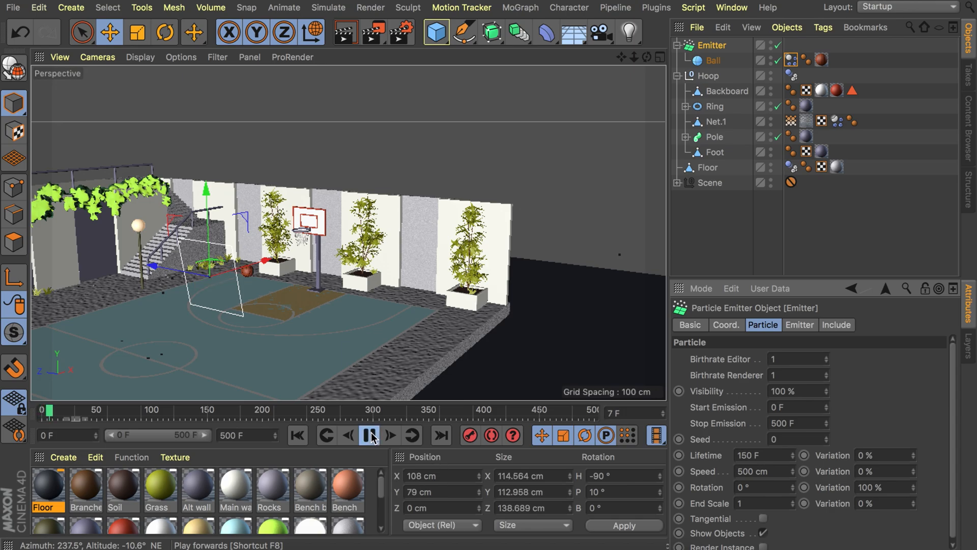
{"action": "left_click", "coordinate": [369, 435]}
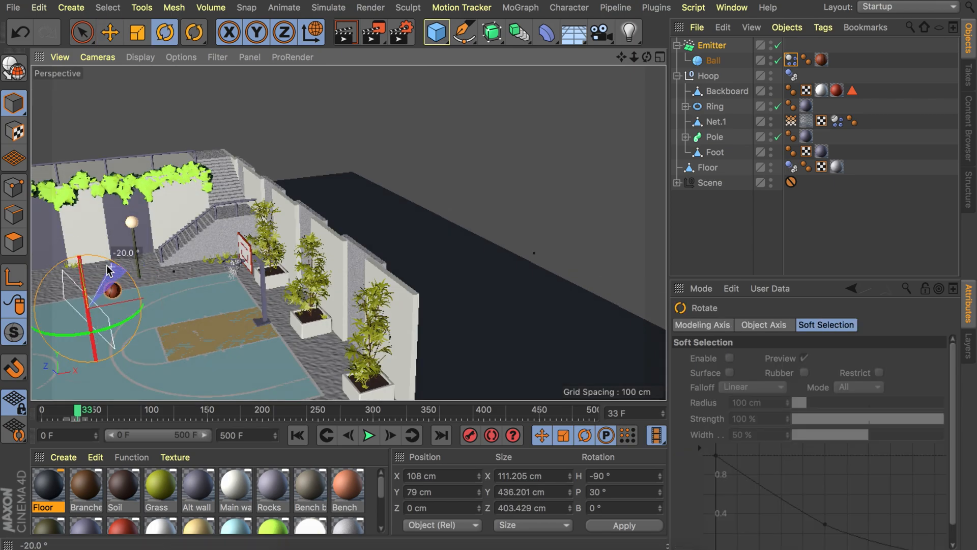
{"action": "left_click", "coordinate": [369, 435]}
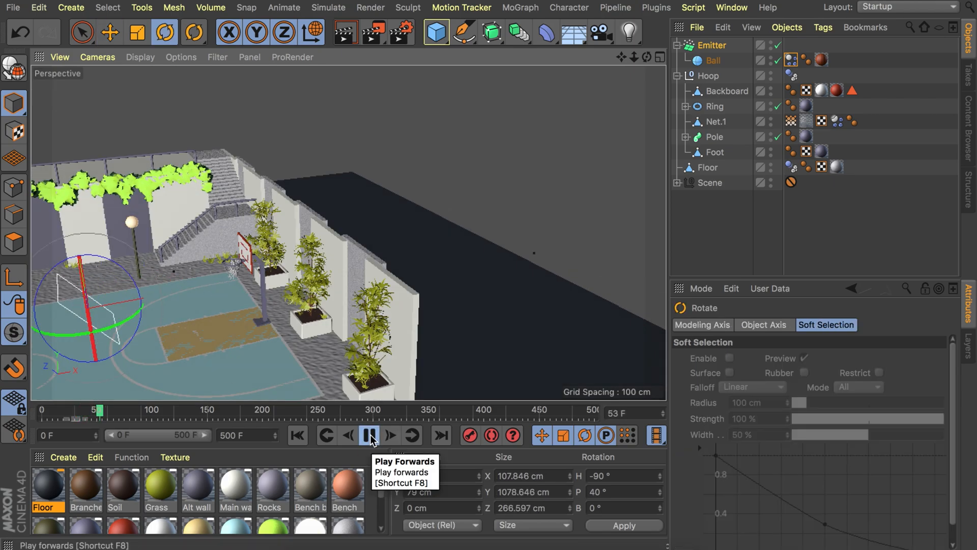
{"action": "left_click", "coordinate": [368, 435]}
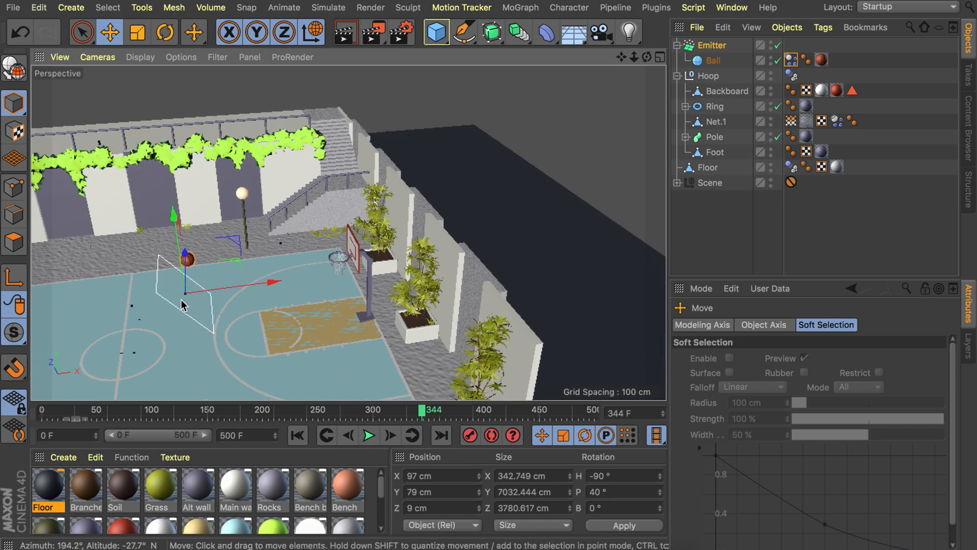
Set emitter X/Y-Size to 1 cm, Speed Variation 20%, Rotation 30°, and play back
{"action": "left_click", "coordinate": [710, 45]}
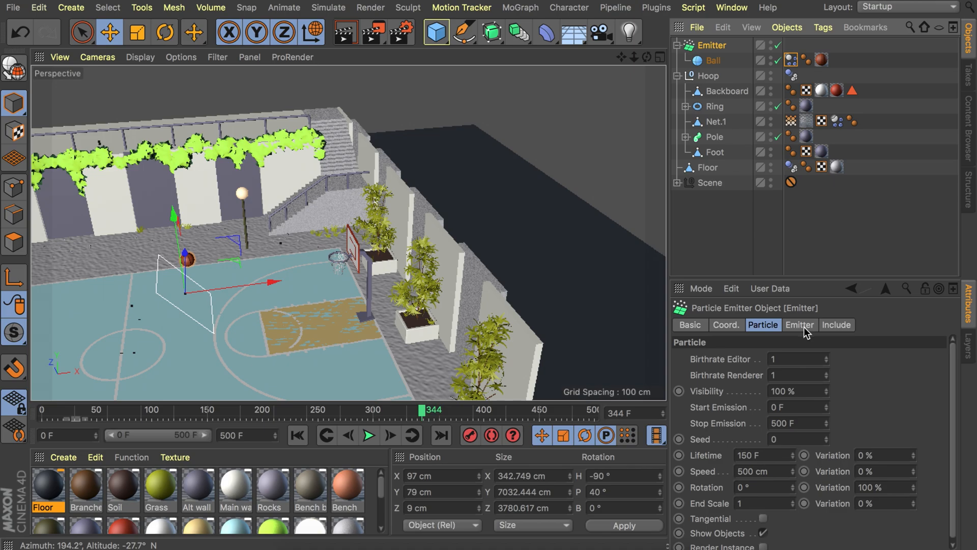
{"action": "left_click", "coordinate": [800, 325]}
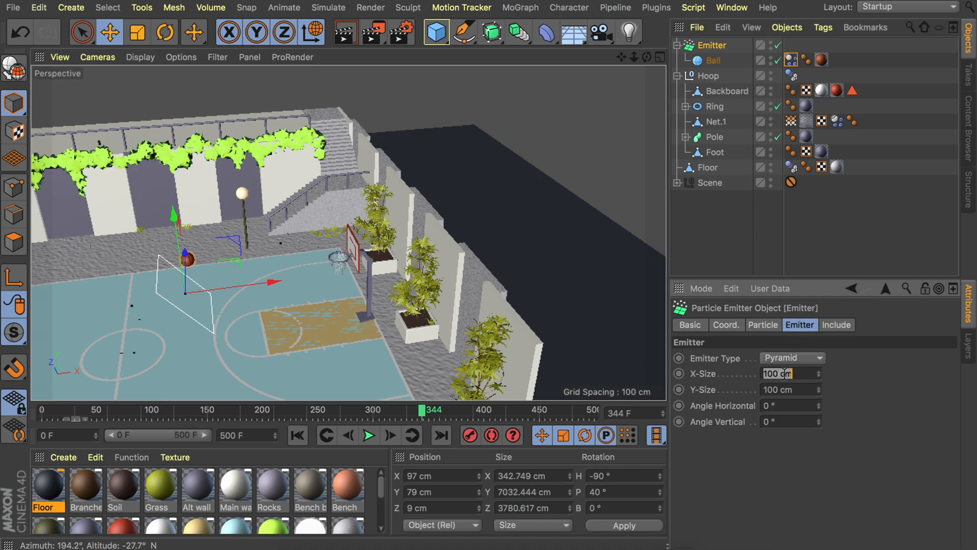
{"action": "type", "text": "1 cm"}
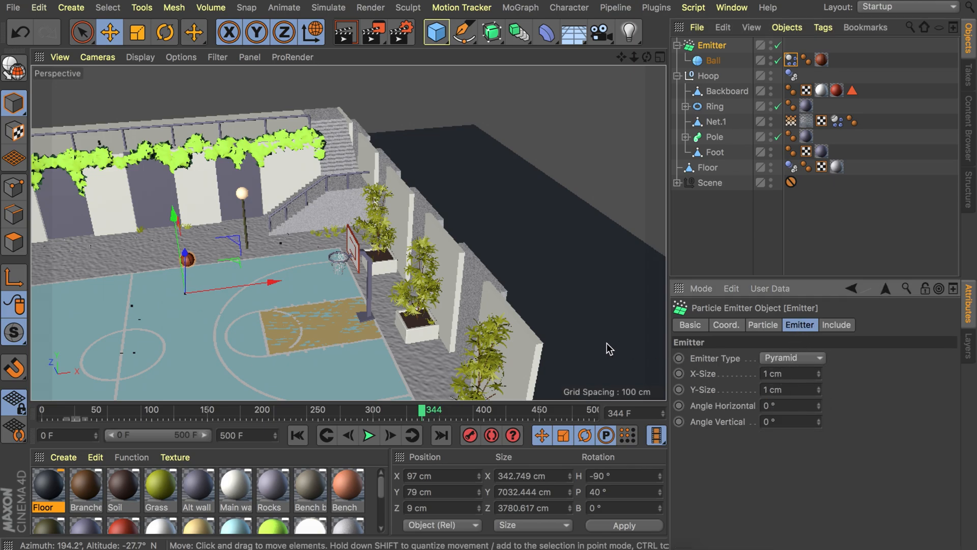
{"action": "left_click", "coordinate": [369, 435]}
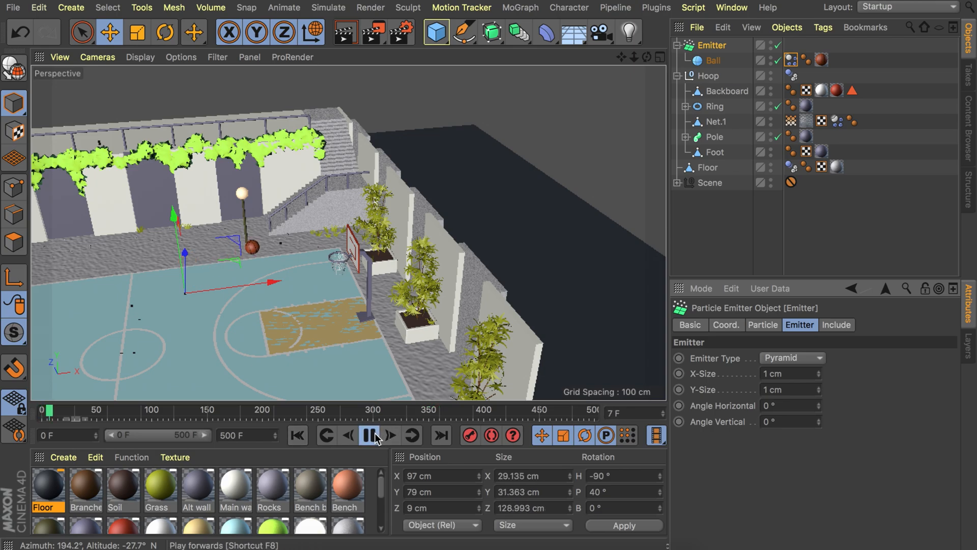
{"action": "left_click", "coordinate": [387, 435]}
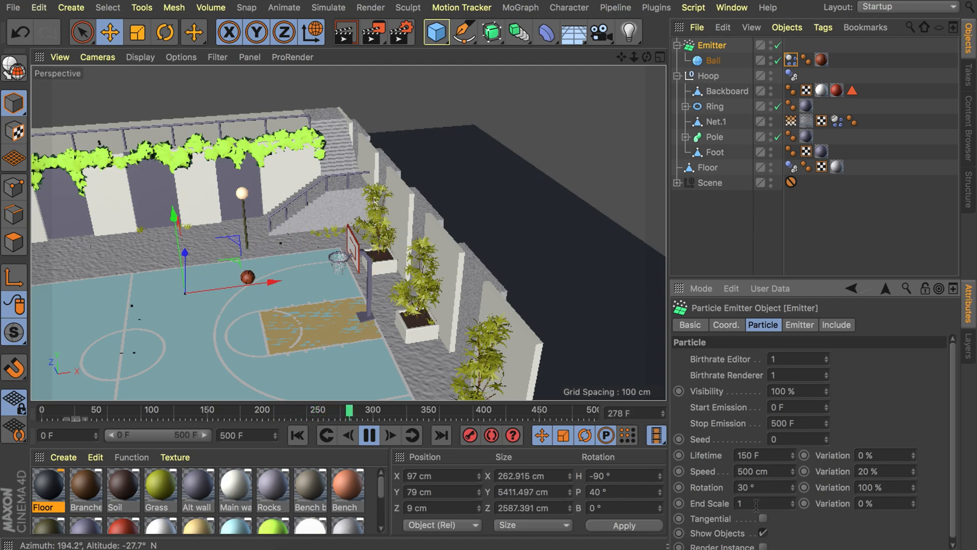
{"action": "left_click", "coordinate": [369, 436]}
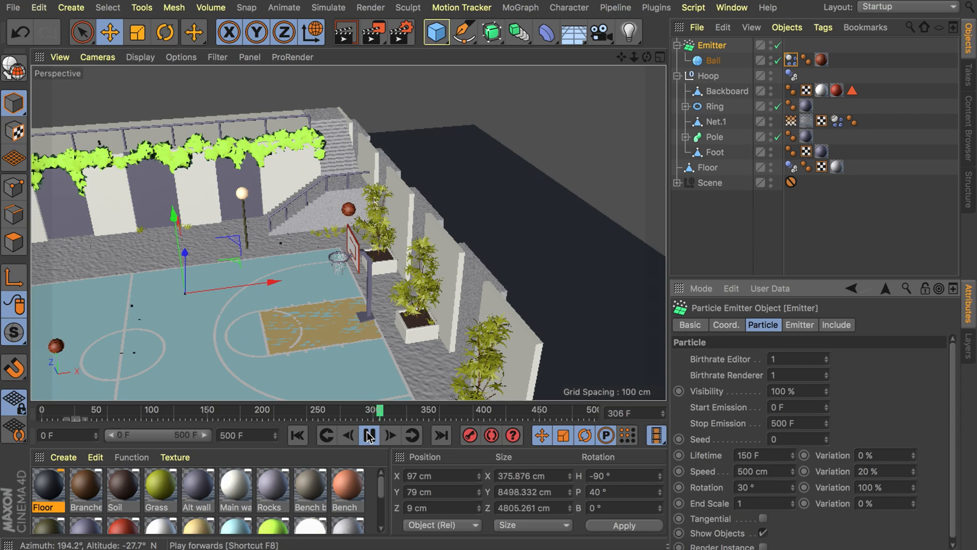
Add a Tube primitive aligned over the emitter, nest the emitter under it, and play back
{"action": "left_click", "coordinate": [436, 32]}
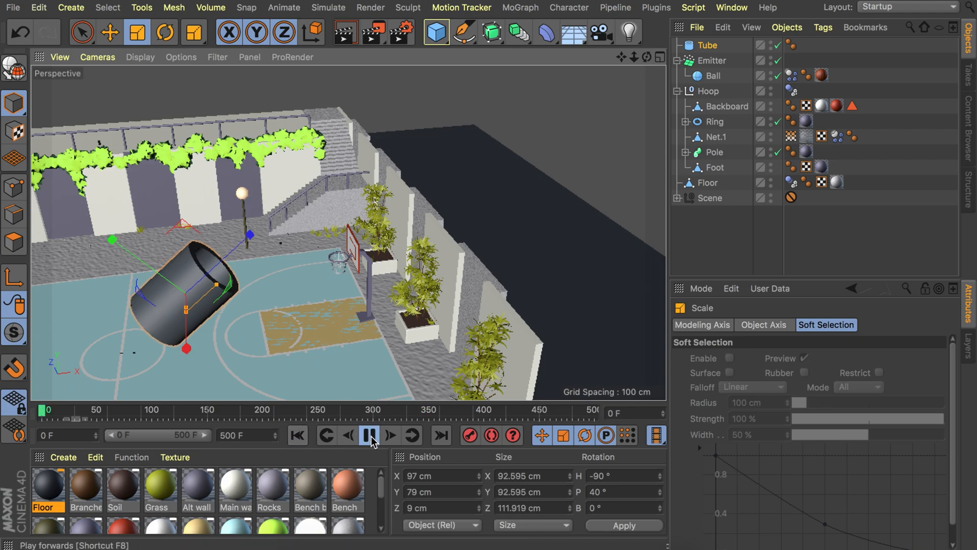
{"action": "left_click", "coordinate": [369, 435]}
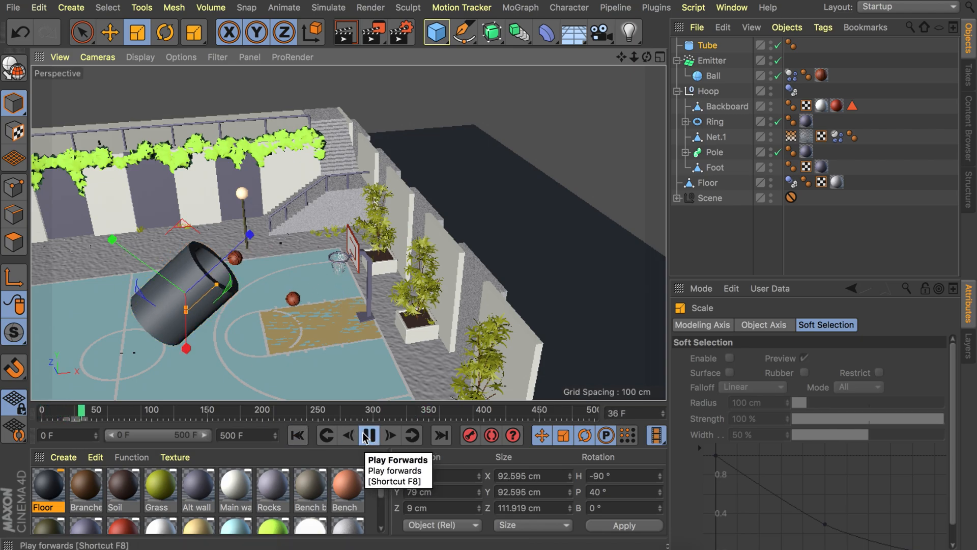
{"action": "left_click", "coordinate": [368, 435]}
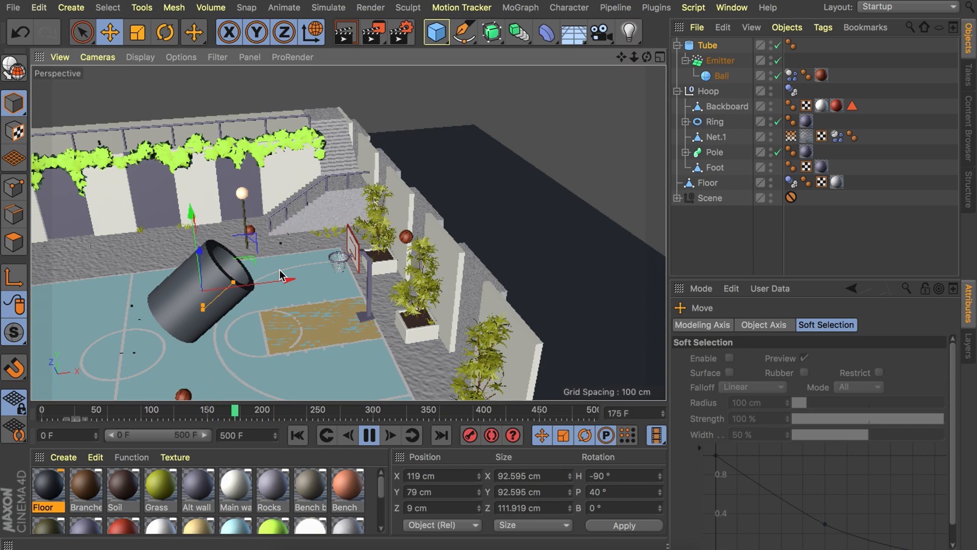
{"action": "left_click", "coordinate": [369, 436]}
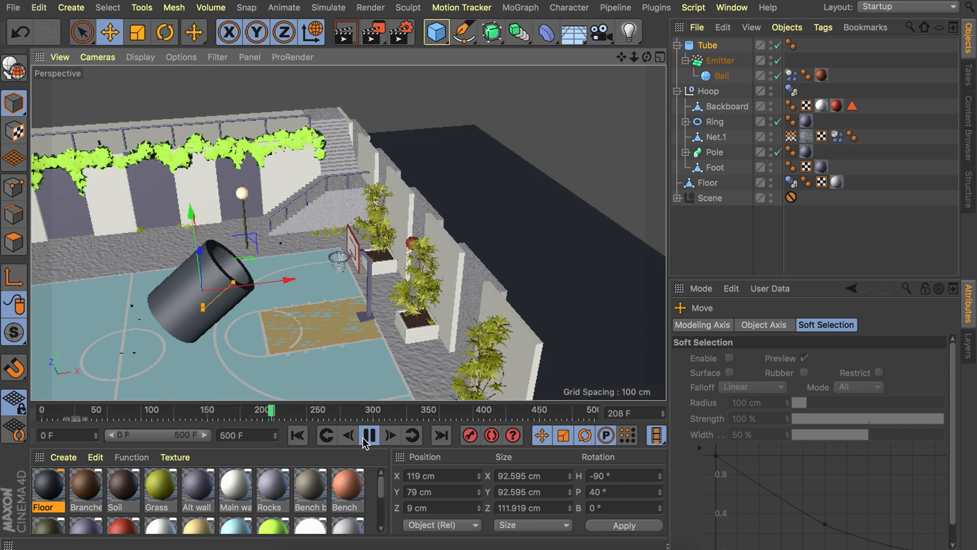